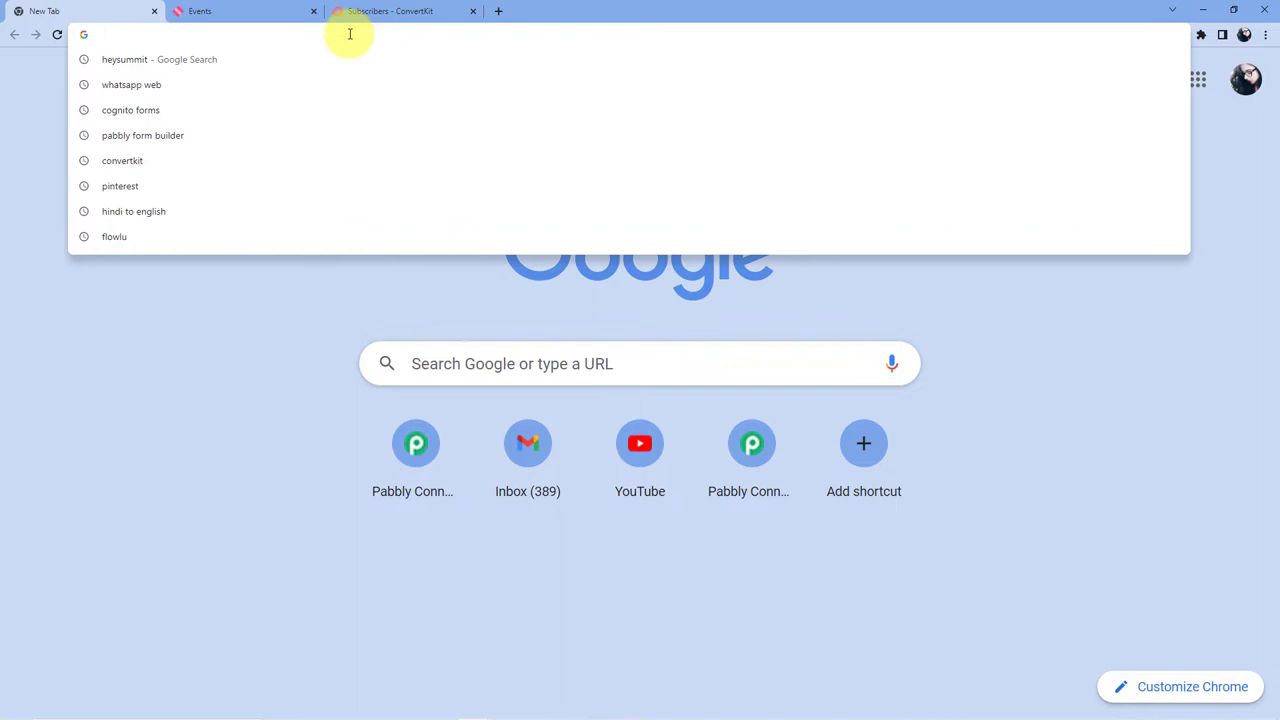
Step: Go to pabbly.com/connect and sign in to reach the Pabbly All Apps page
{"action": "type", "text": "pabbly.com/connect/"}
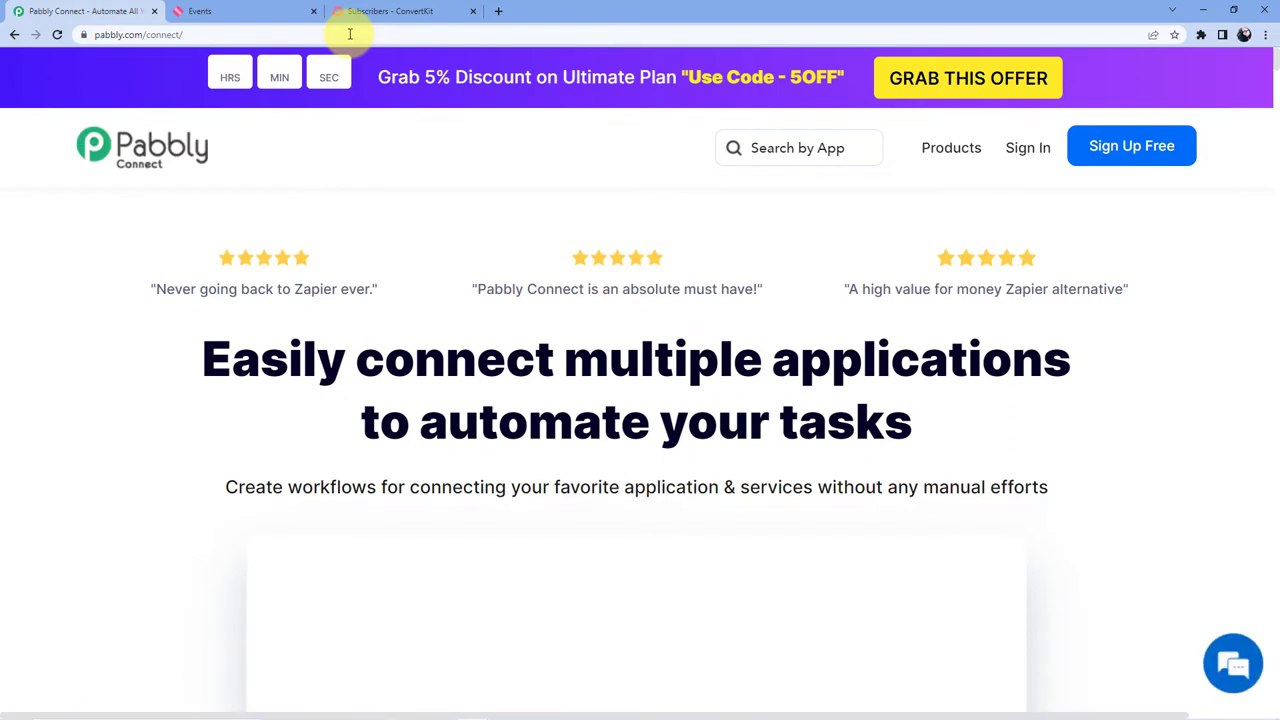
{"action": "mouse_move", "coordinate": [1018, 208]}
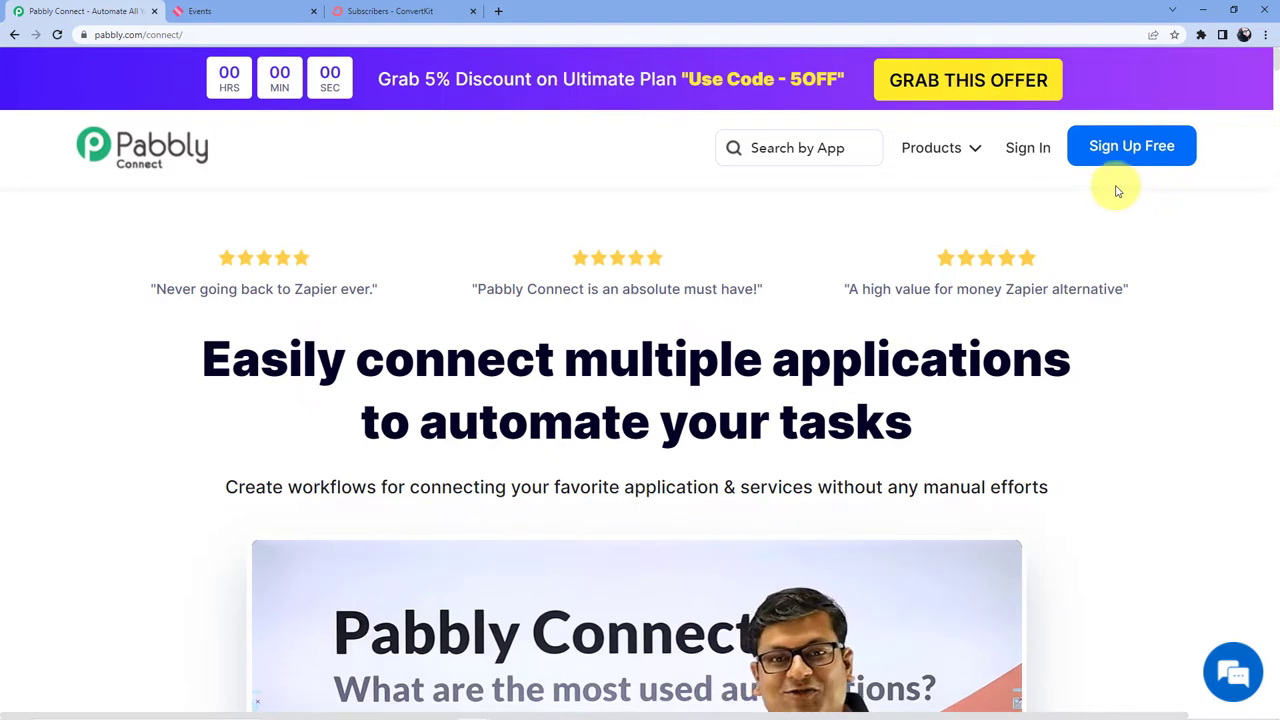
{"action": "left_click", "coordinate": [1027, 147]}
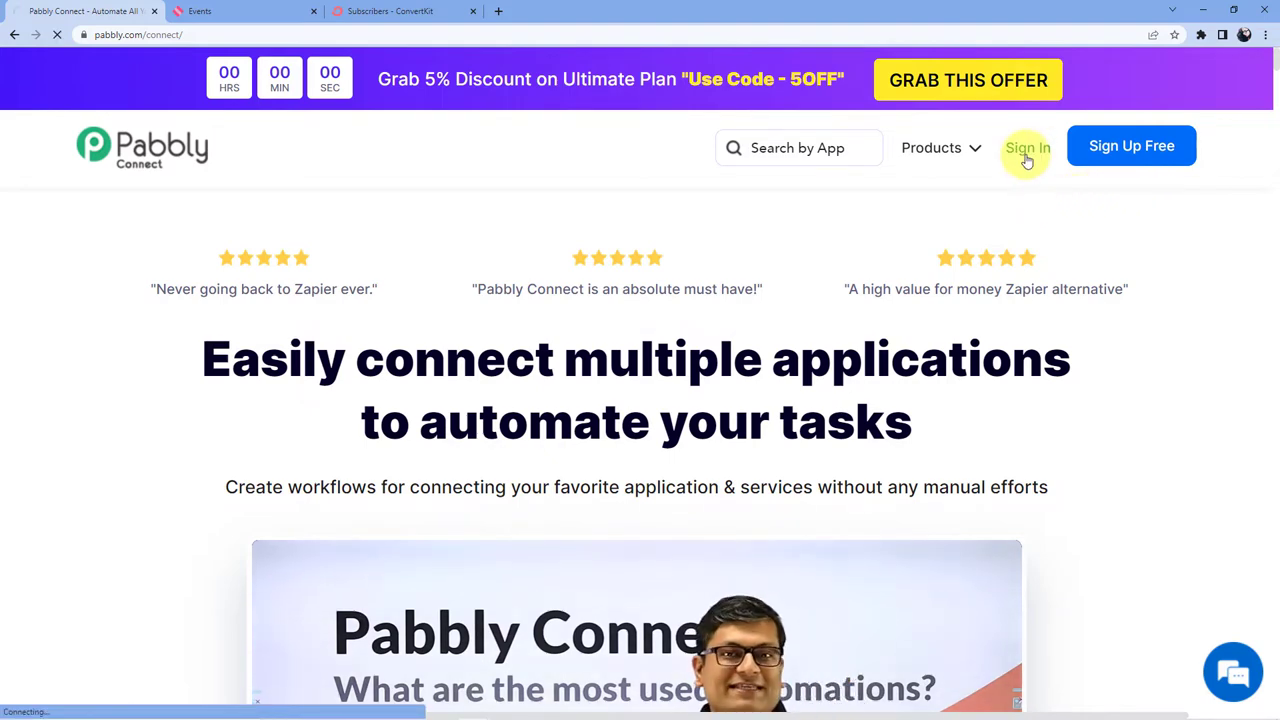
{"action": "left_click", "coordinate": [1027, 147]}
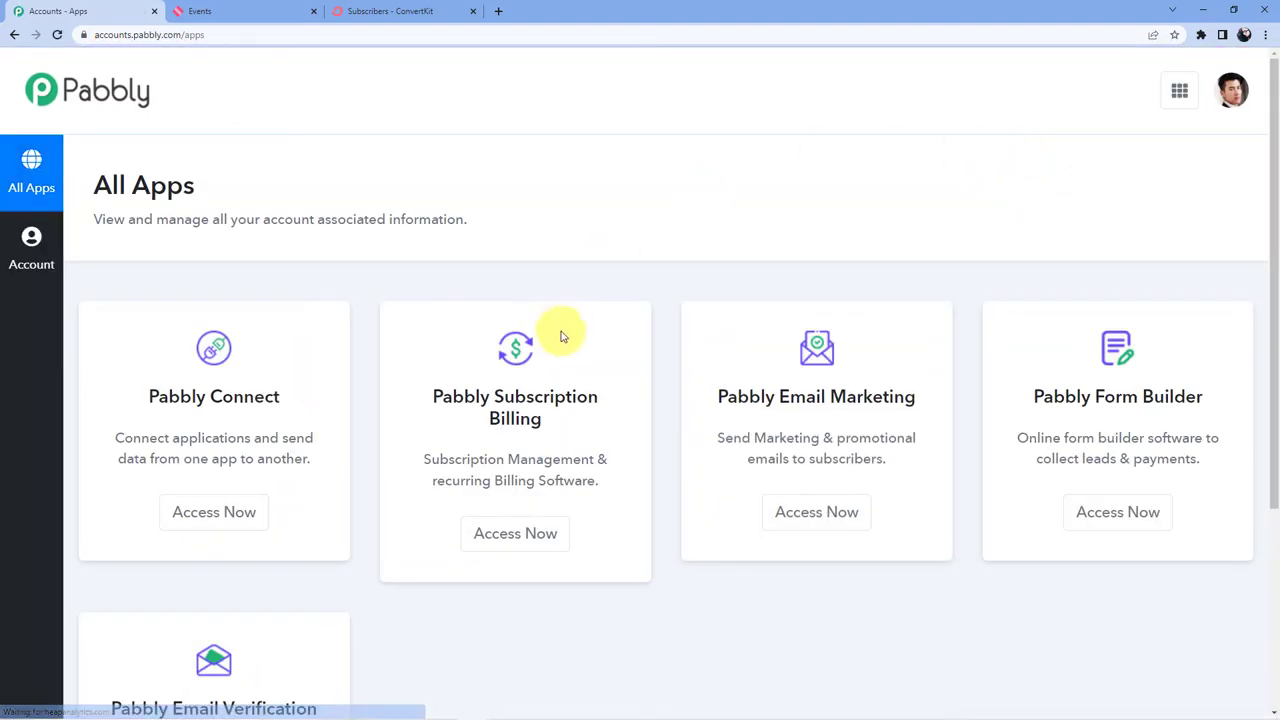
Step: Launch Pabbly Connect with Access Now to reach its workflow and task dashboard
{"action": "left_click", "coordinate": [515, 533]}
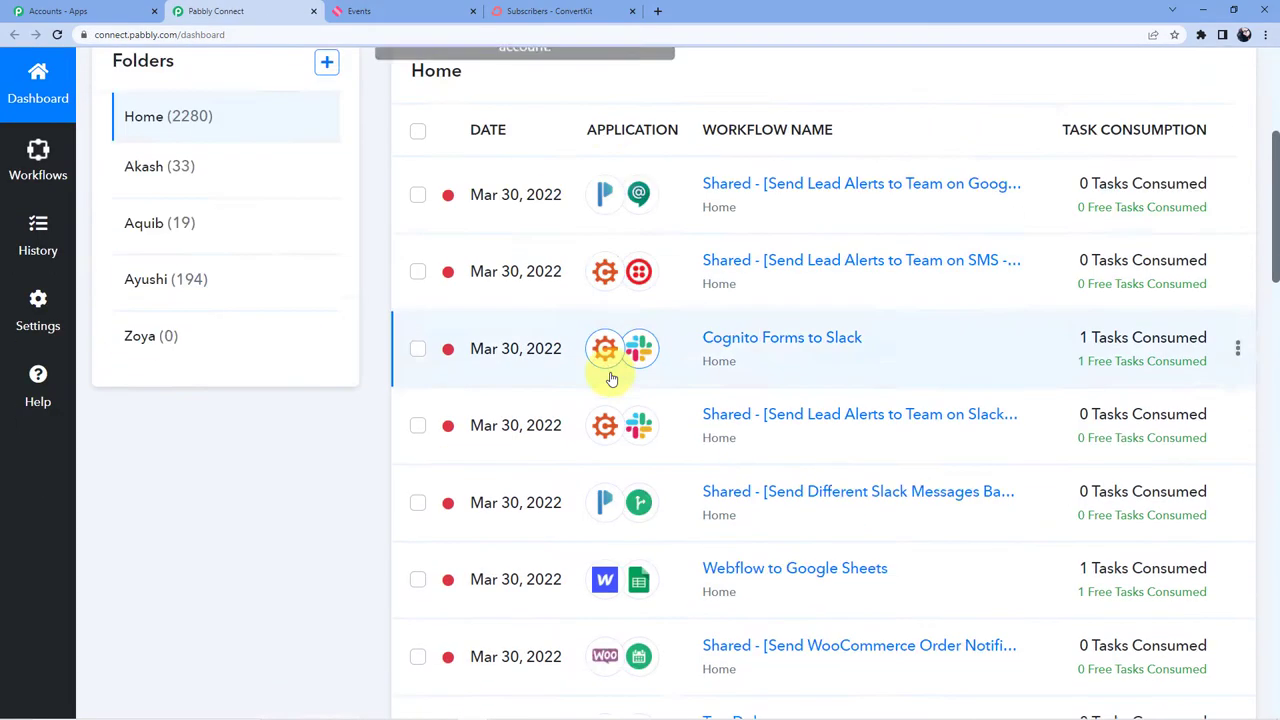
{"action": "scroll", "scroll_direction": "up", "scroll_amount": 3}
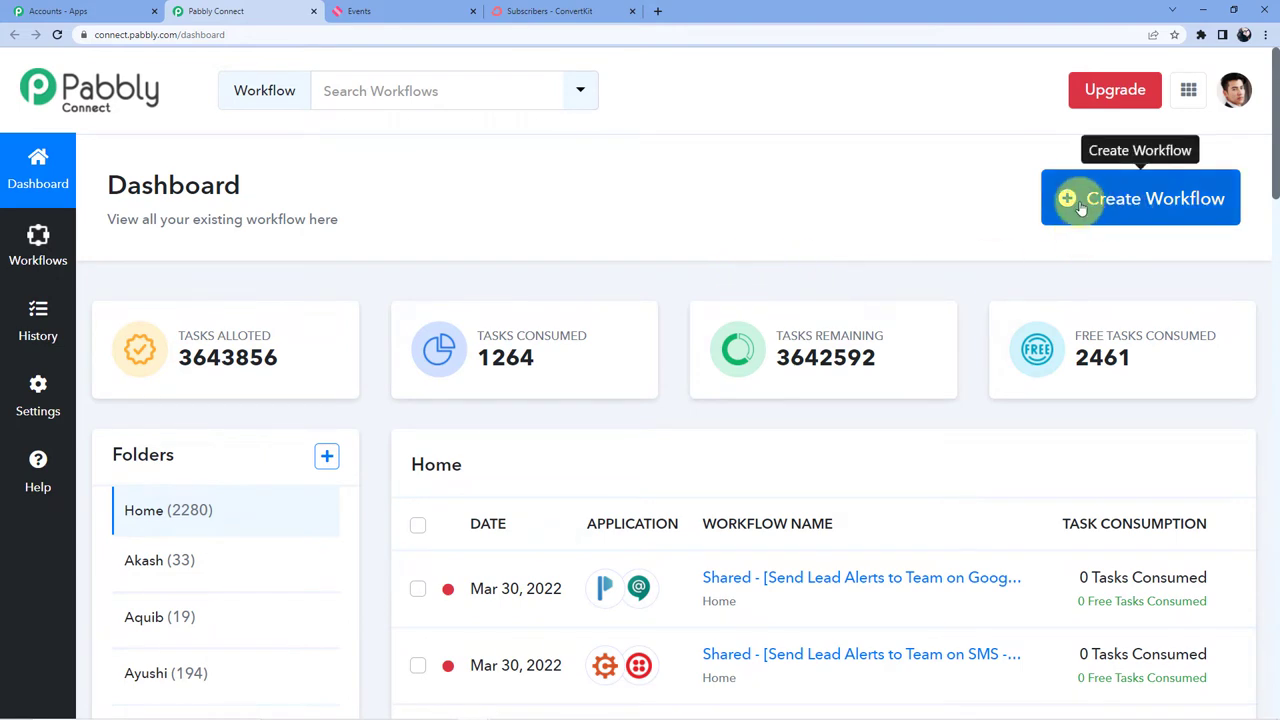
Step: Create a new workflow titled 'RSS feed to Google Sheets' from the dashboard
{"action": "left_click", "coordinate": [1140, 198]}
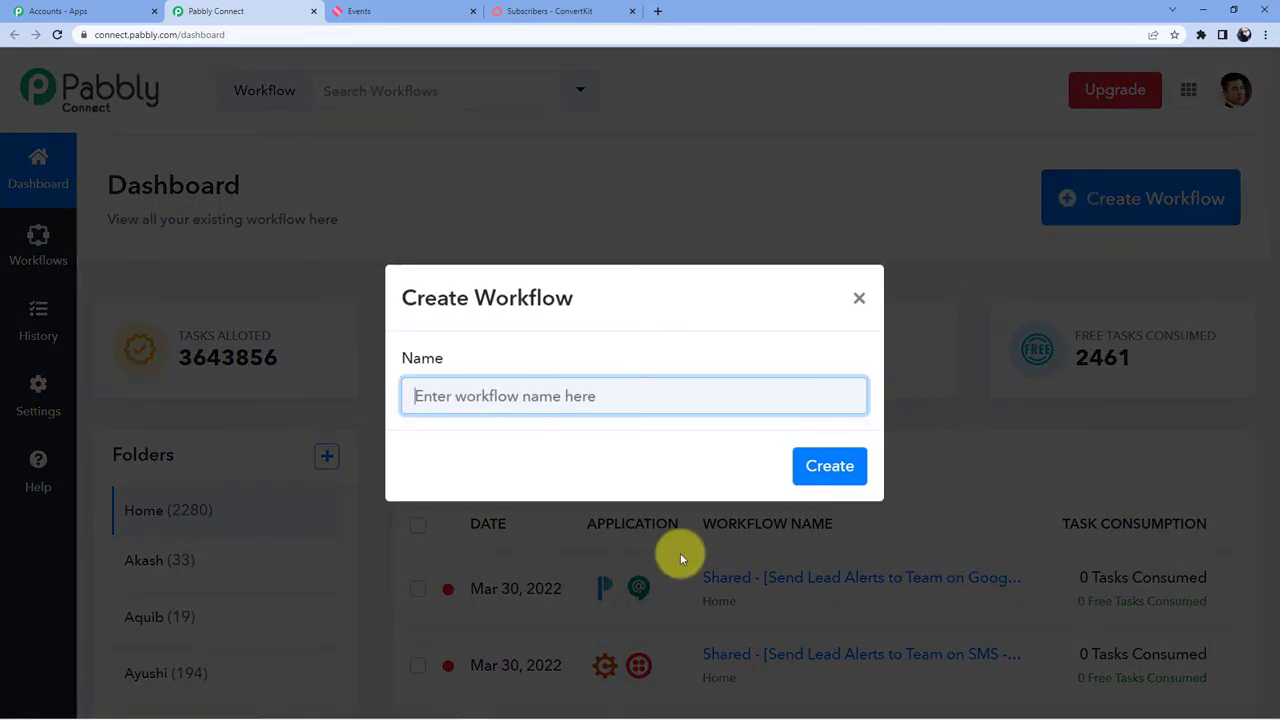
{"action": "mouse_move", "coordinate": [710, 497]}
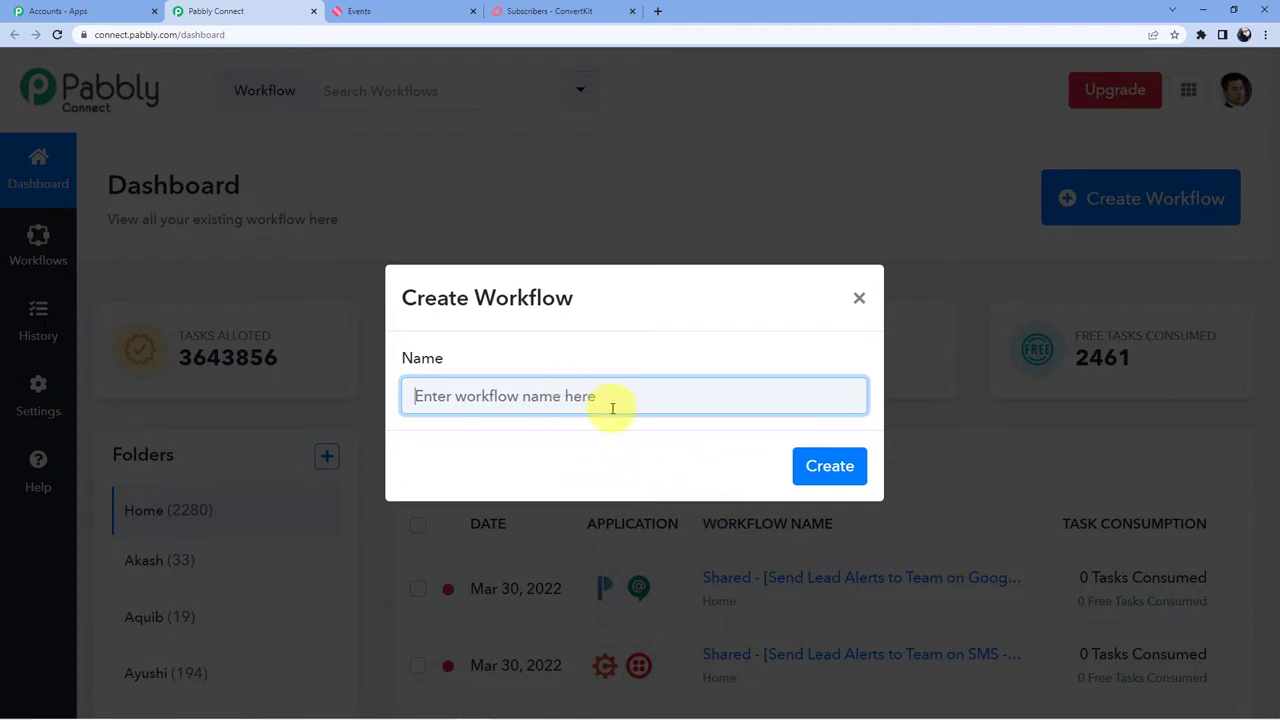
{"action": "left_click", "coordinate": [634, 395]}
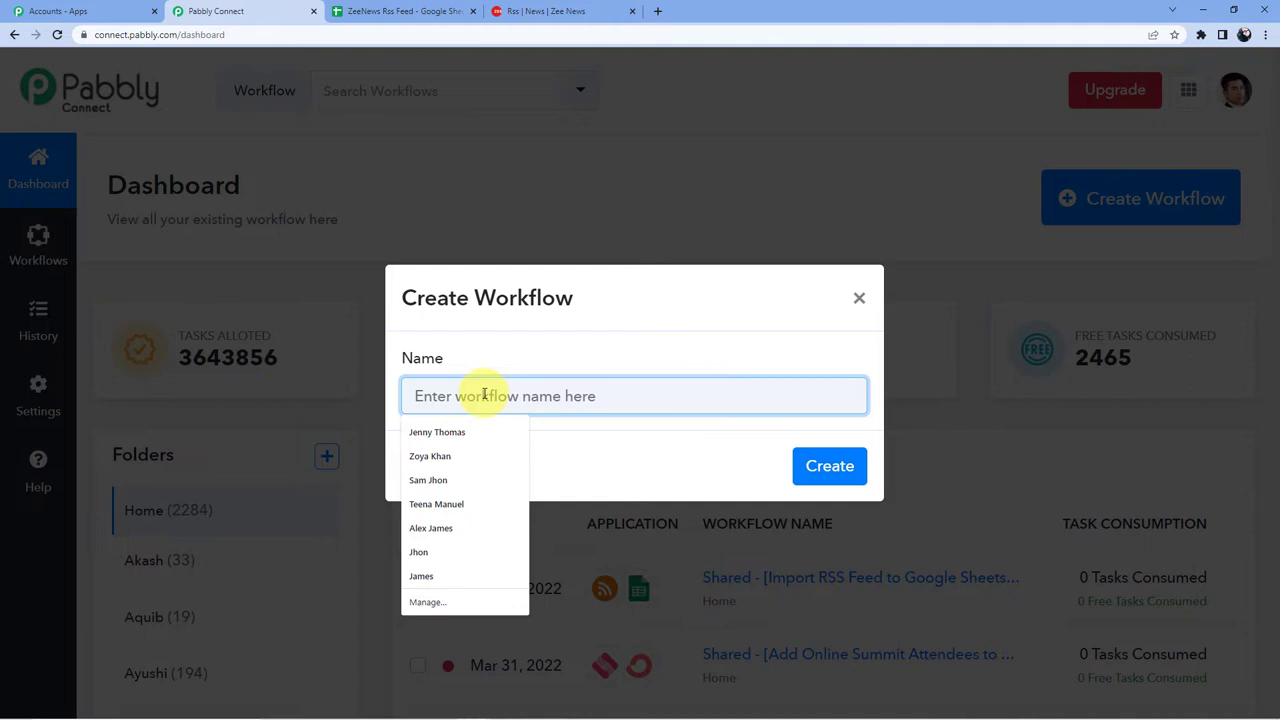
{"action": "type", "text": "RSS fee"}
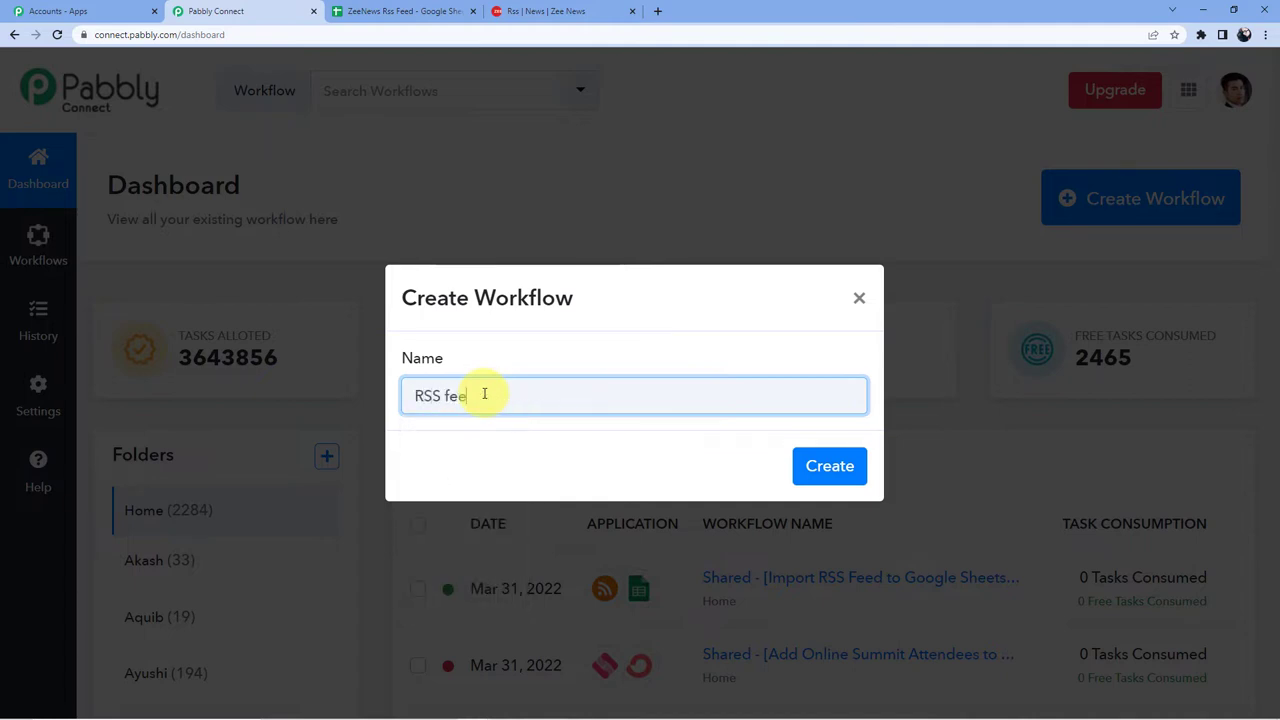
{"action": "type", "text": "d"}
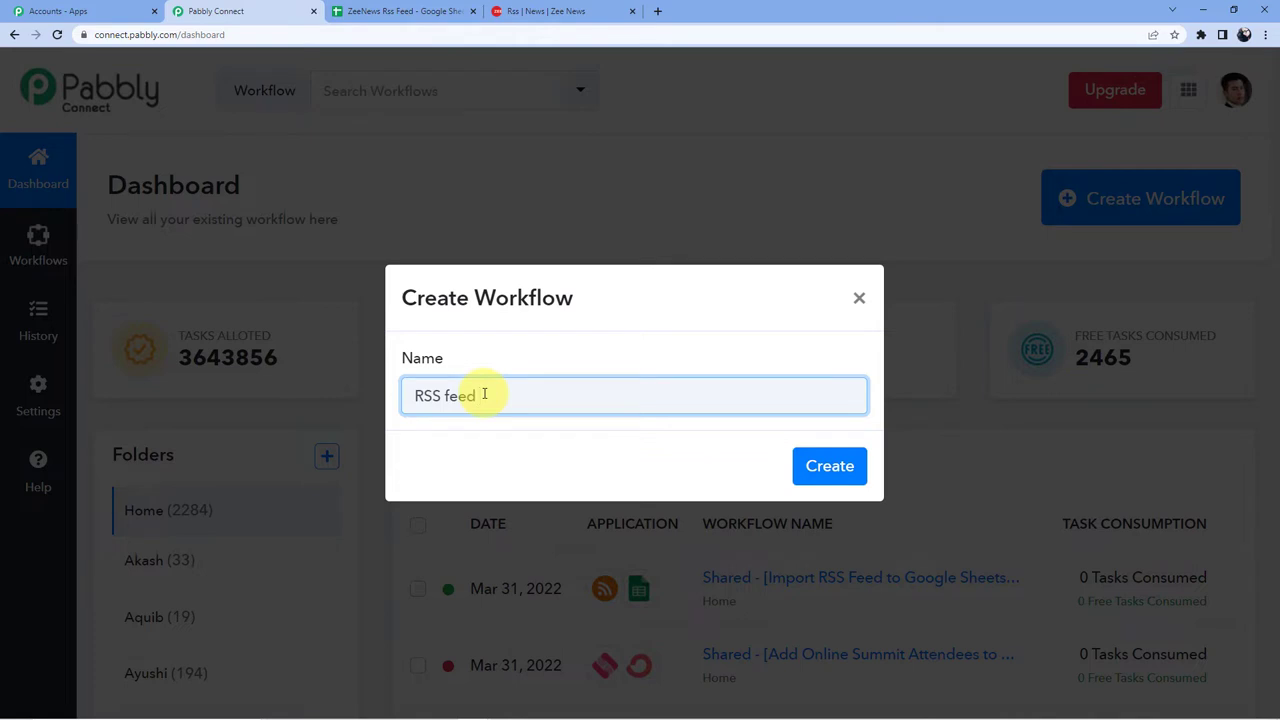
{"action": "type", "text": "to Googl"}
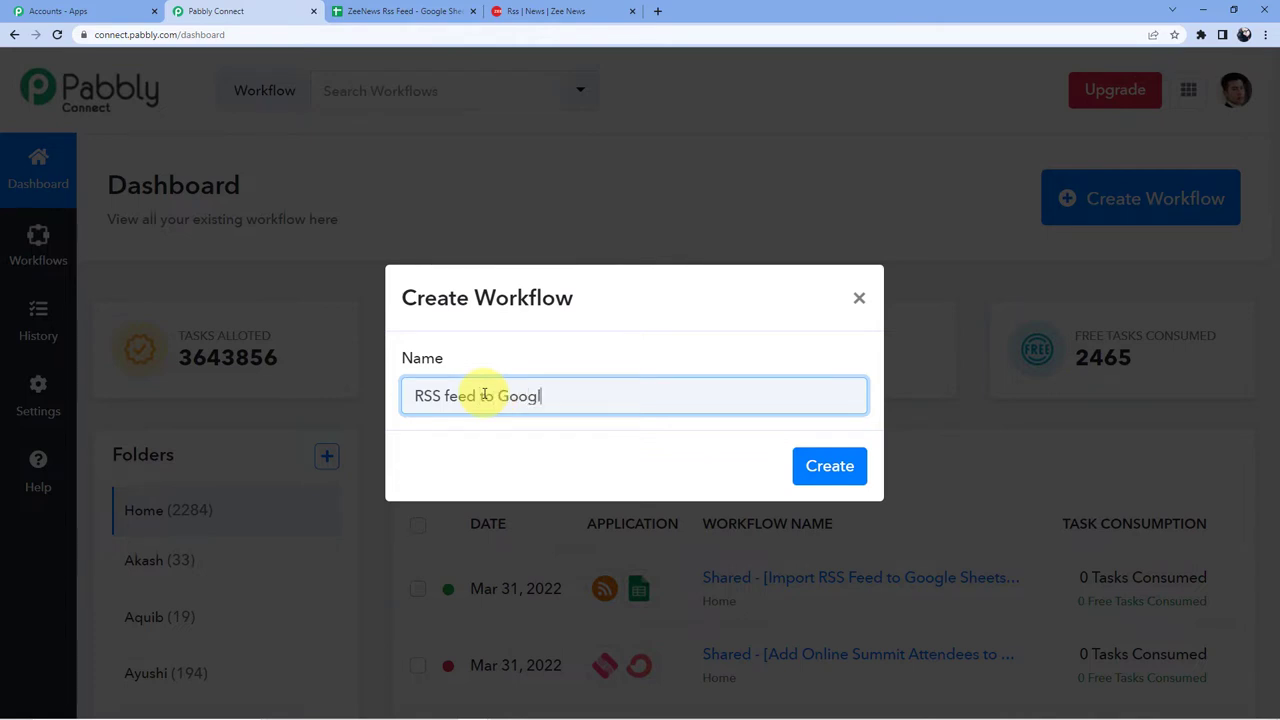
{"action": "type", "text": "e Sheets"}
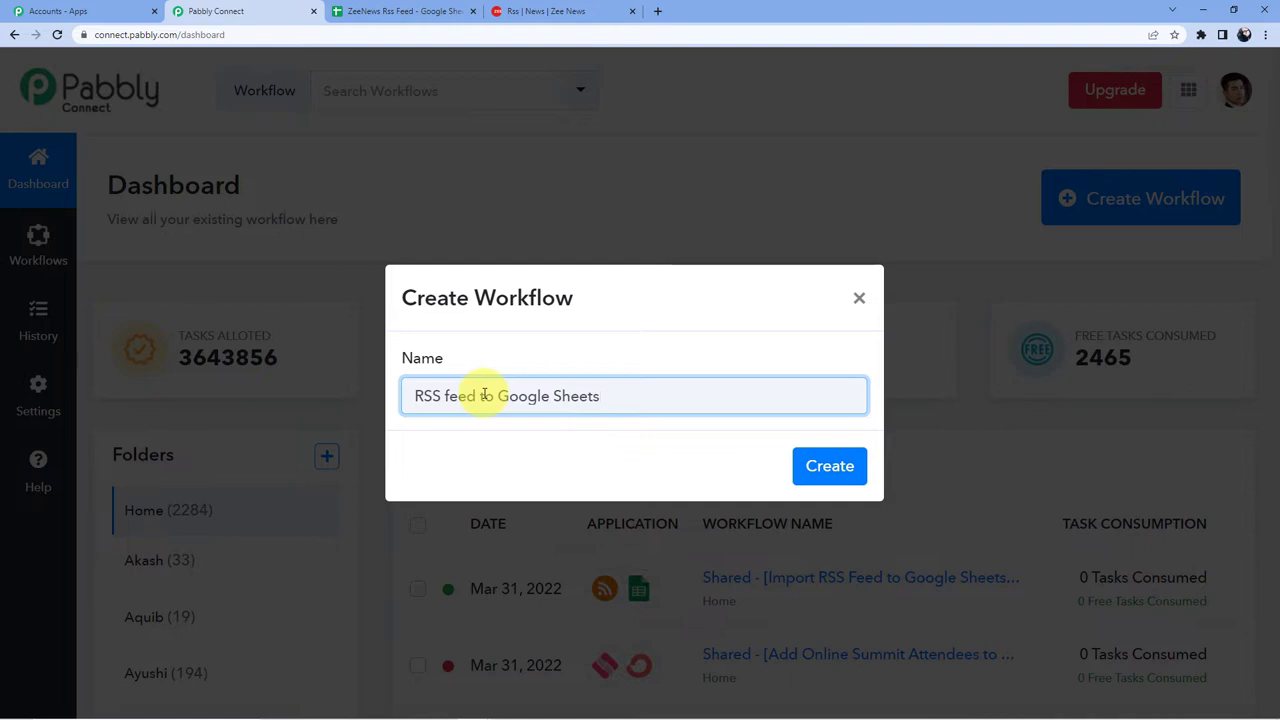
{"action": "left_click", "coordinate": [829, 465]}
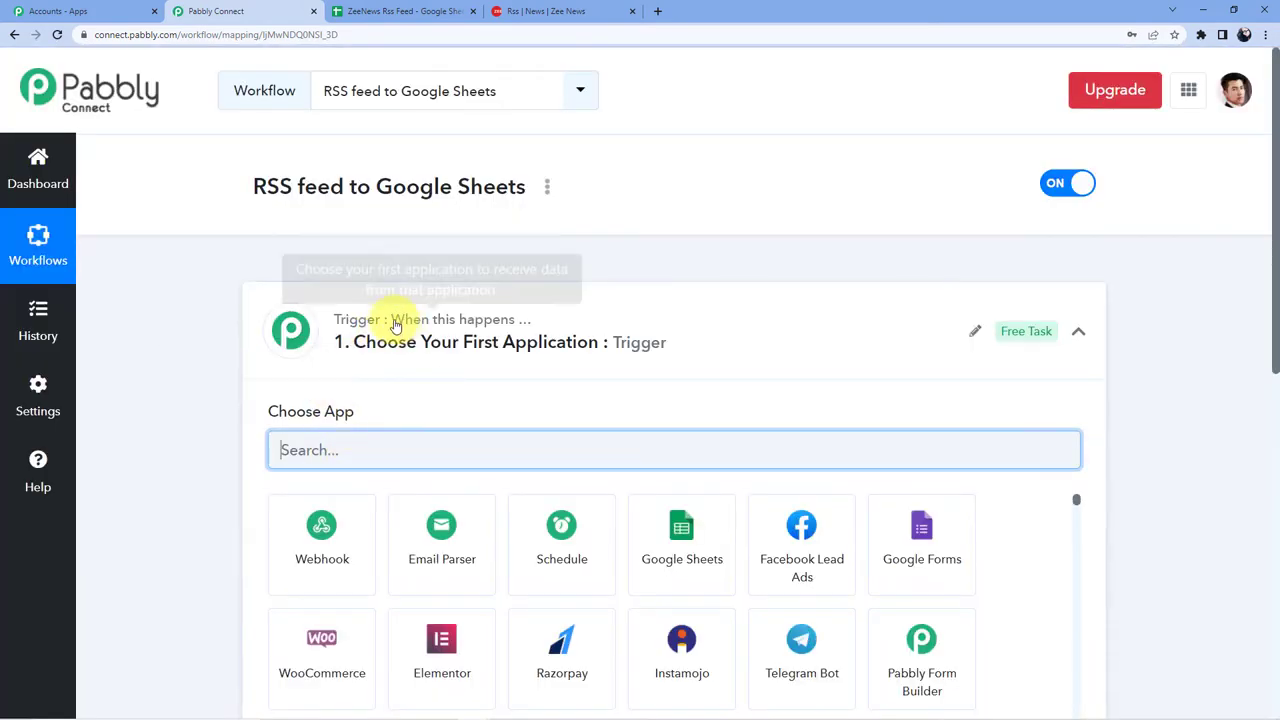
Step: Search 'RSS' and choose RSS by Pabbly as the trigger app
{"action": "scroll", "scroll_direction": "down", "scroll_amount": 3}
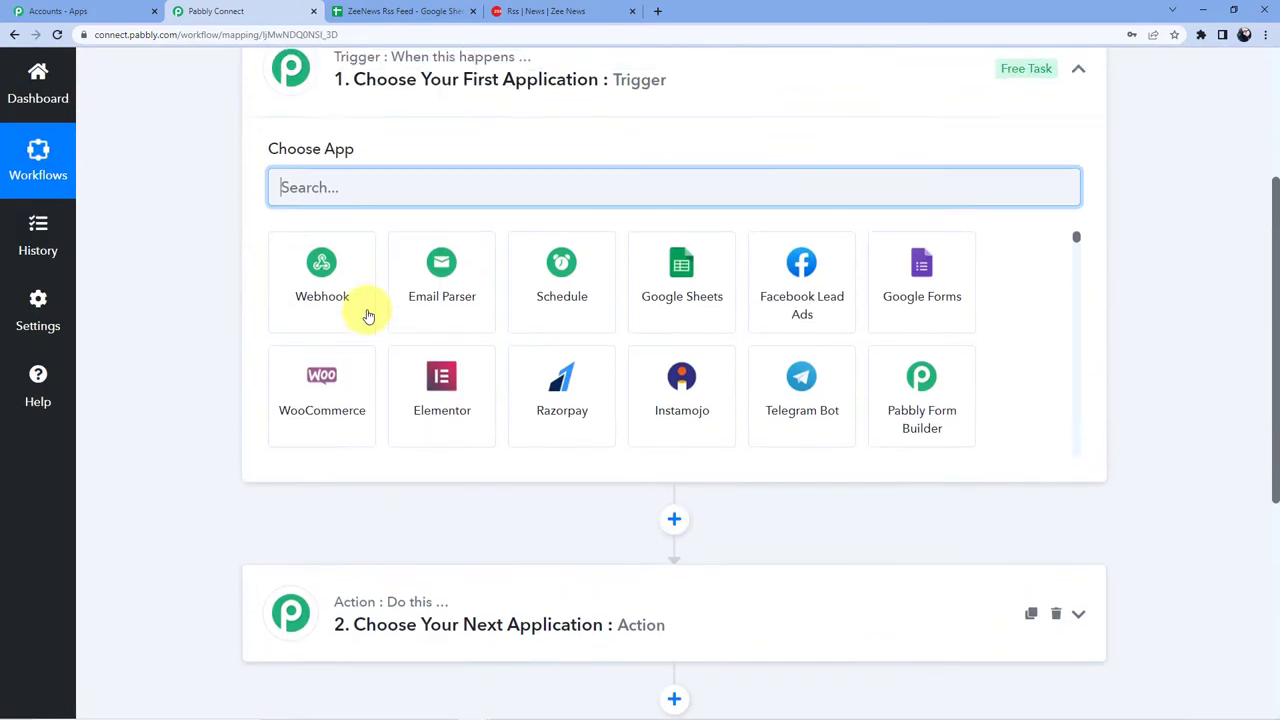
{"action": "scroll", "scroll_direction": "up", "scroll_amount": 3}
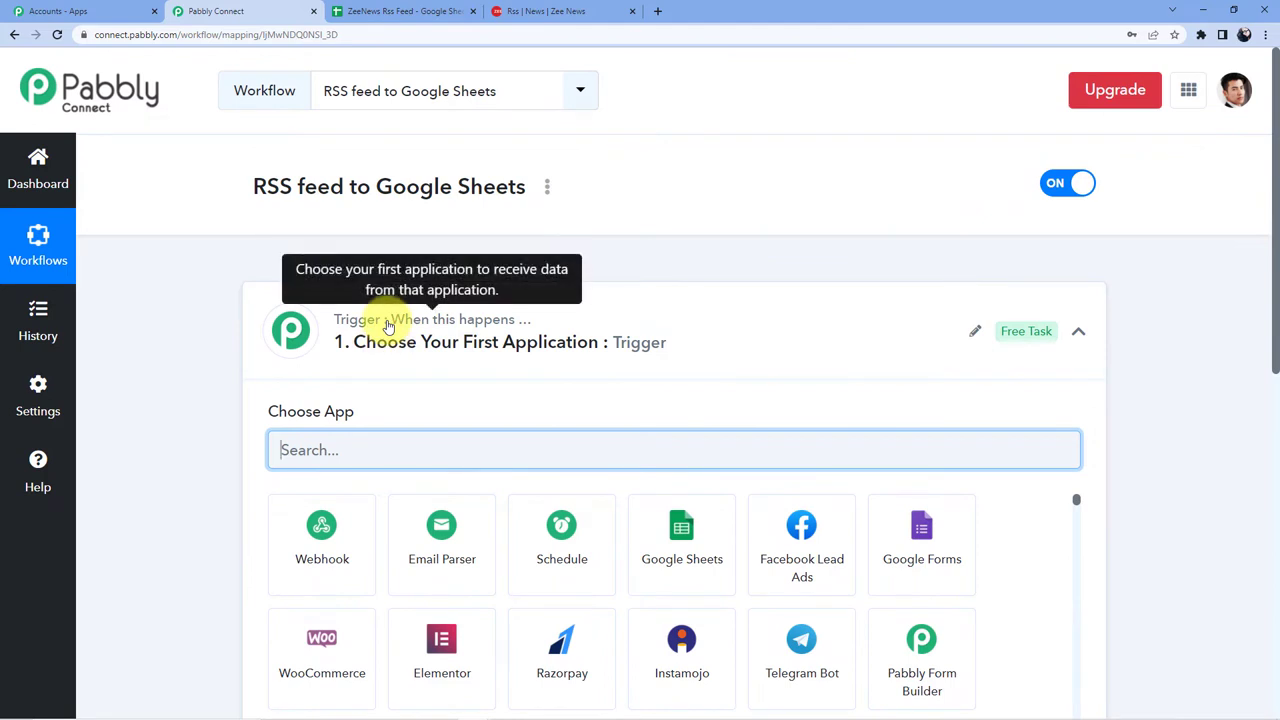
{"action": "scroll", "scroll_direction": "down", "scroll_amount": 3}
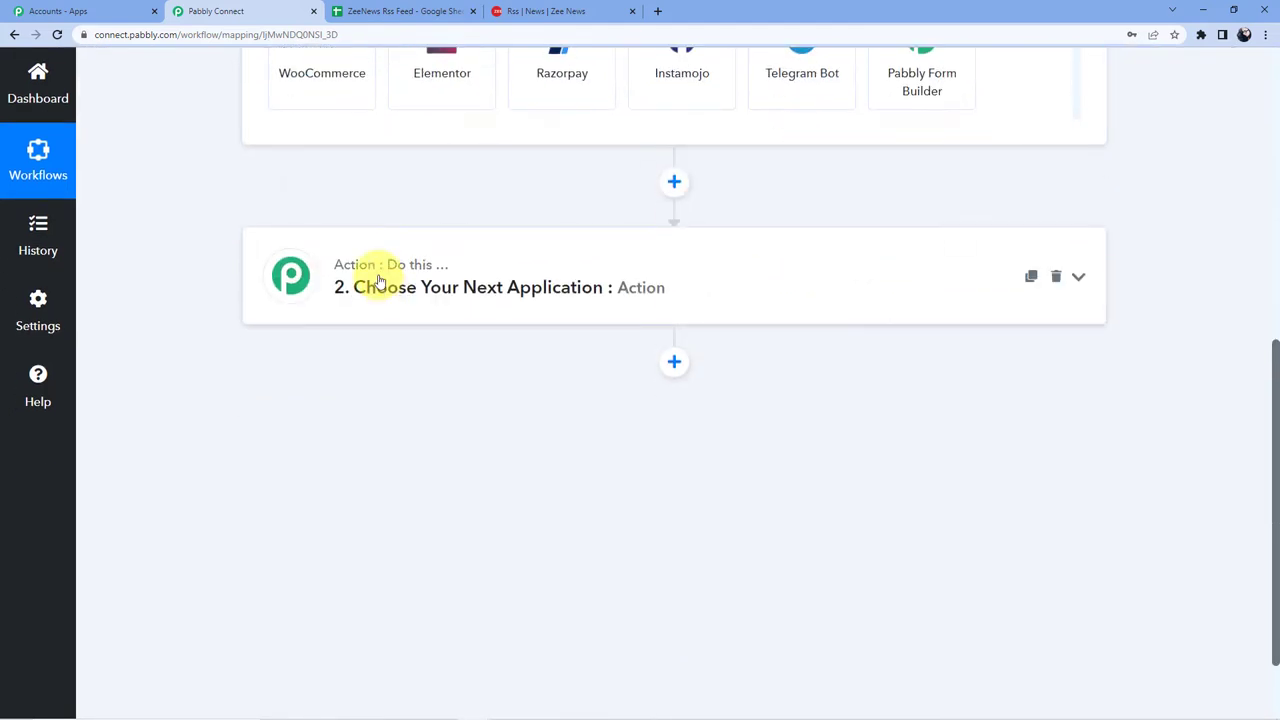
{"action": "scroll", "scroll_direction": "up", "scroll_amount": 3}
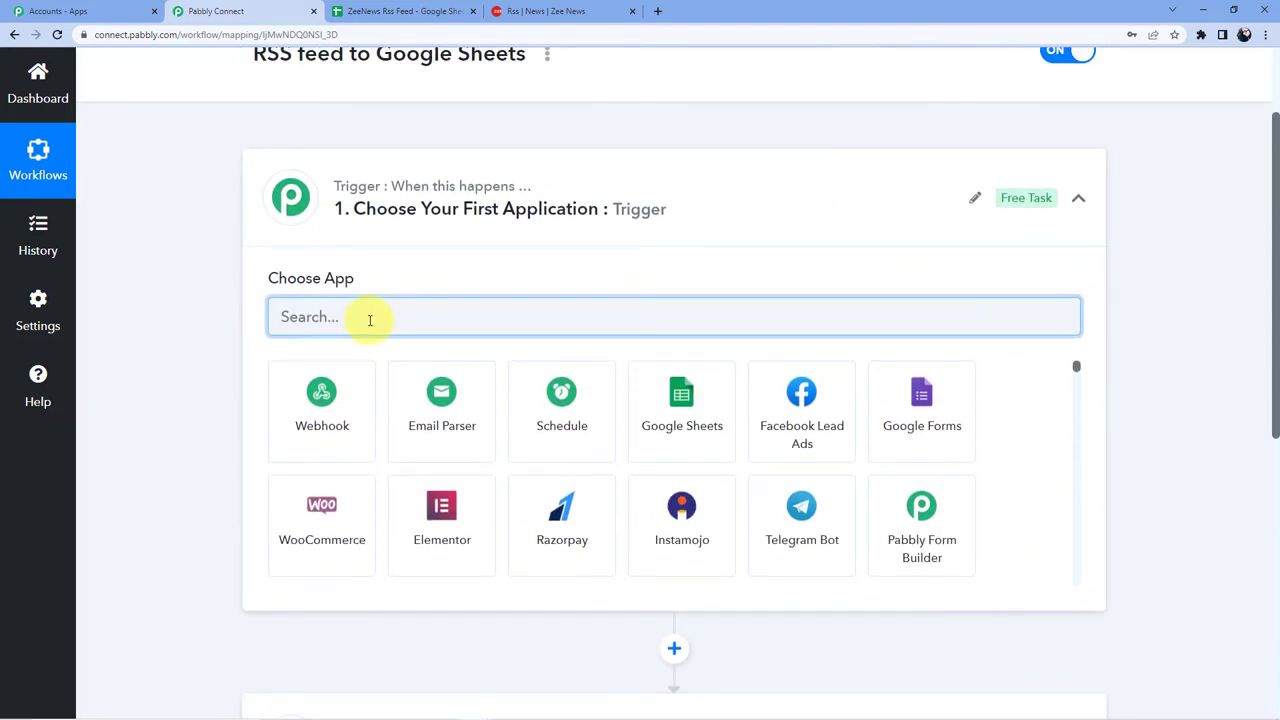
{"action": "type", "text": "RSS"}
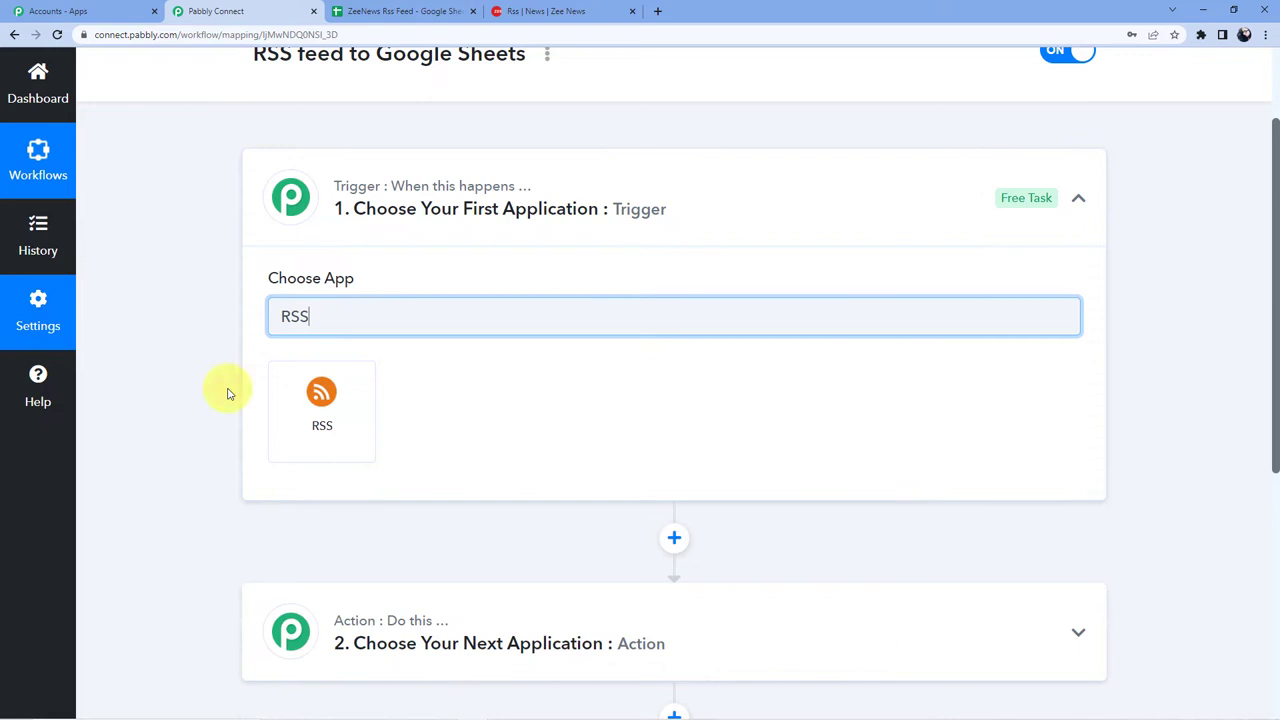
{"action": "left_click", "coordinate": [321, 400]}
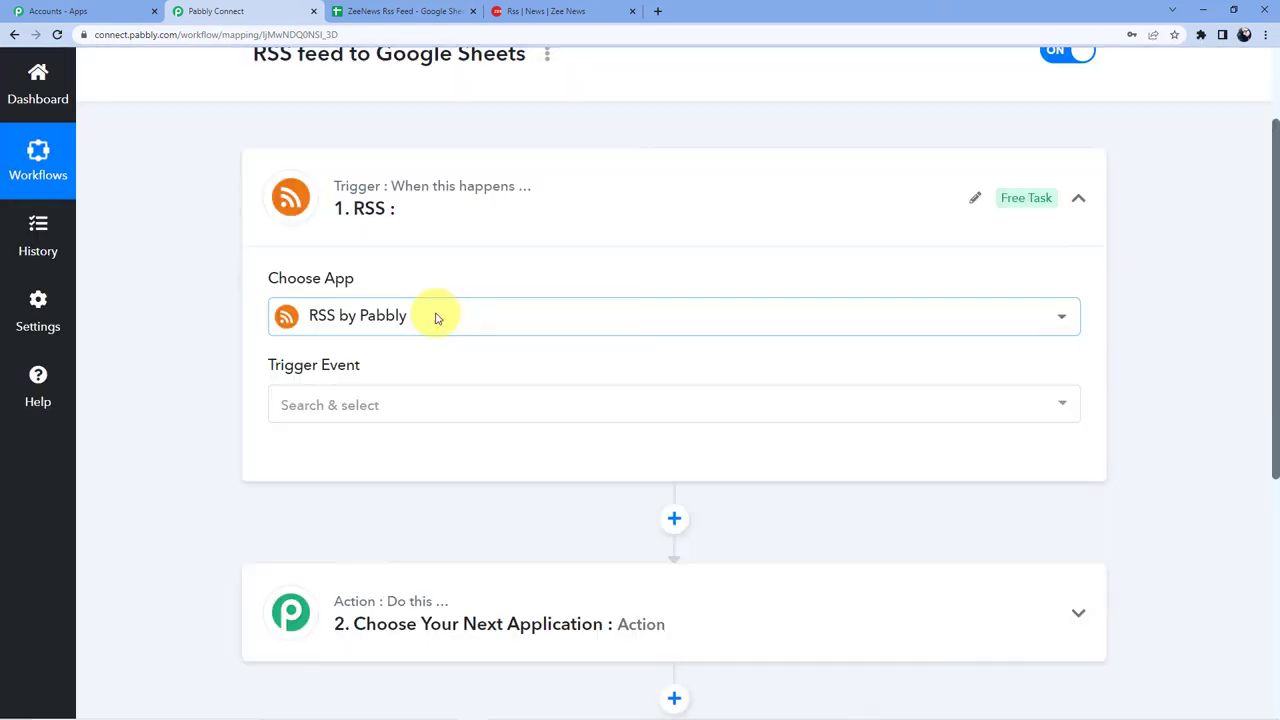
Step: Set the trigger event to New Item in Feed and switch to the Zee News page
{"action": "left_click", "coordinate": [674, 404]}
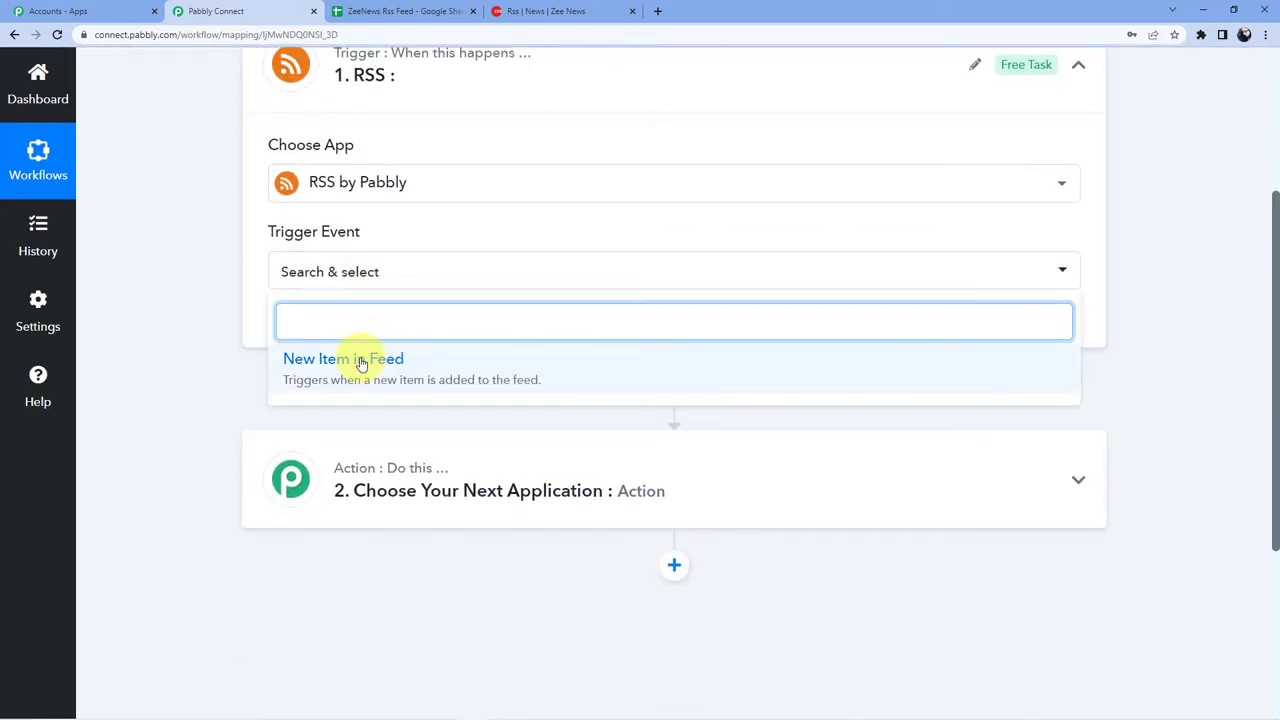
{"action": "left_click", "coordinate": [343, 358]}
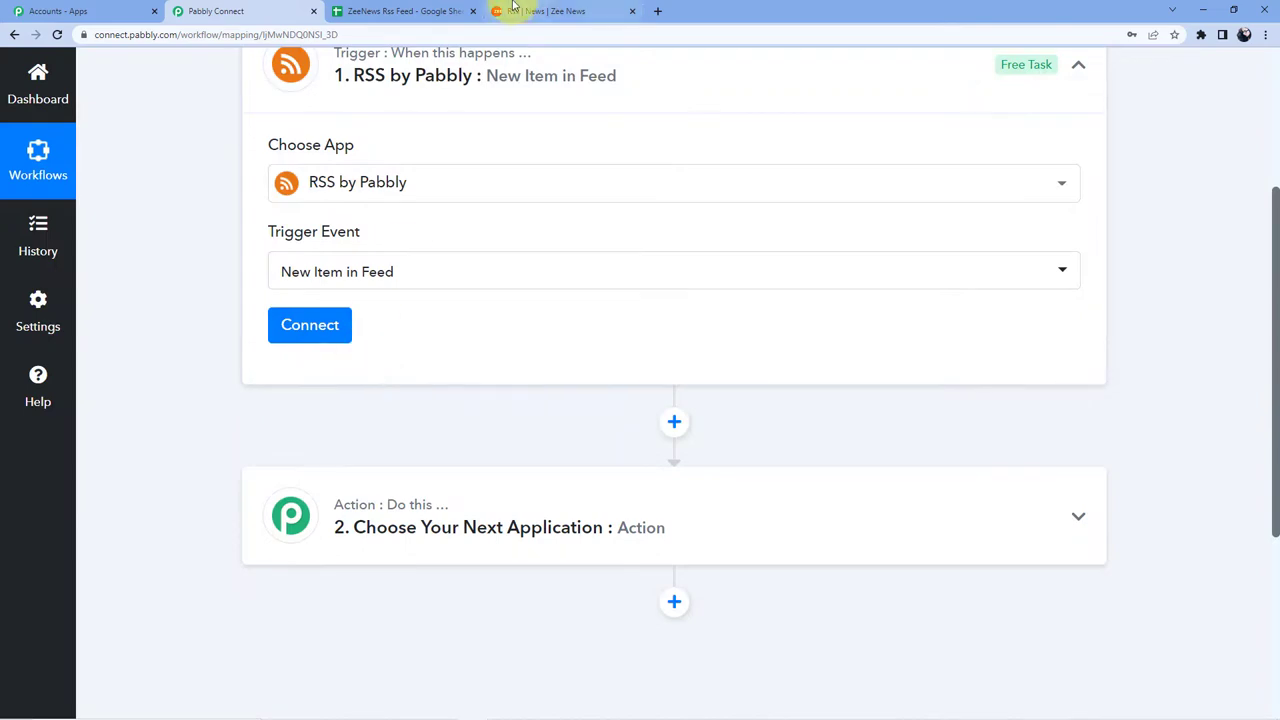
{"action": "left_click", "coordinate": [565, 11]}
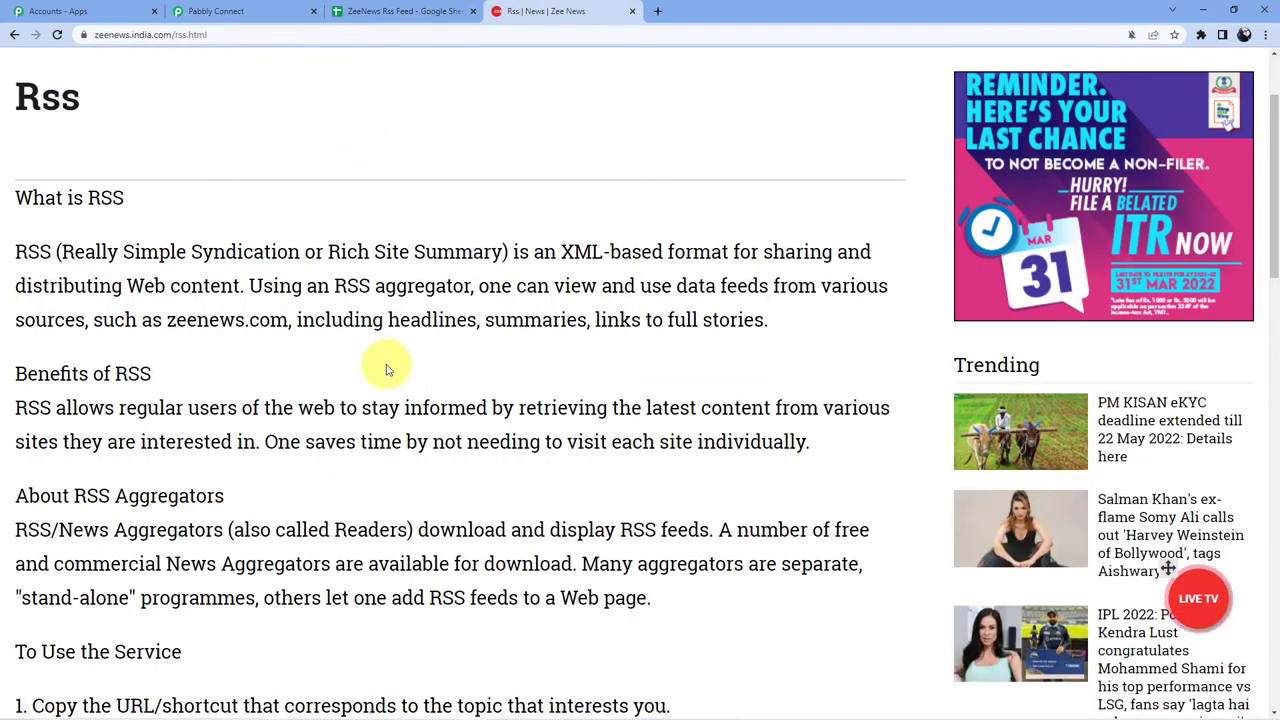
Step: Scroll Zee News down to the OUR RSS FEEDS table, then move to the ZeeNews Rss Feed sheet
{"action": "scroll", "scroll_direction": "up", "scroll_amount": 3}
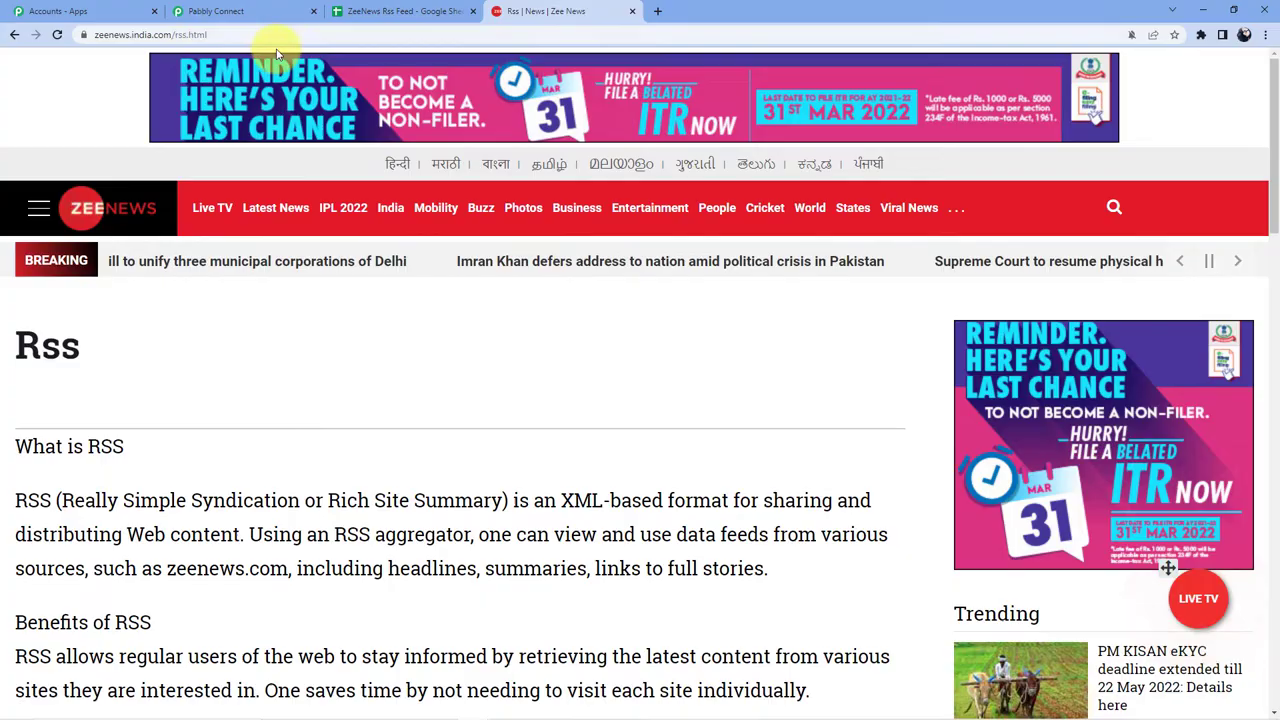
{"action": "scroll", "scroll_direction": "down", "scroll_amount": 3}
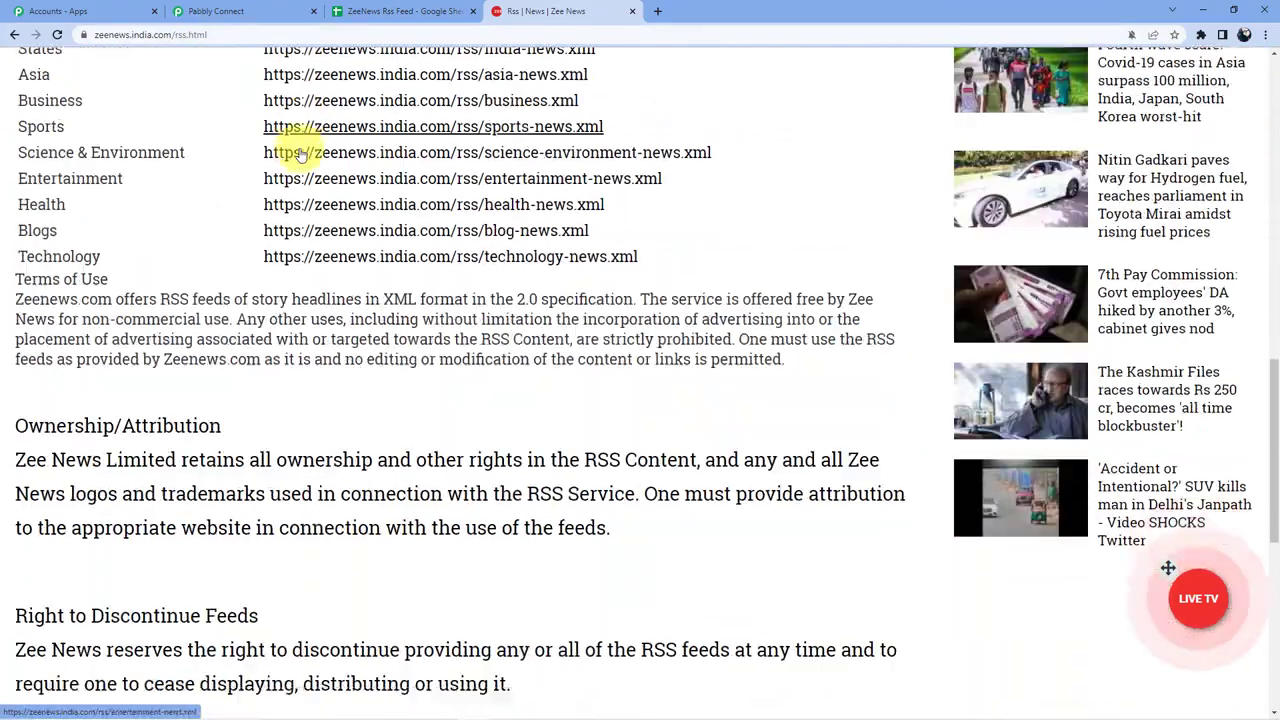
{"action": "scroll", "scroll_direction": "up", "scroll_amount": 3}
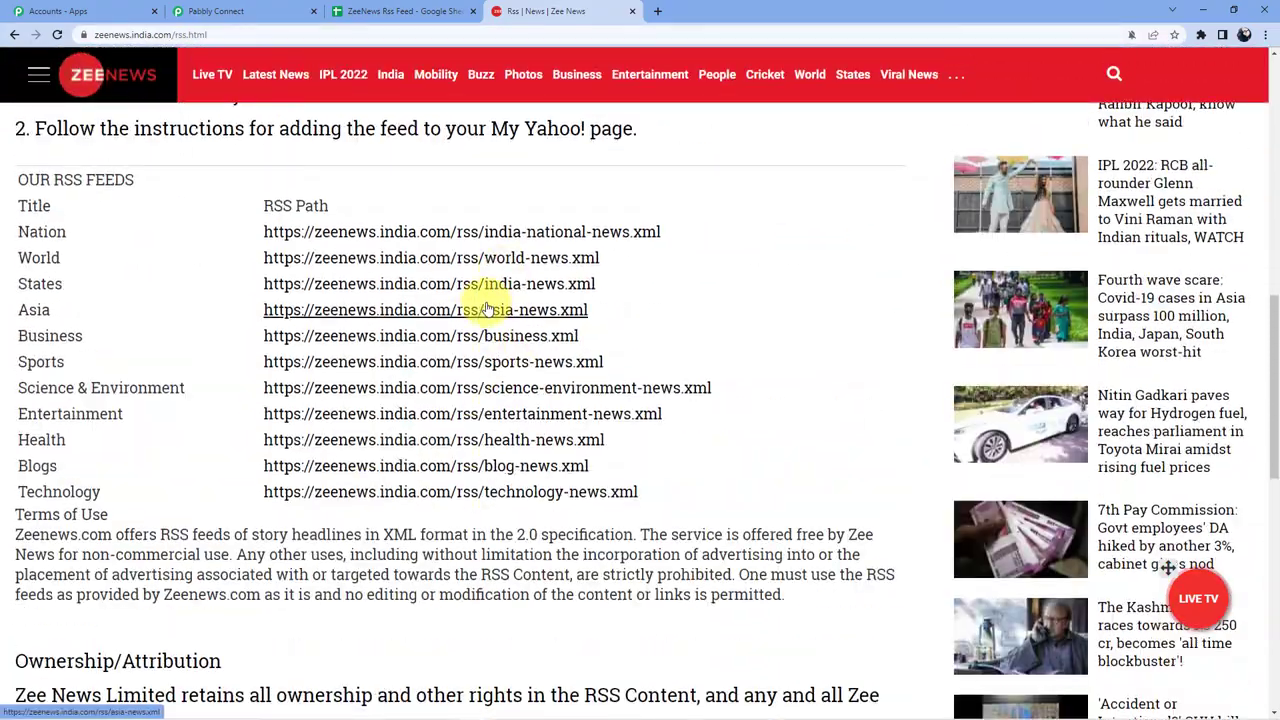
{"action": "scroll", "scroll_direction": "up", "scroll_amount": 3}
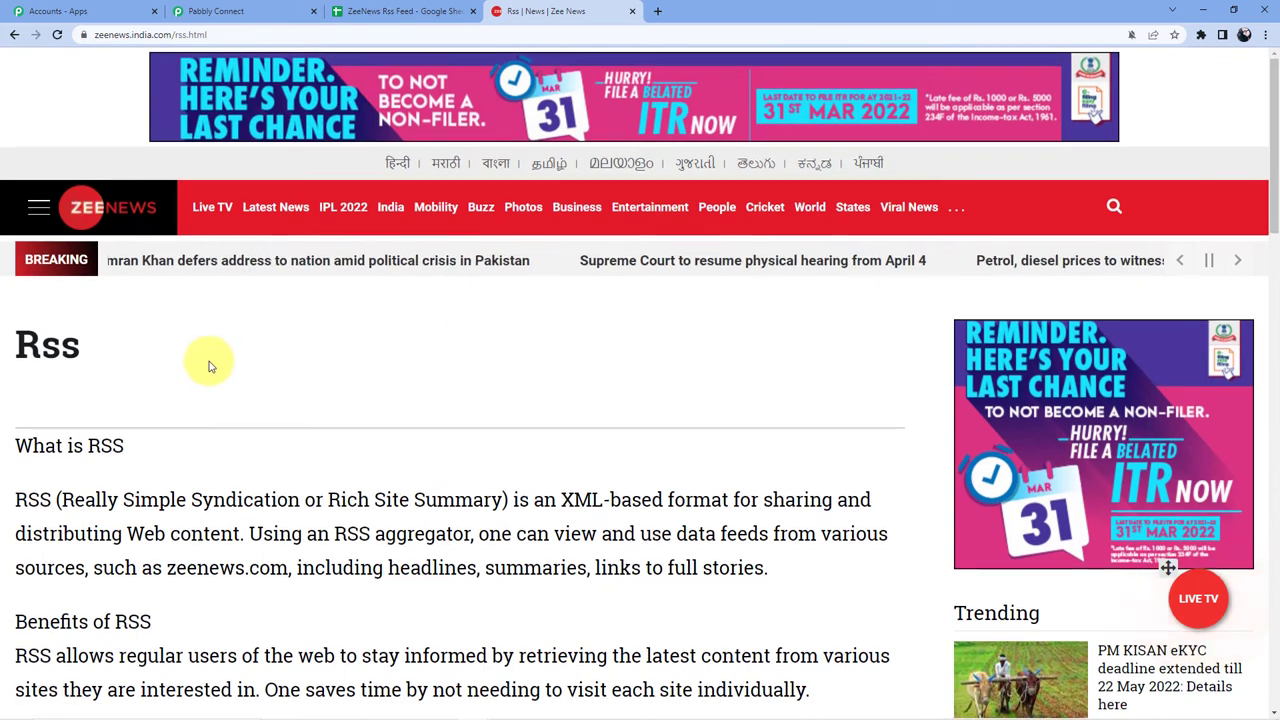
{"action": "scroll", "scroll_direction": "down", "scroll_amount": 3}
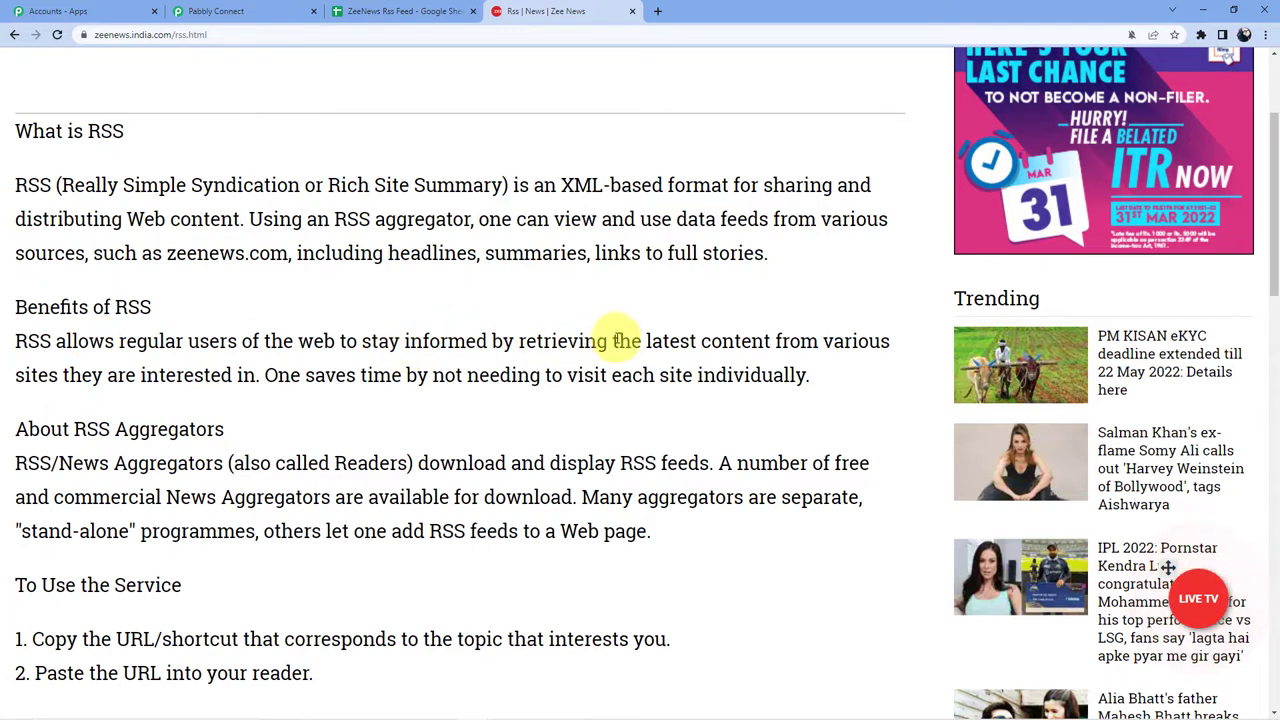
{"action": "double_click", "coordinate": [121, 375]}
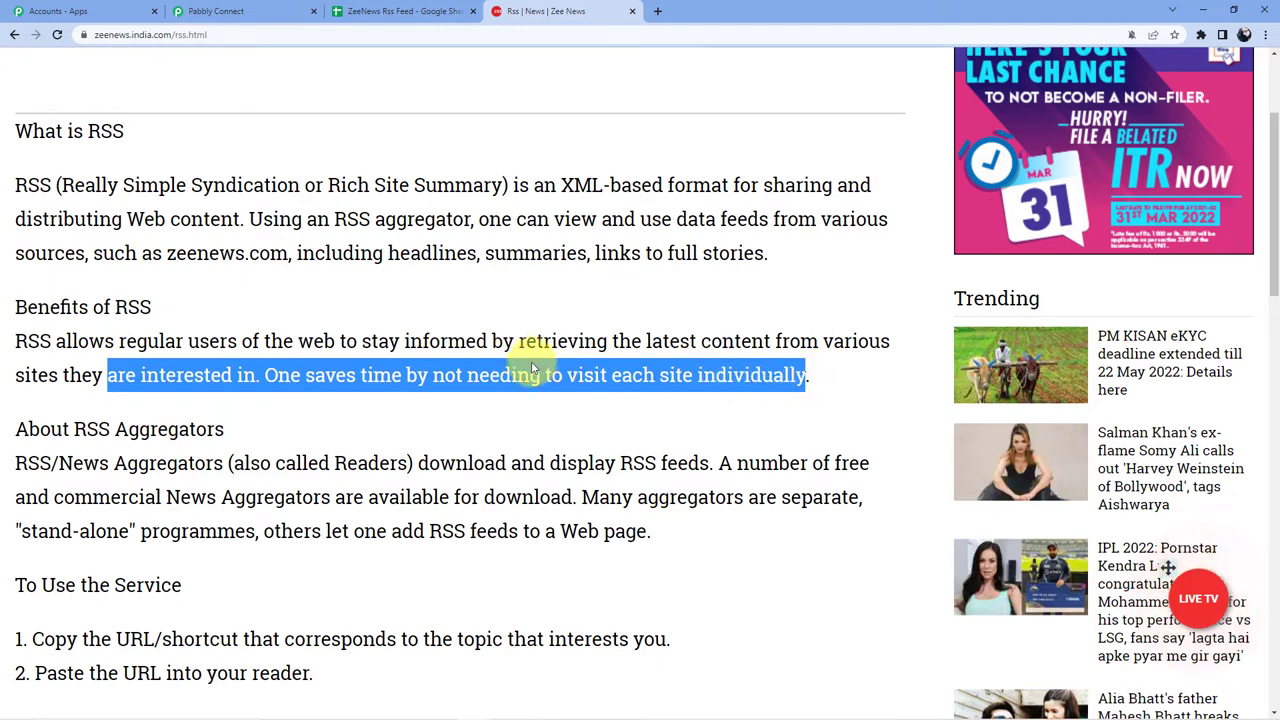
{"action": "scroll", "scroll_direction": "down", "scroll_amount": 3}
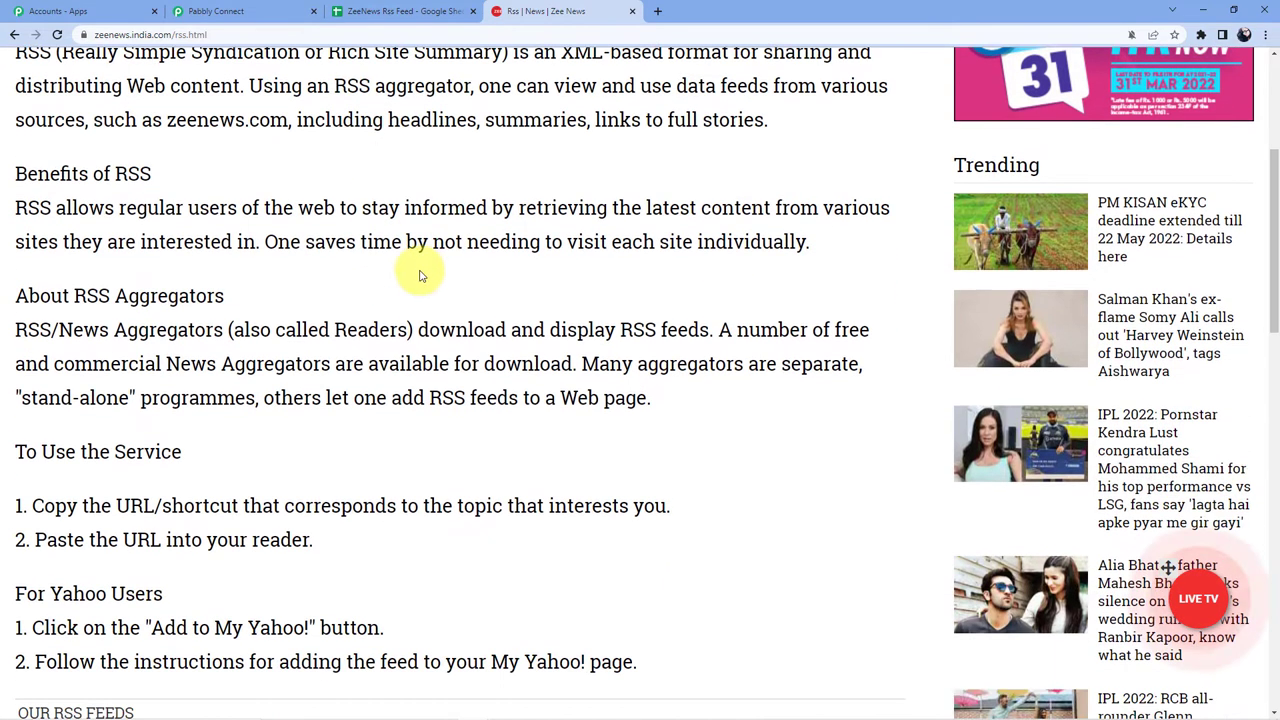
{"action": "scroll", "scroll_direction": "down", "scroll_amount": 3}
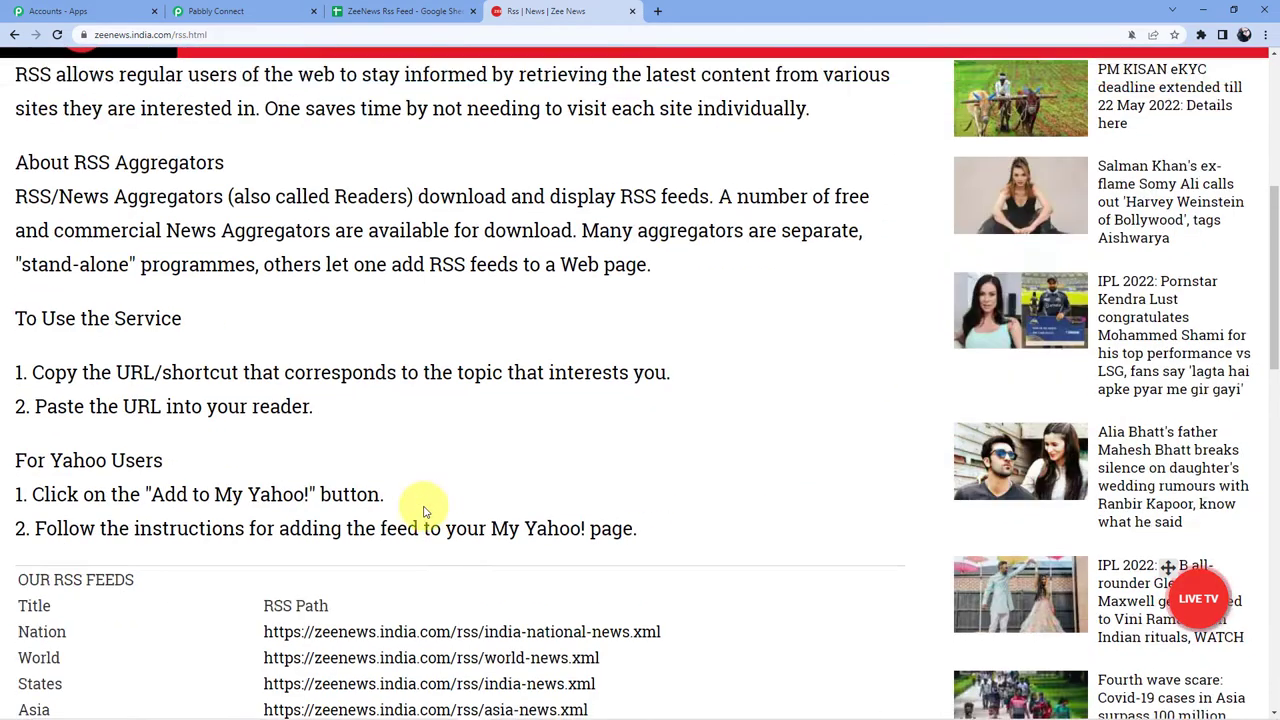
{"action": "scroll", "scroll_direction": "down", "scroll_amount": 3}
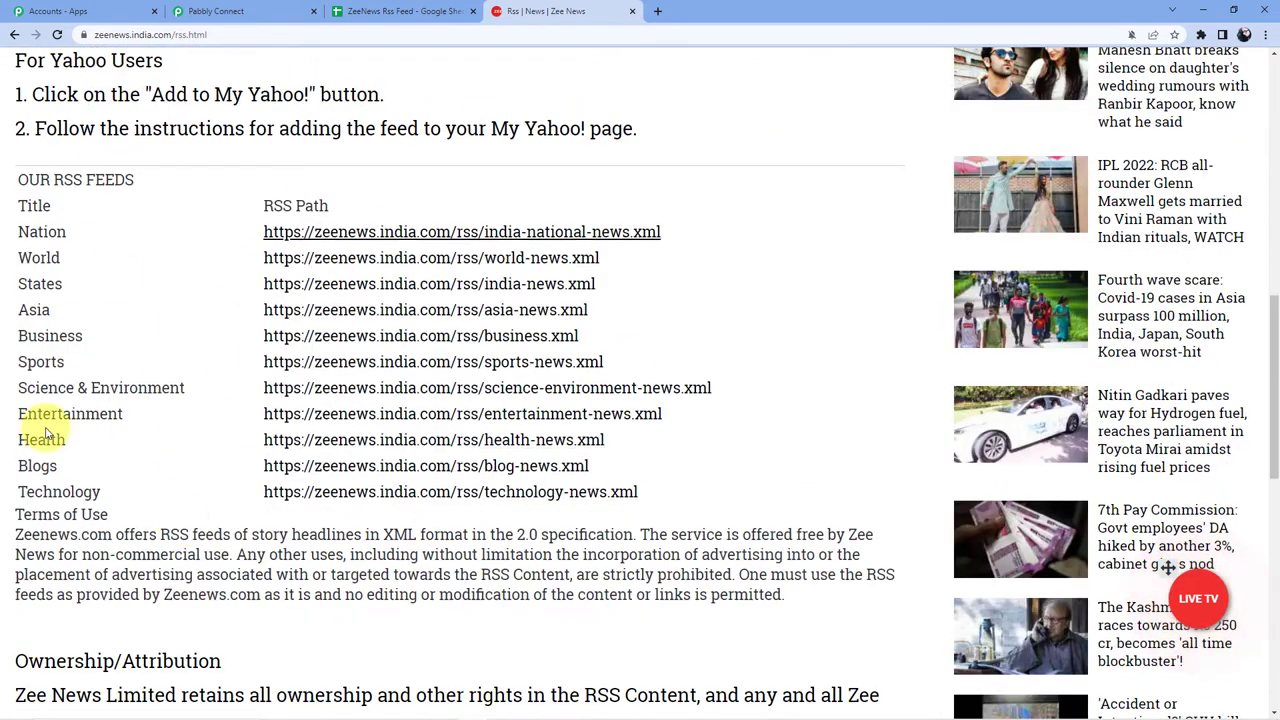
{"action": "mouse_move", "coordinate": [36, 405]}
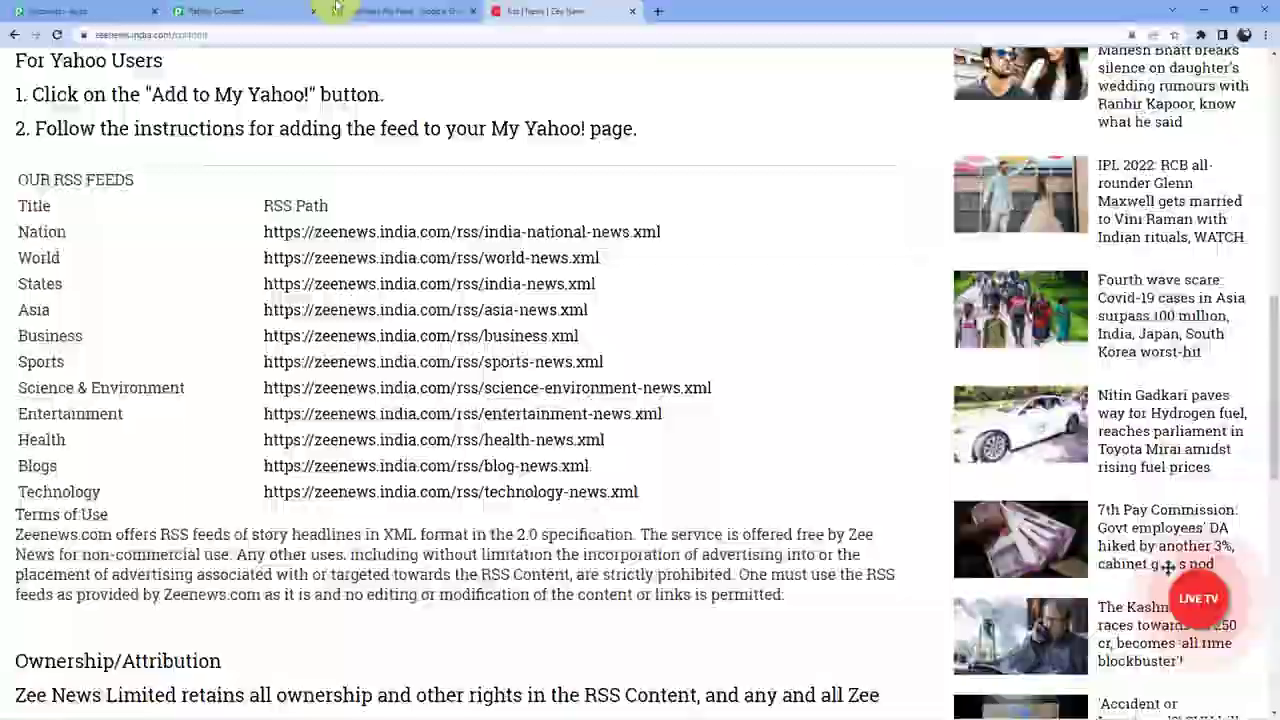
{"action": "left_click", "coordinate": [400, 11]}
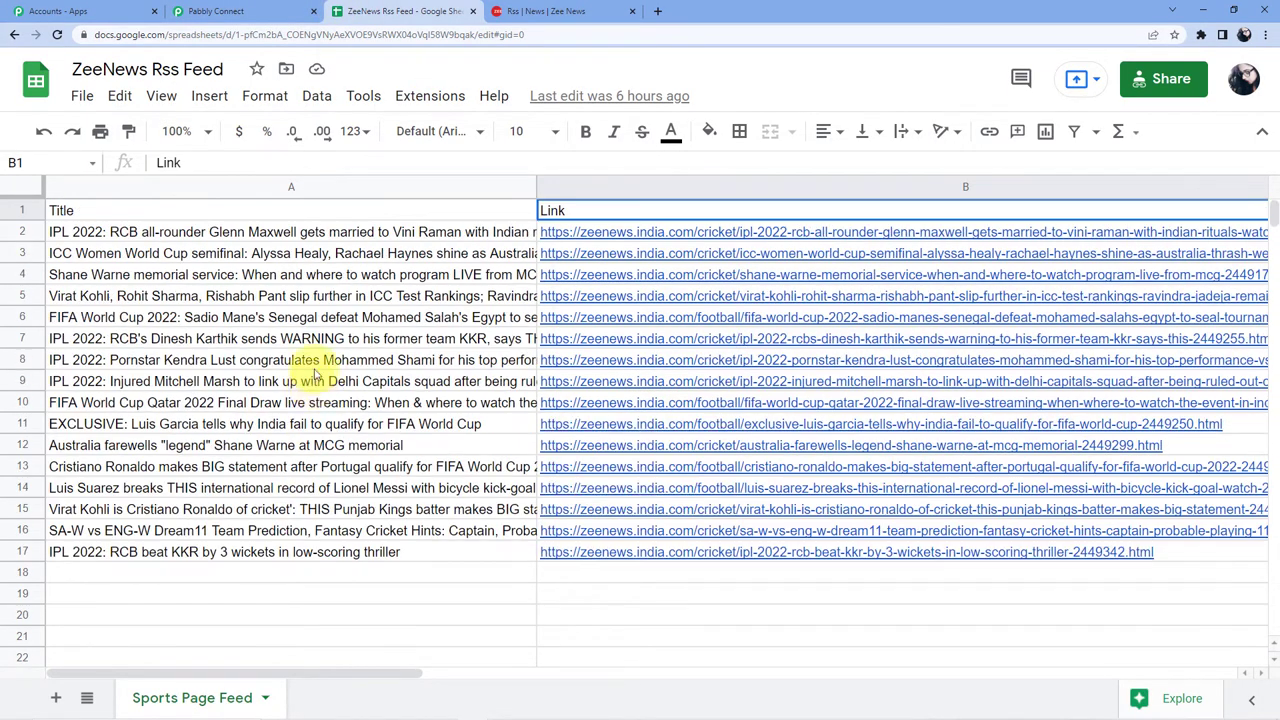
Step: Scroll through the Sports Page Feed sheet's example Title and Link rows
{"action": "scroll", "scroll_direction": "down", "scroll_amount": 3}
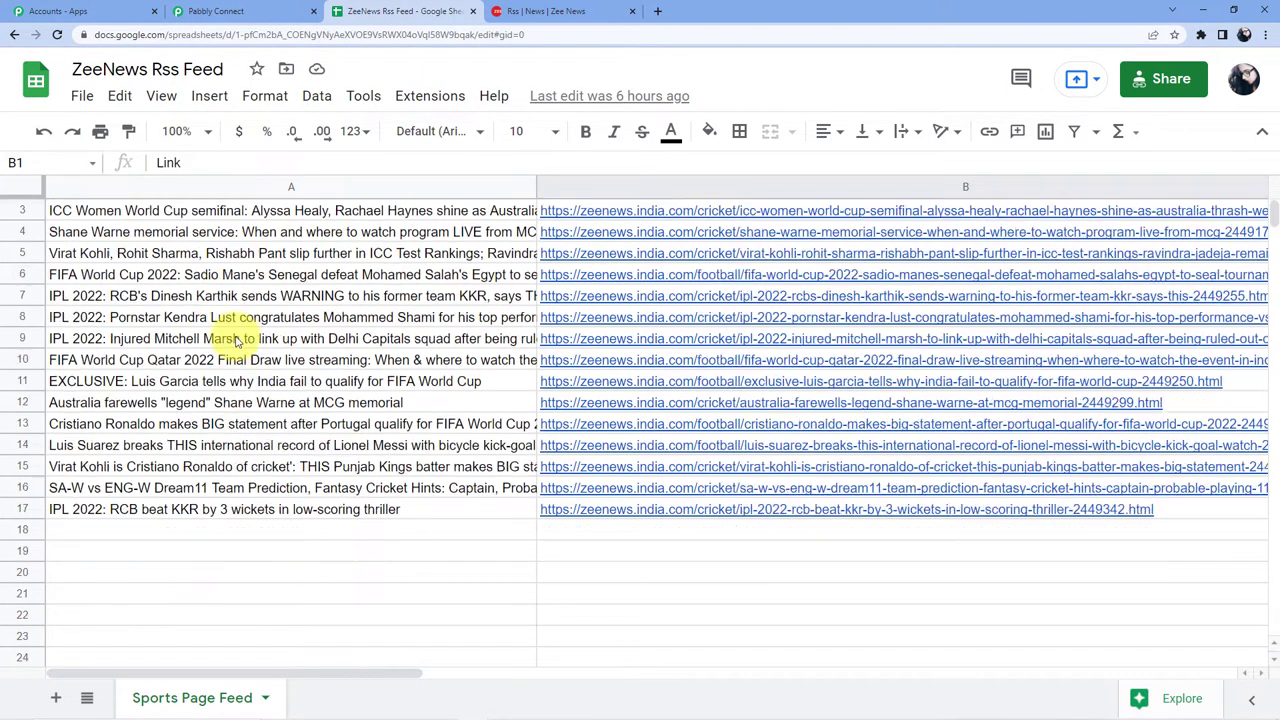
{"action": "scroll", "scroll_direction": "down", "scroll_amount": 3}
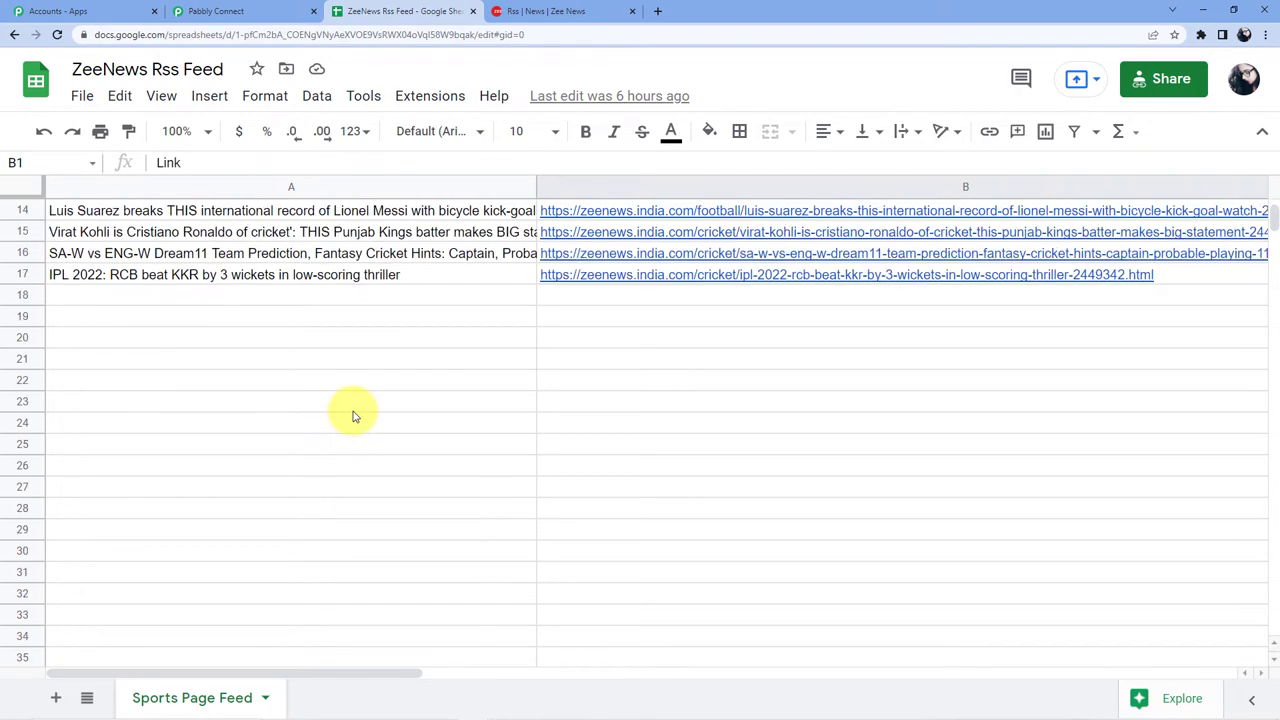
{"action": "scroll", "scroll_direction": "up", "scroll_amount": 3}
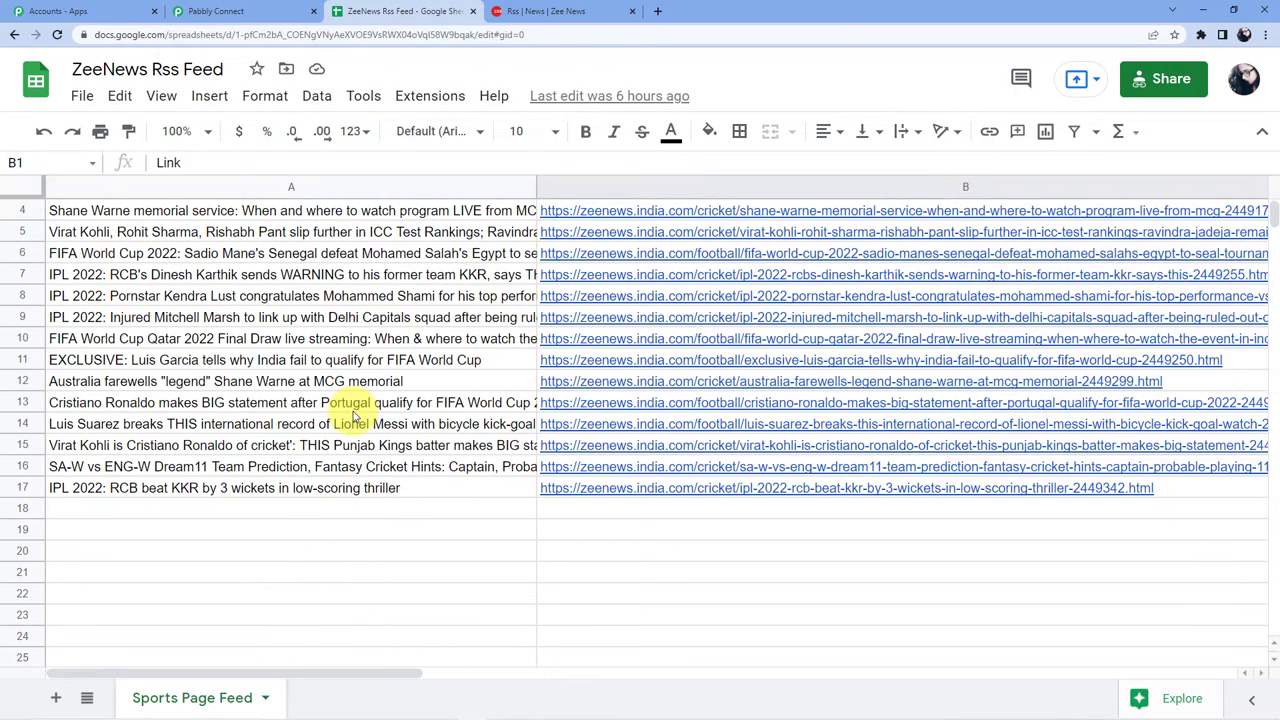
{"action": "scroll", "scroll_direction": "up", "scroll_amount": 3}
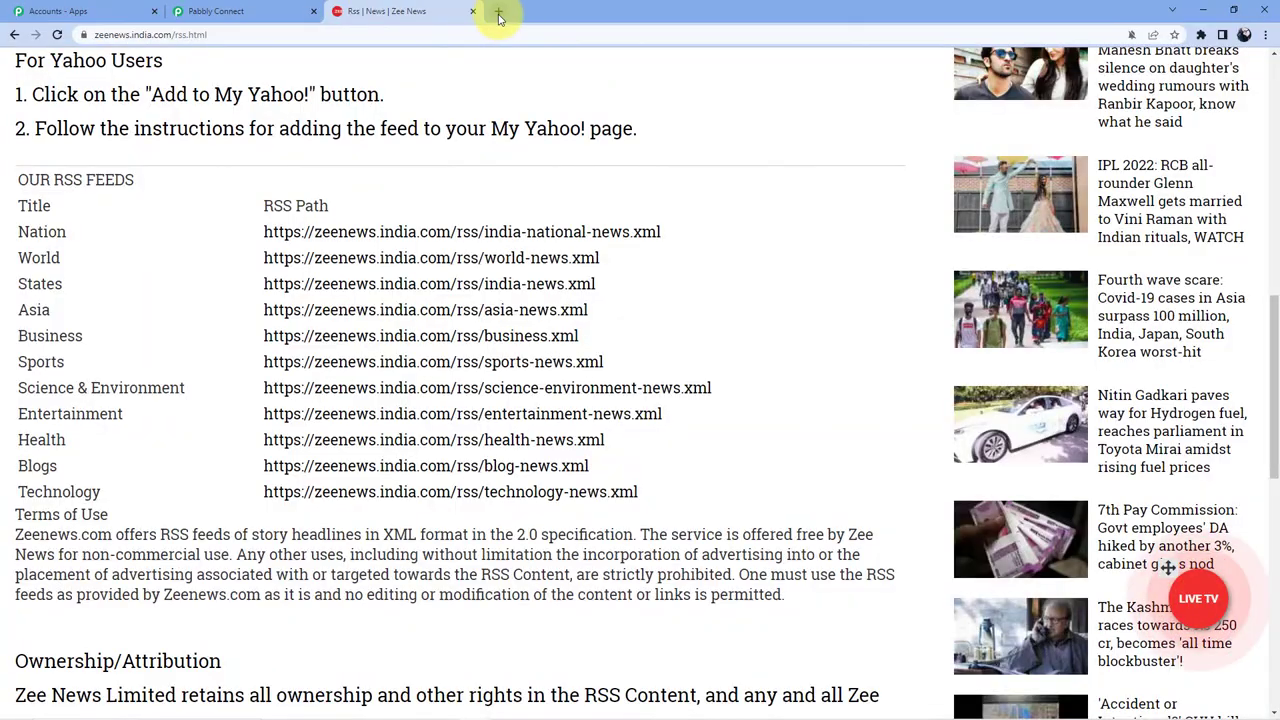
Step: Create a blank Google spreadsheet with headers Title in A1 and Link in B1
{"action": "left_click", "coordinate": [500, 11]}
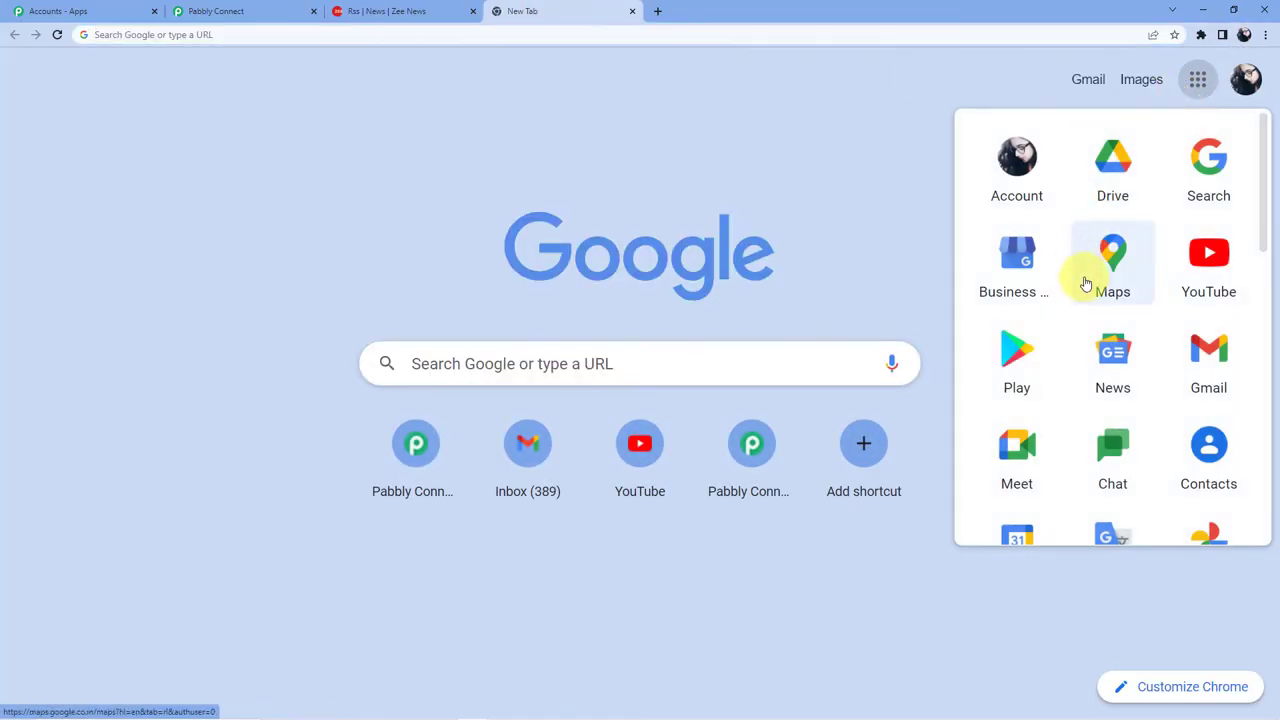
{"action": "scroll", "scroll_direction": "down", "scroll_amount": 3}
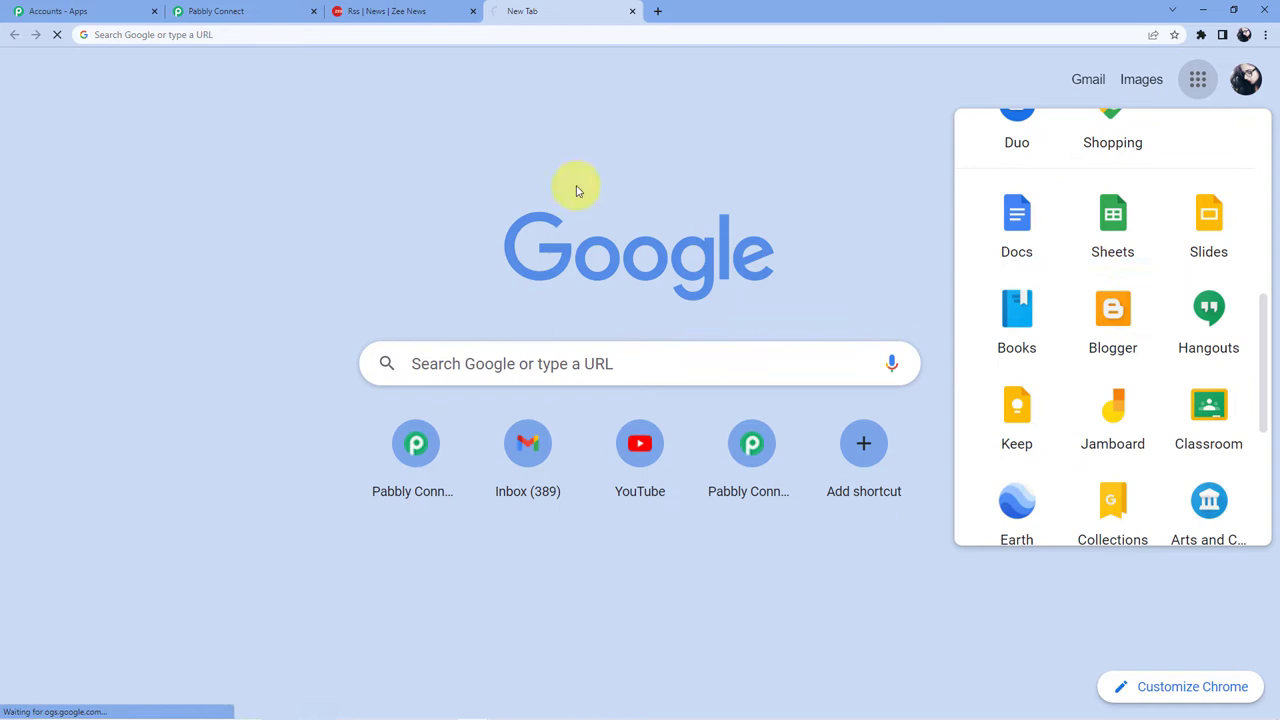
{"action": "left_click", "coordinate": [1112, 218]}
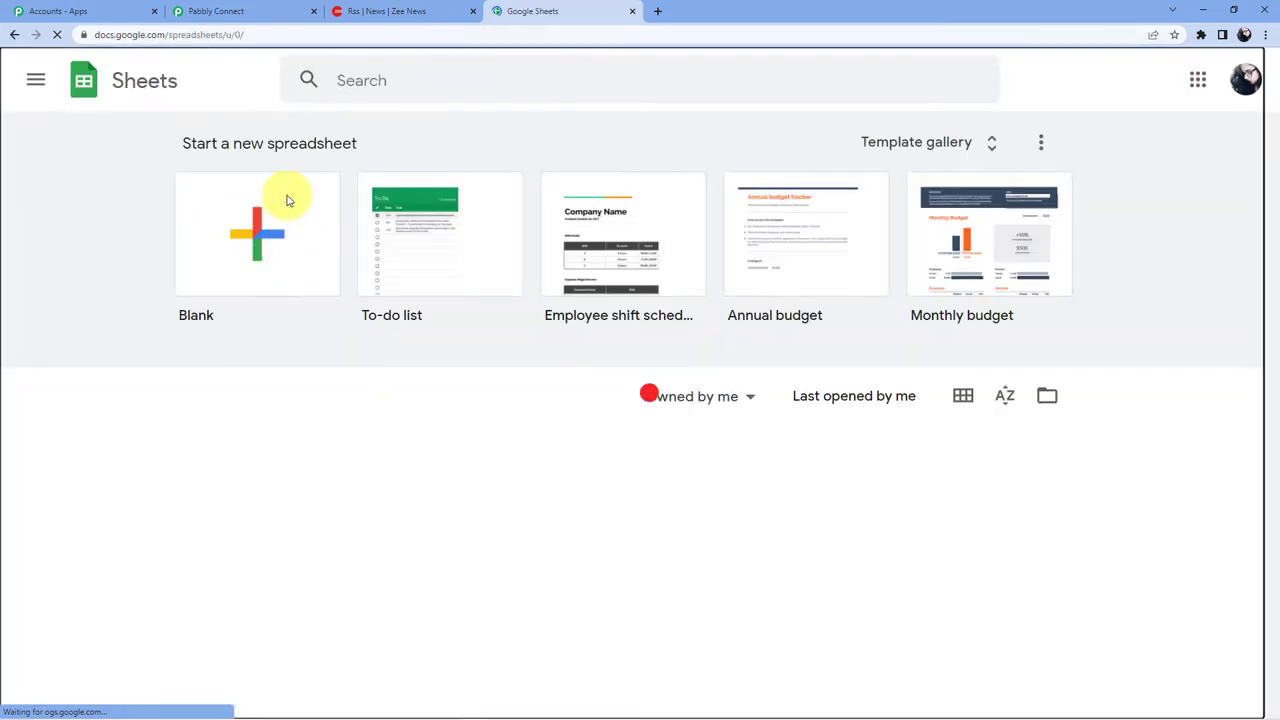
{"action": "left_click", "coordinate": [257, 235]}
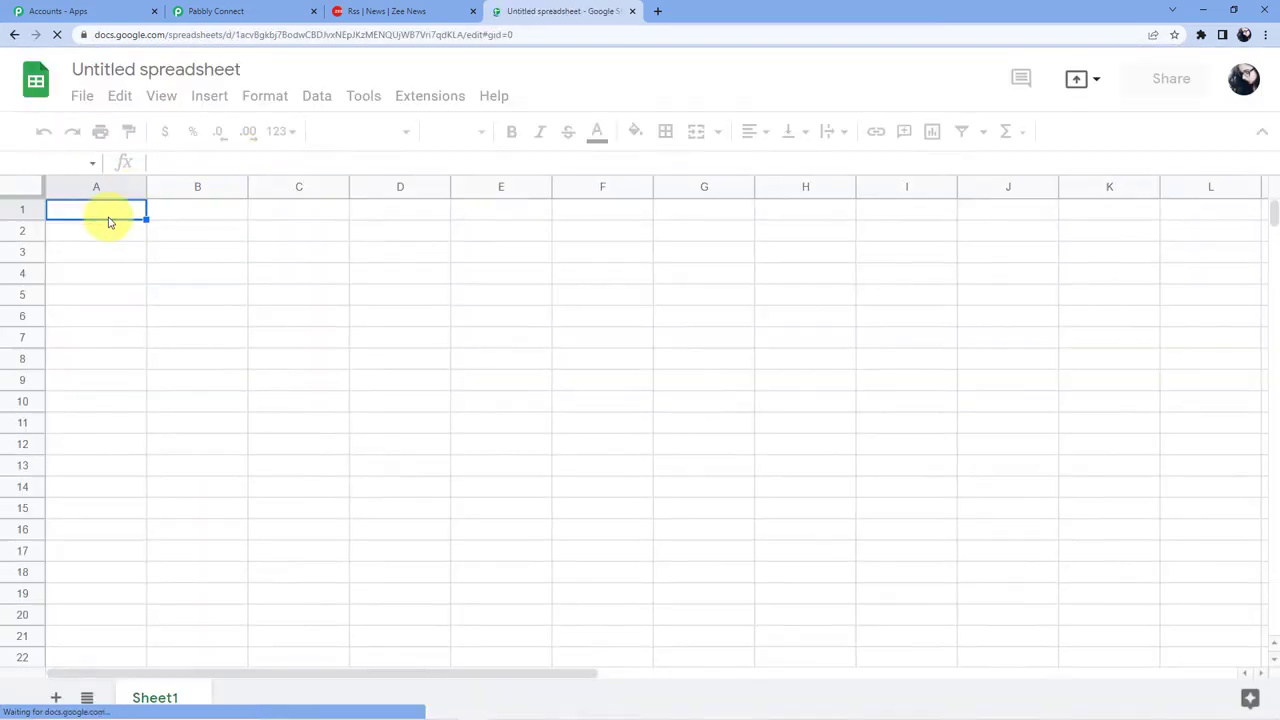
{"action": "type", "text": "Title"}
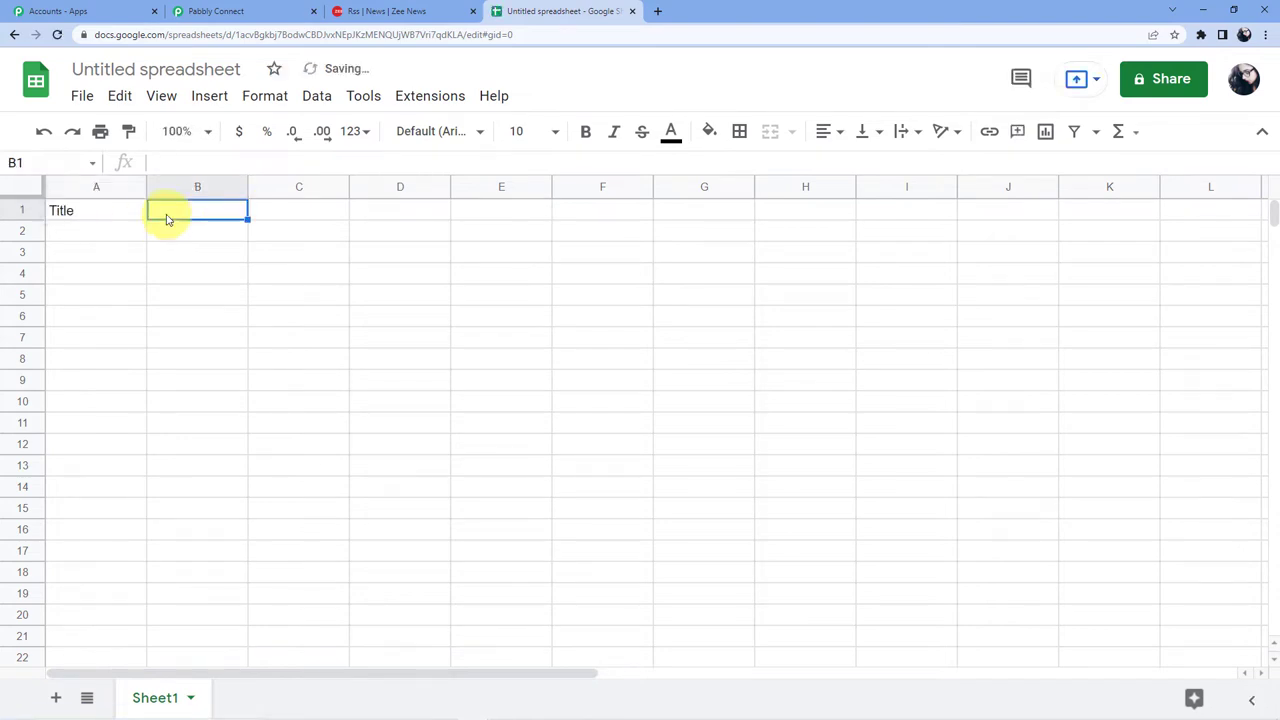
{"action": "type", "text": "Lijk"}
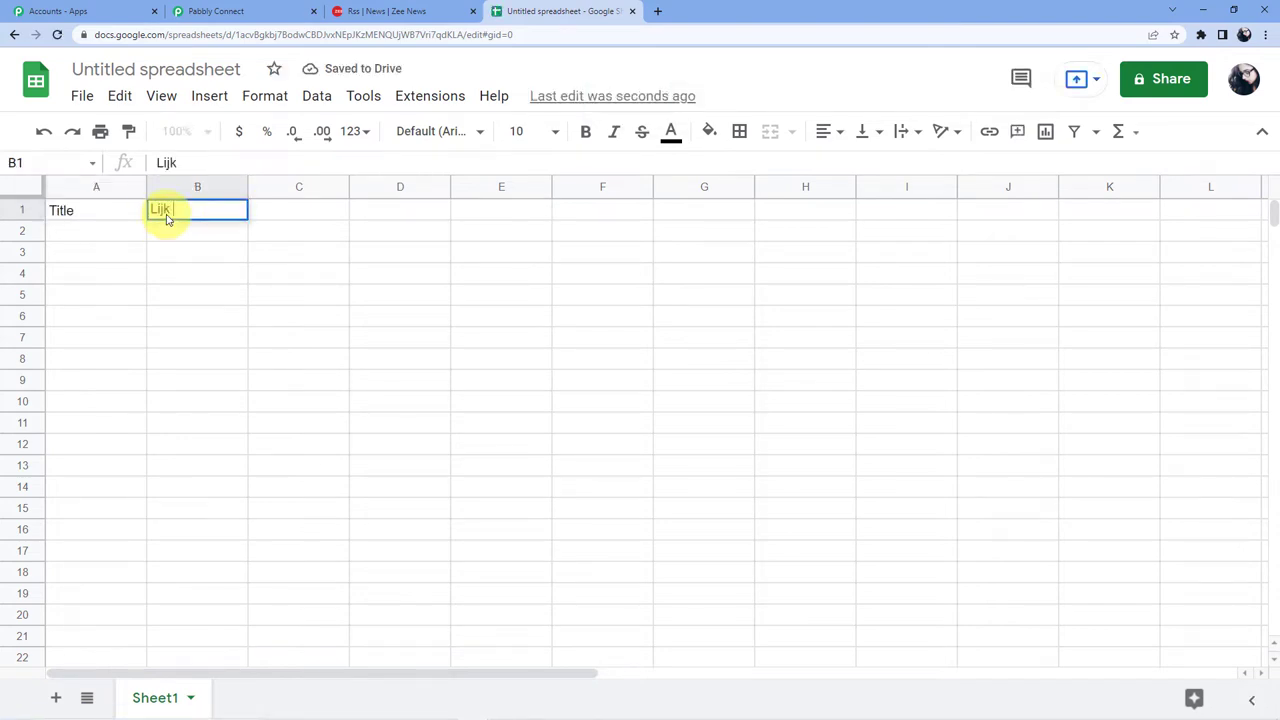
{"action": "type", "text": "Link"}
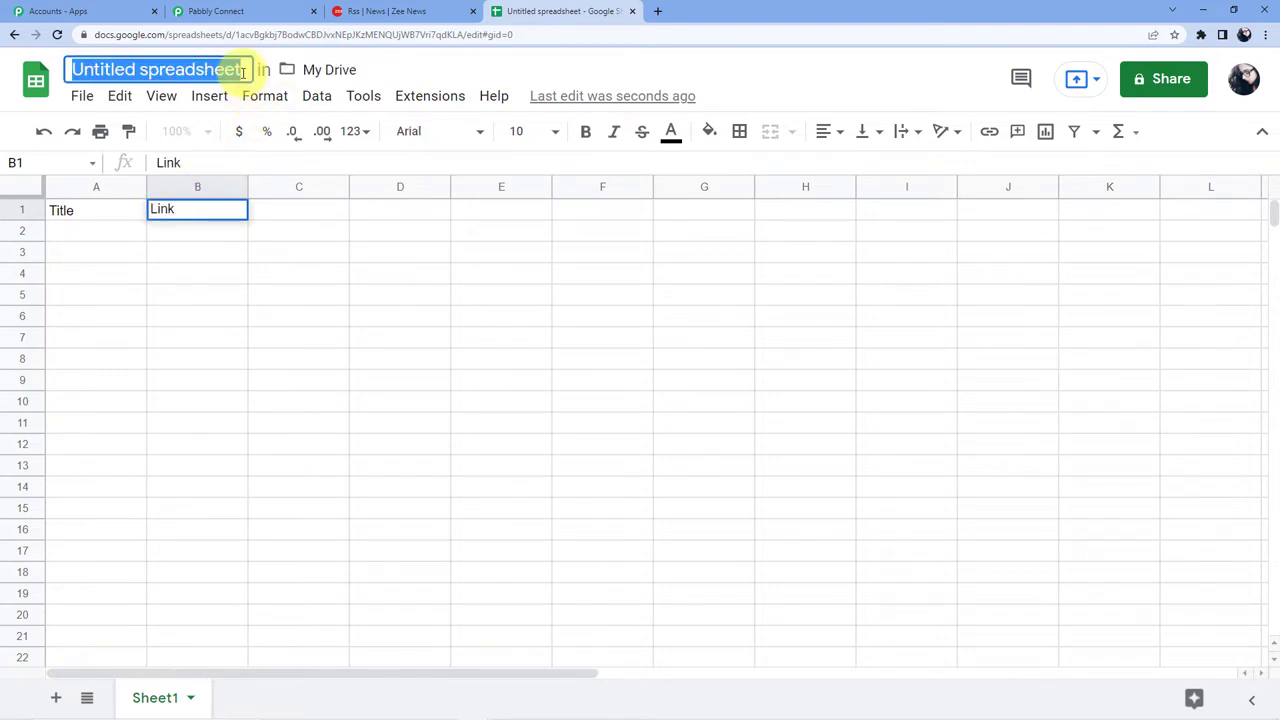
Step: Rename the spreadsheet 'RSS Feed Automation' and return to the Zee News tab
{"action": "type", "text": "RSS"}
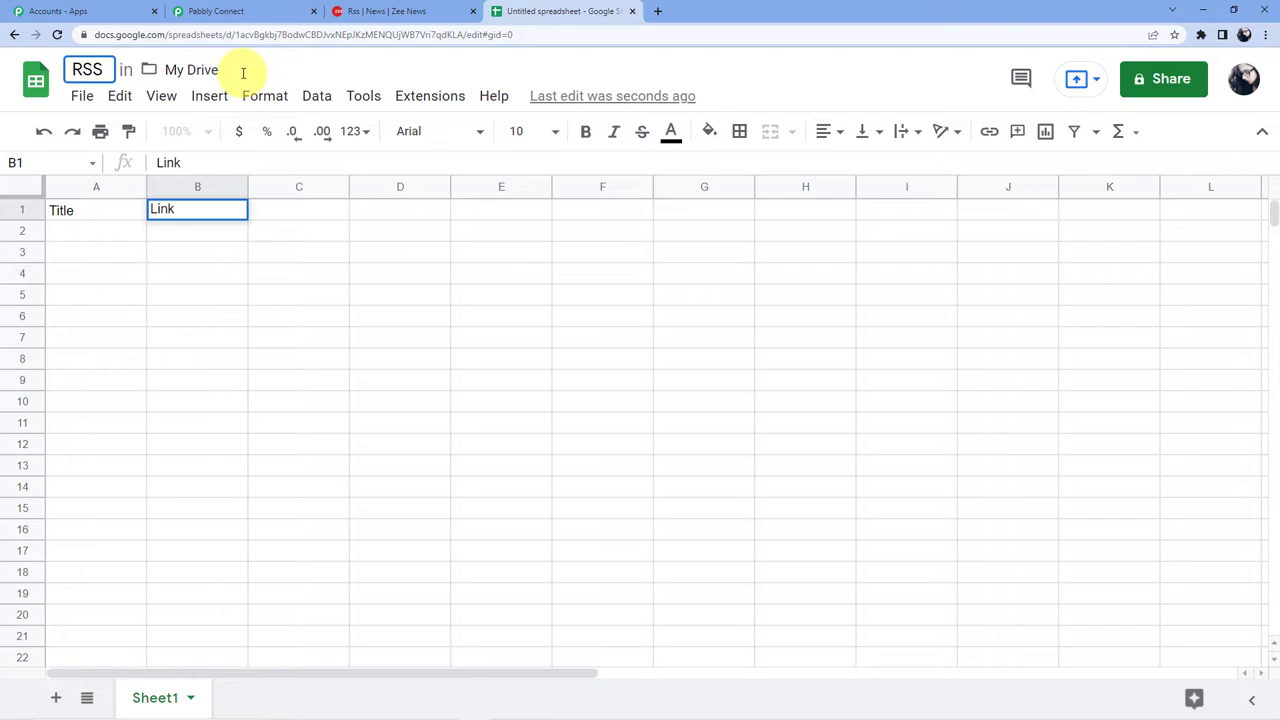
{"action": "type", "text": "F"}
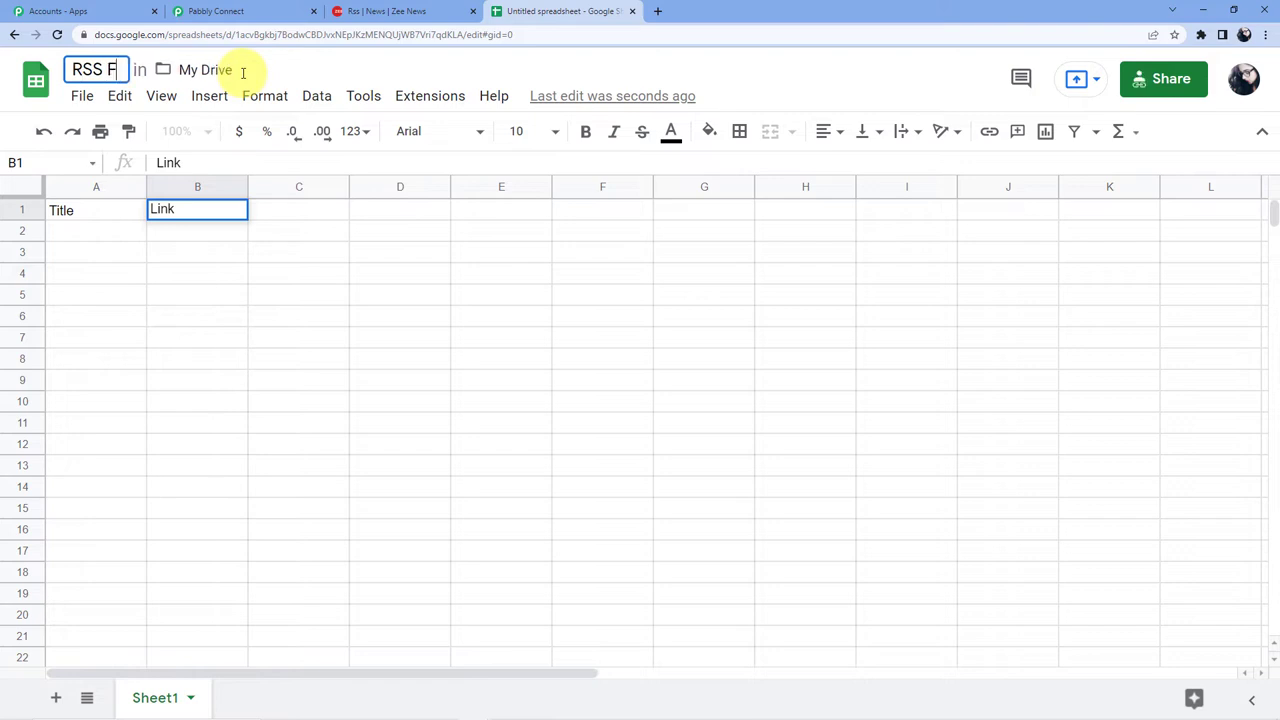
{"action": "type", "text": "eed Automation"}
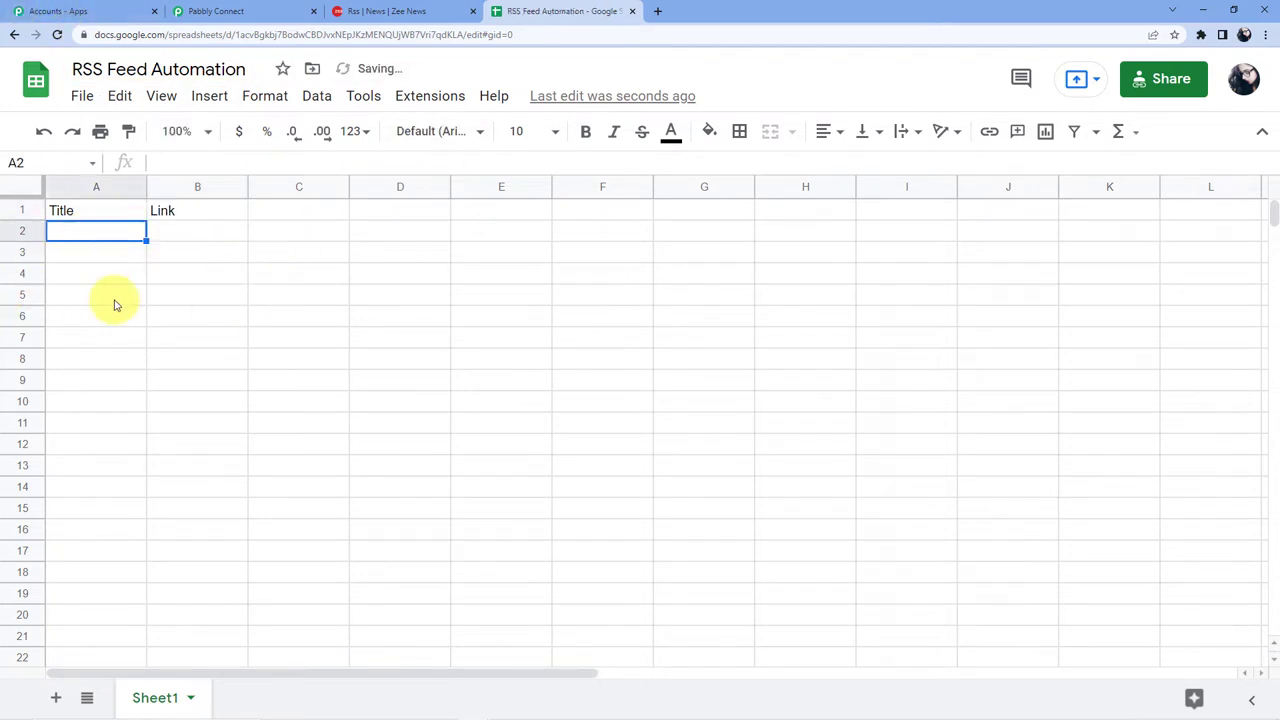
{"action": "left_click", "coordinate": [390, 11]}
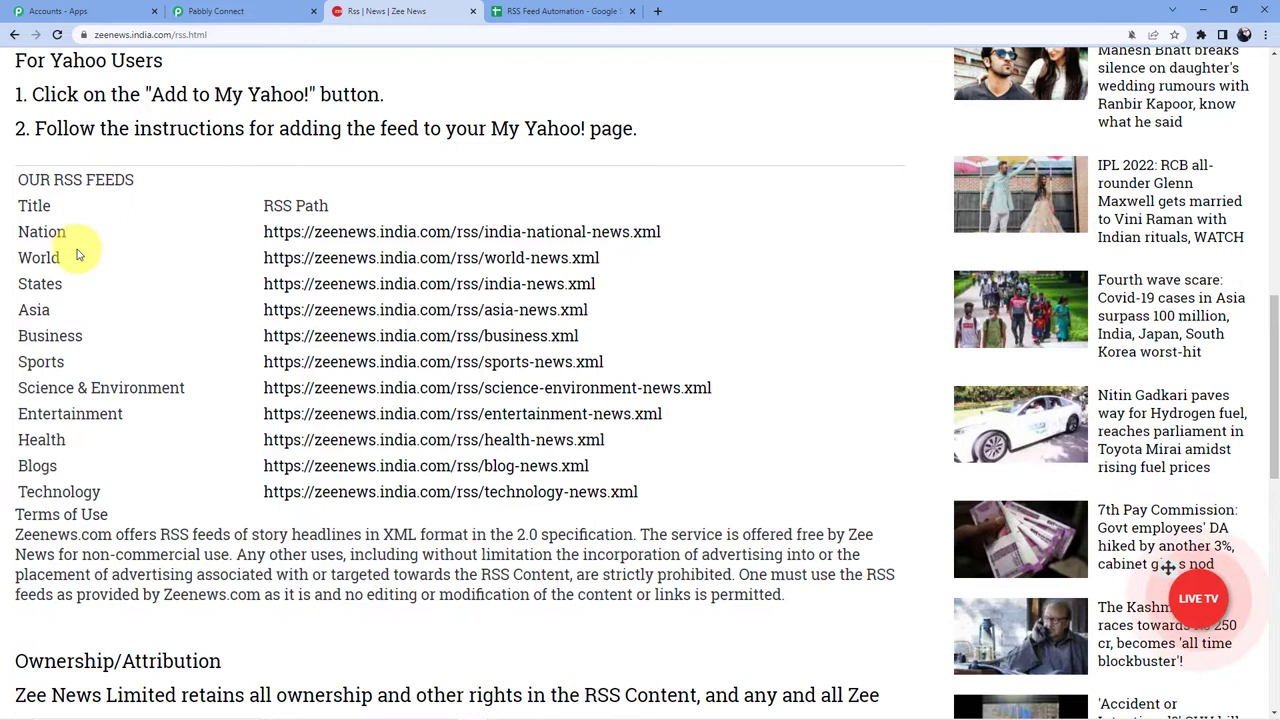
{"action": "mouse_move", "coordinate": [247, 366]}
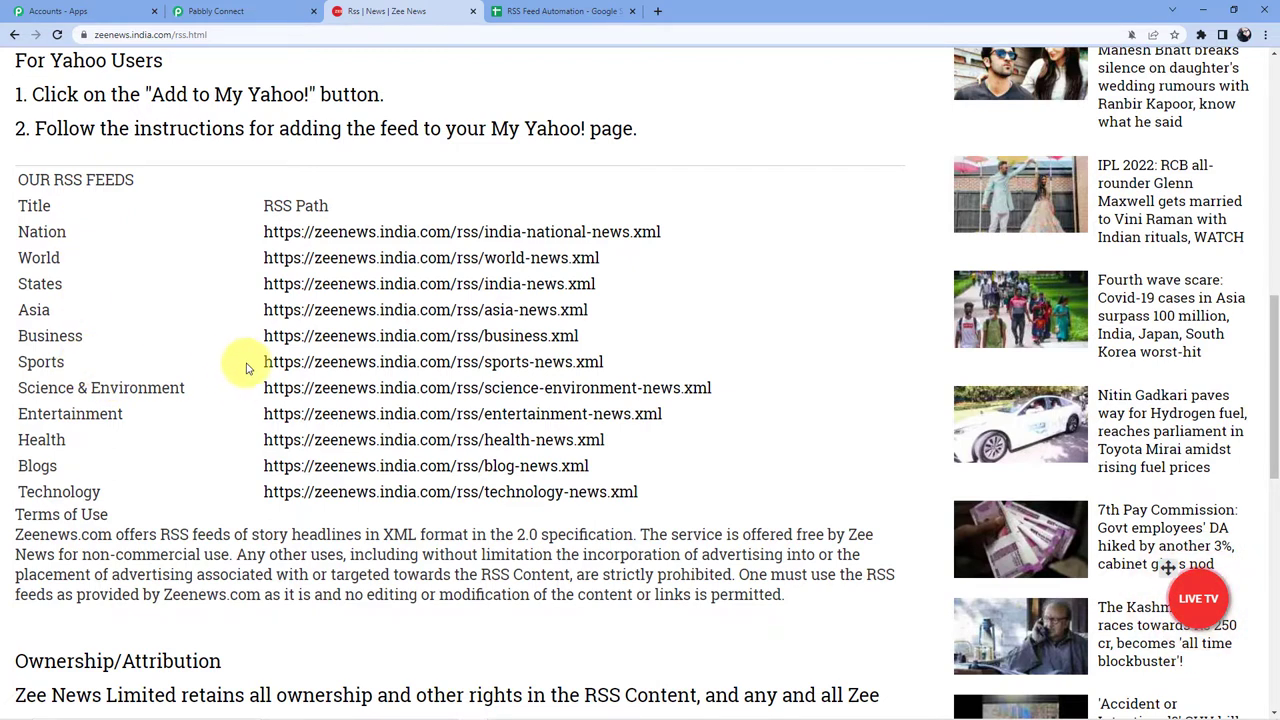
Step: Select the sports-news.xml feed address in the Zee News RSS feeds table
{"action": "double_click", "coordinate": [432, 361]}
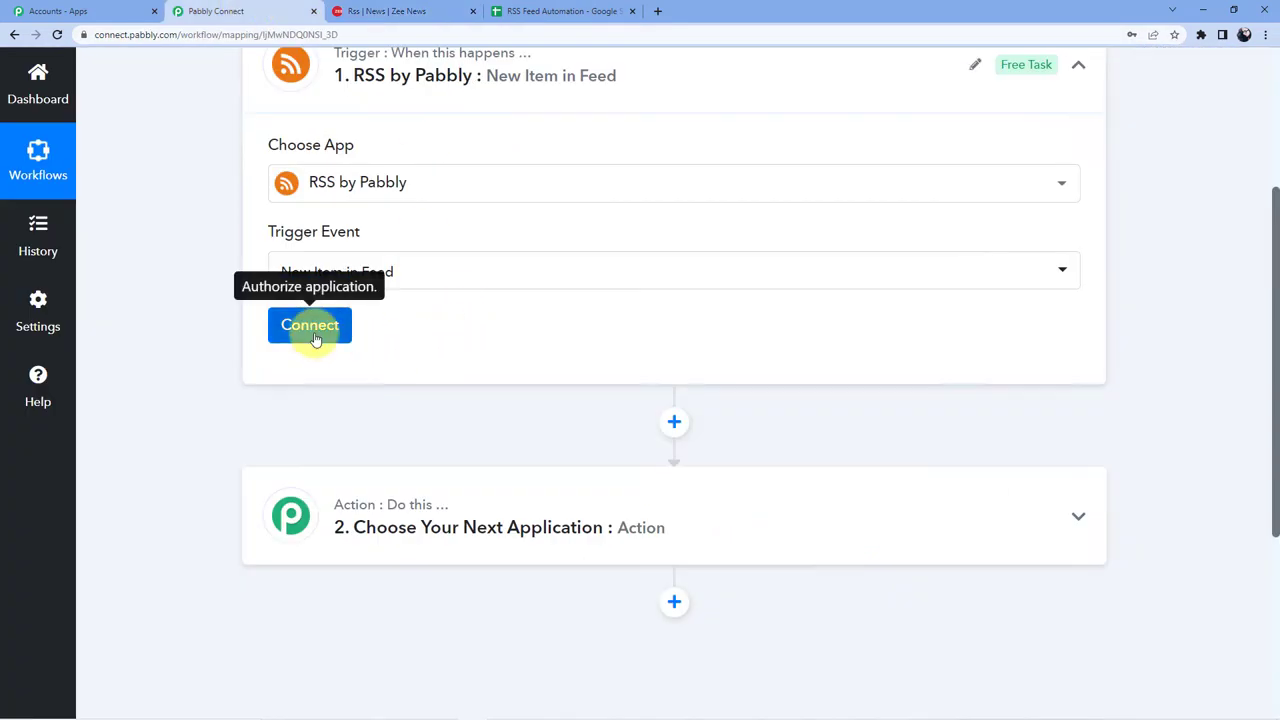
{"action": "left_click", "coordinate": [310, 325]}
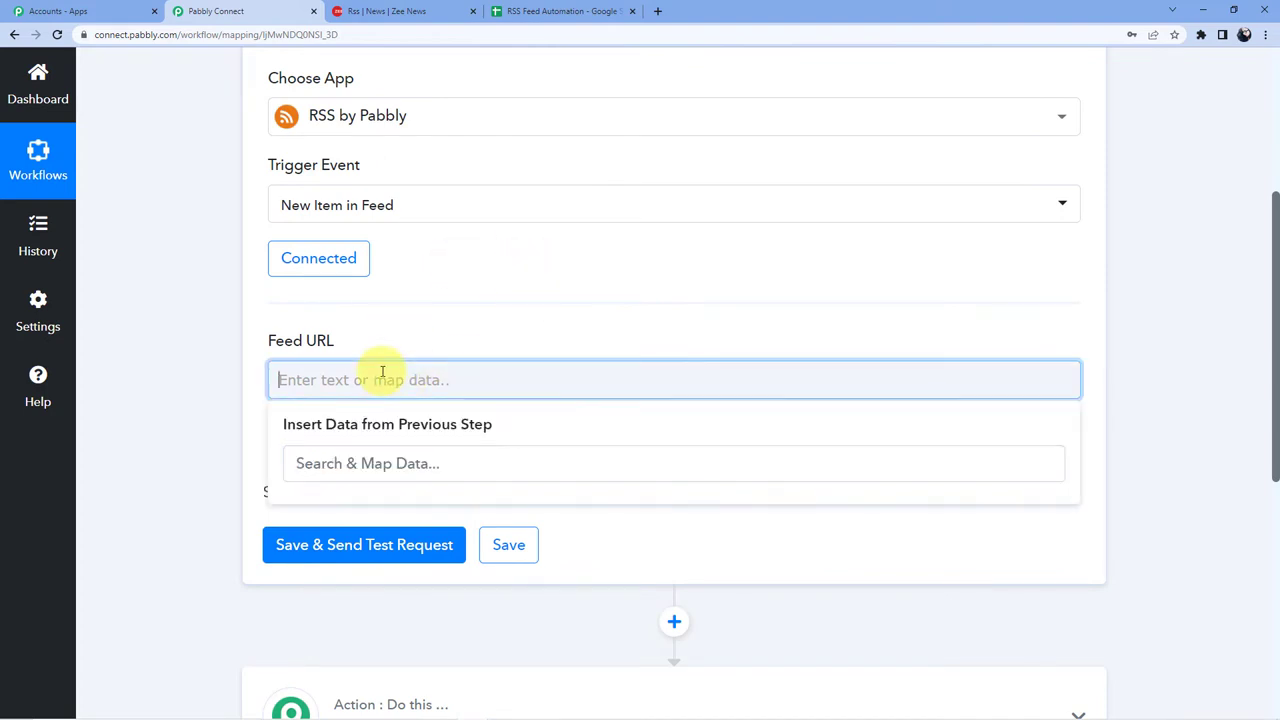
{"action": "type", "text": "https://zeenews.india.com/rss/sports-news.xml"}
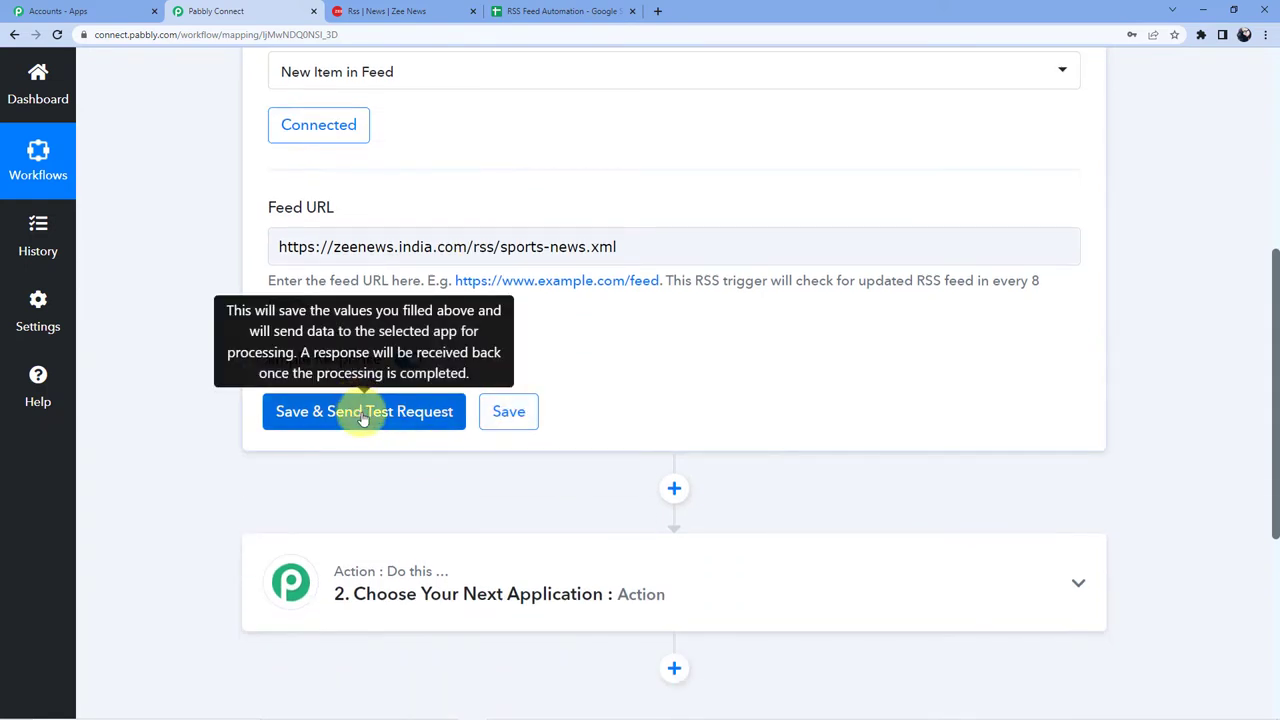
{"action": "left_click", "coordinate": [364, 411]}
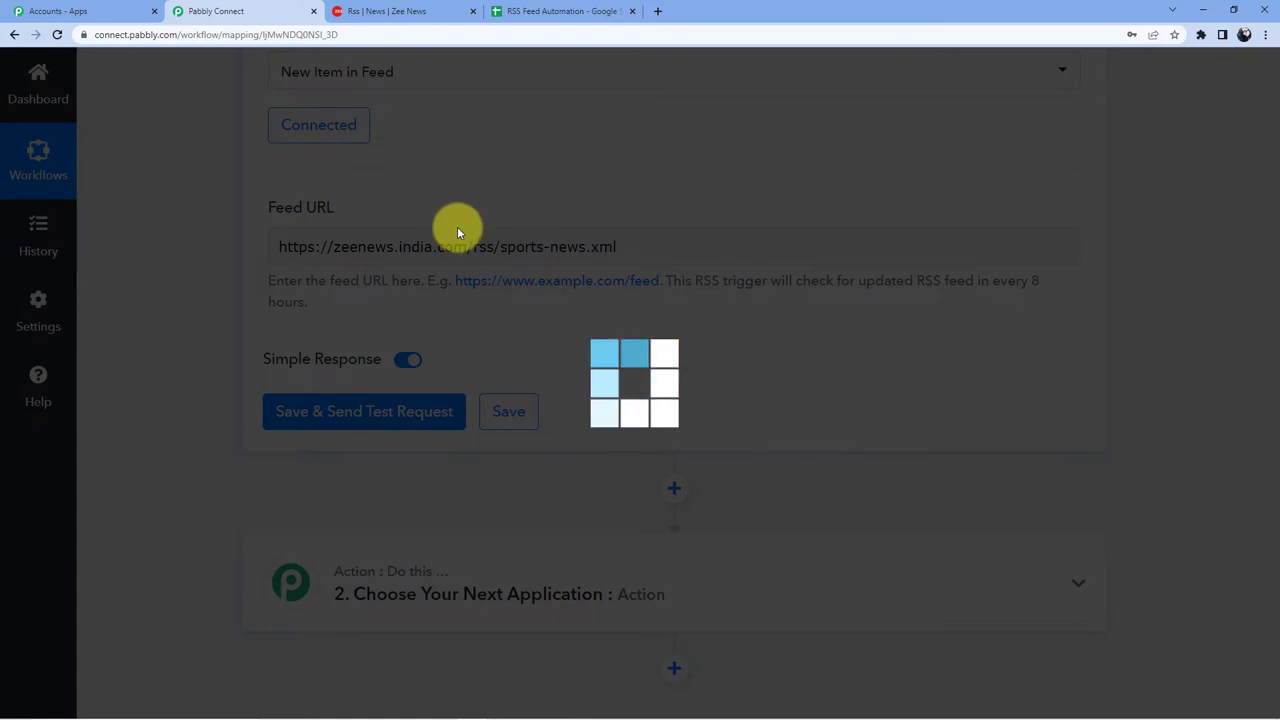
{"action": "left_click", "coordinate": [364, 411]}
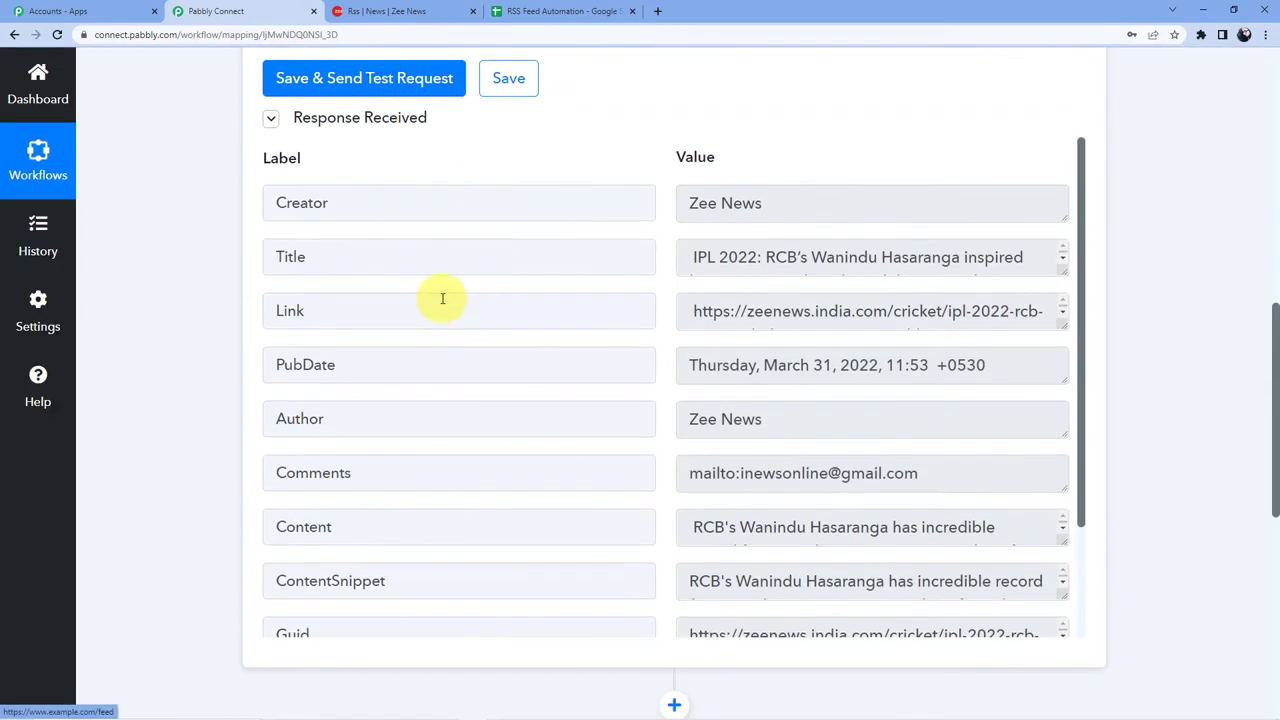
{"action": "mouse_move", "coordinate": [1062, 273]}
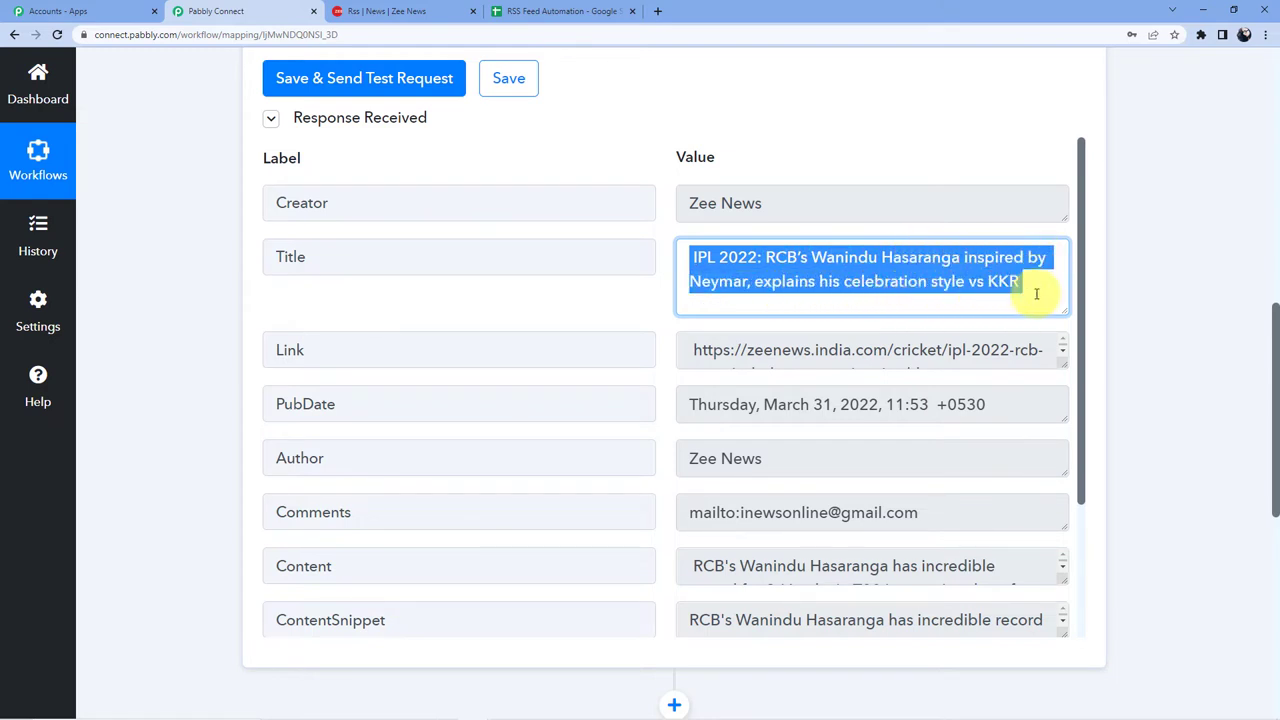
Step: Expand the test item's link value and select the full Hasaranga article URL
{"action": "left_click", "coordinate": [867, 349]}
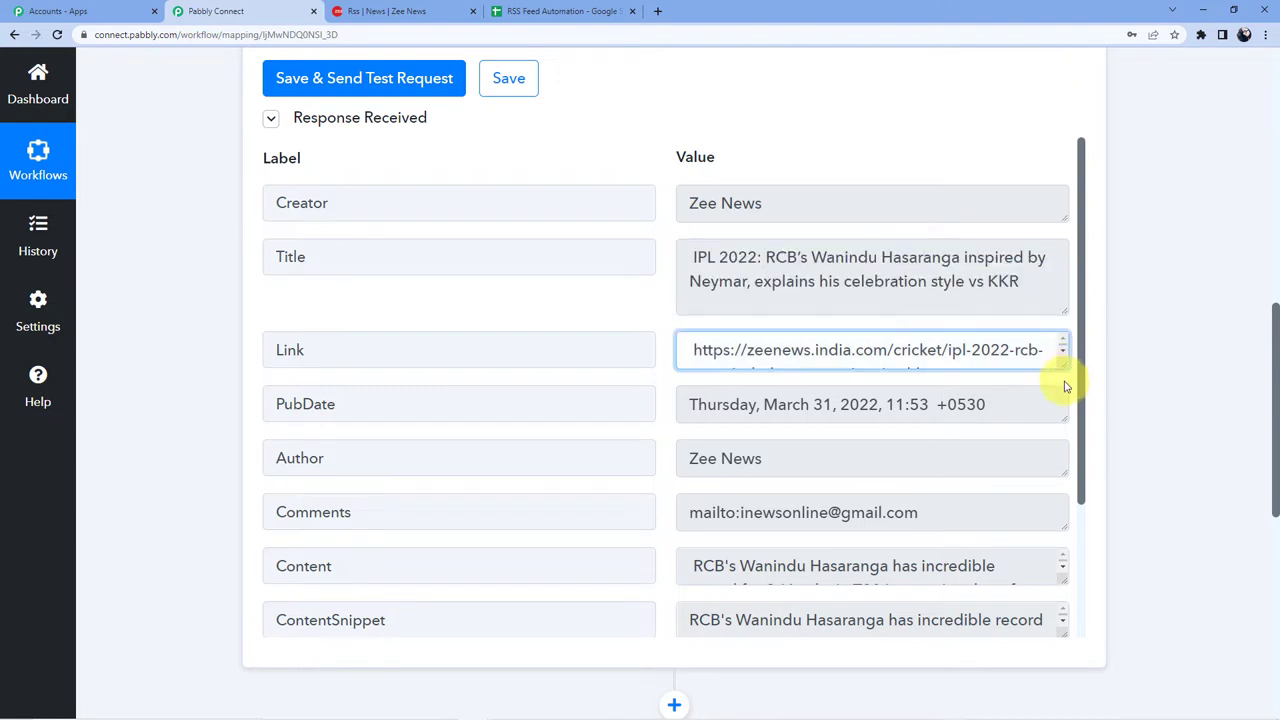
{"action": "left_click", "coordinate": [870, 349]}
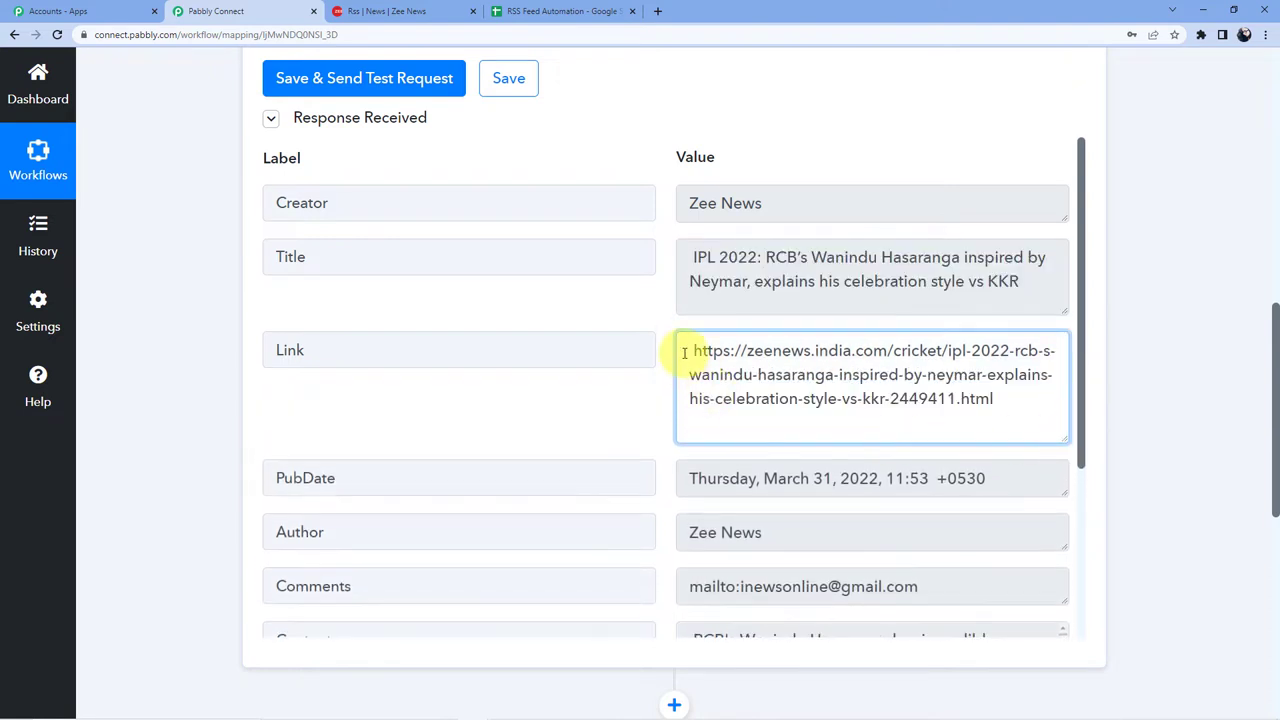
{"action": "triple_click", "coordinate": [870, 374]}
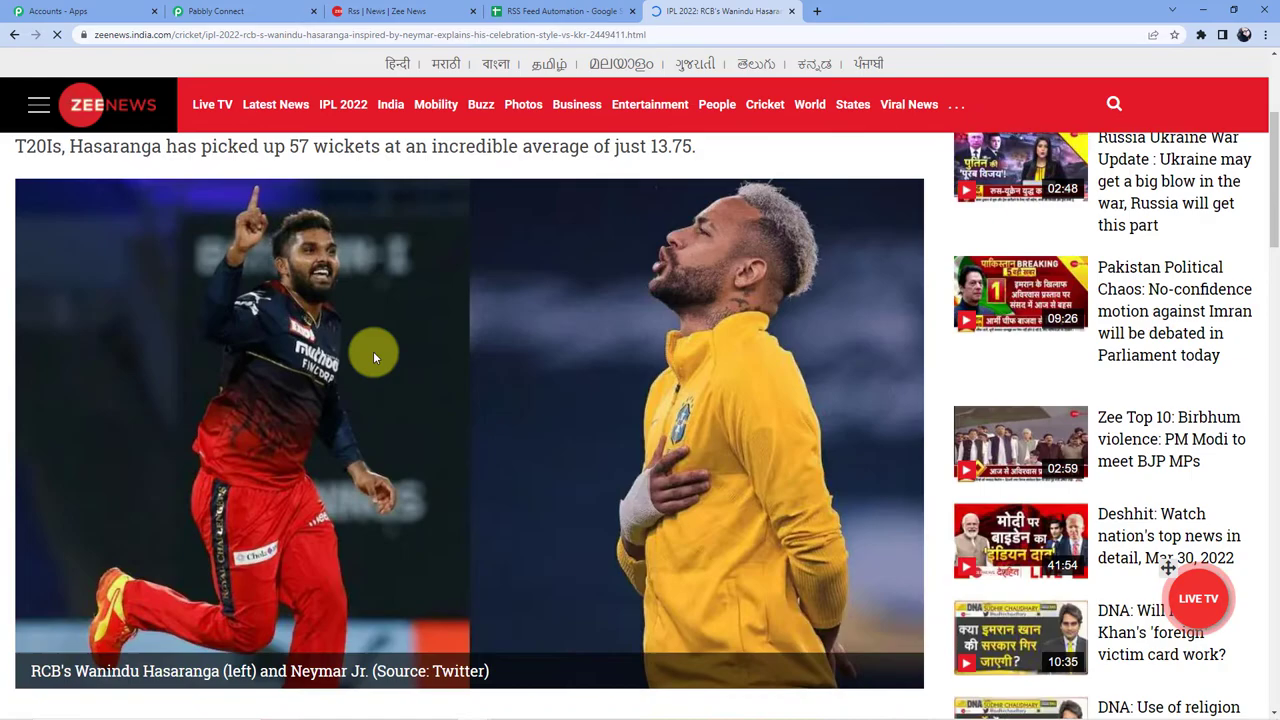
Step: Scroll through the Hasaranga IPL 2022 article, then close its tab
{"action": "scroll", "scroll_direction": "up", "scroll_amount": 3}
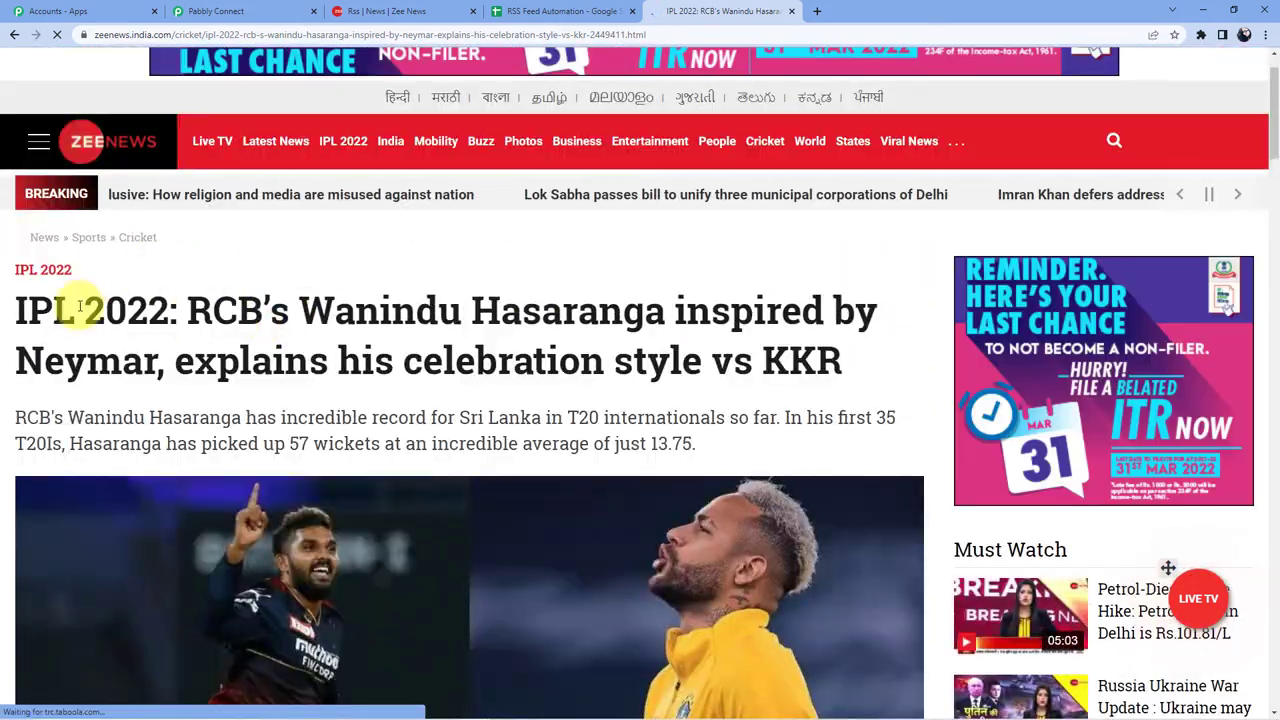
{"action": "scroll", "scroll_direction": "down", "scroll_amount": 3}
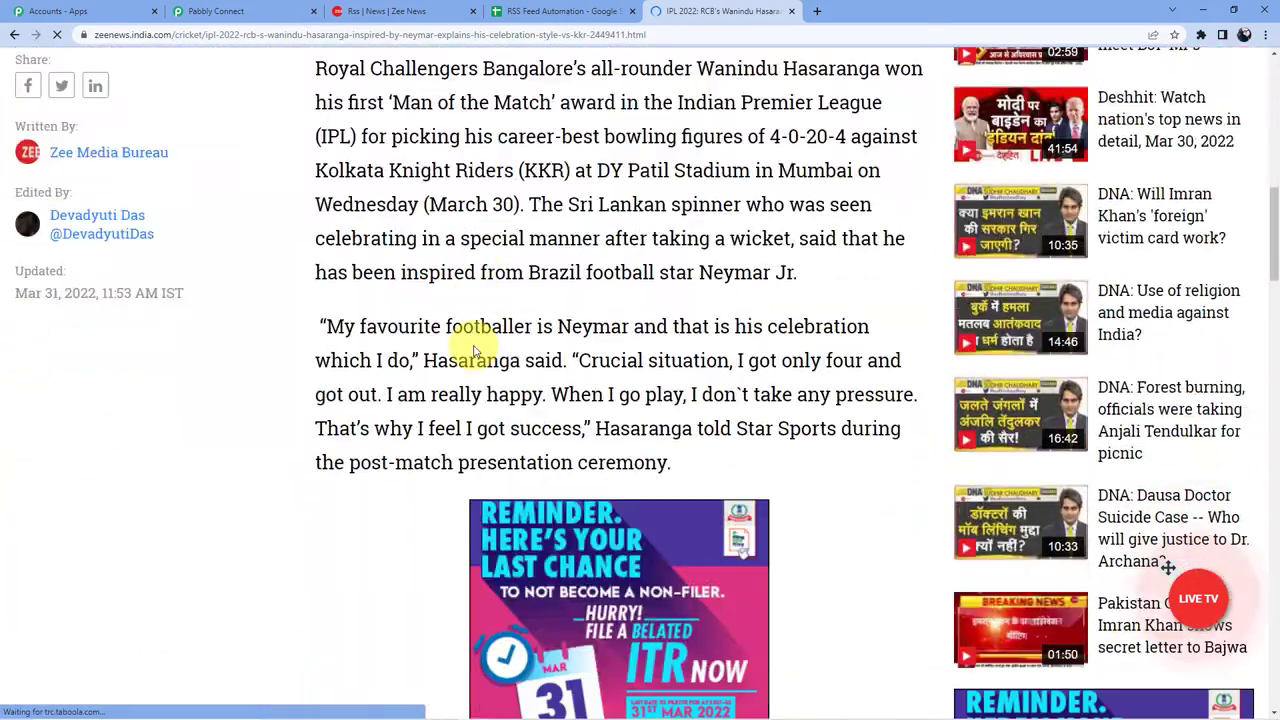
{"action": "scroll", "scroll_direction": "up", "scroll_amount": 3}
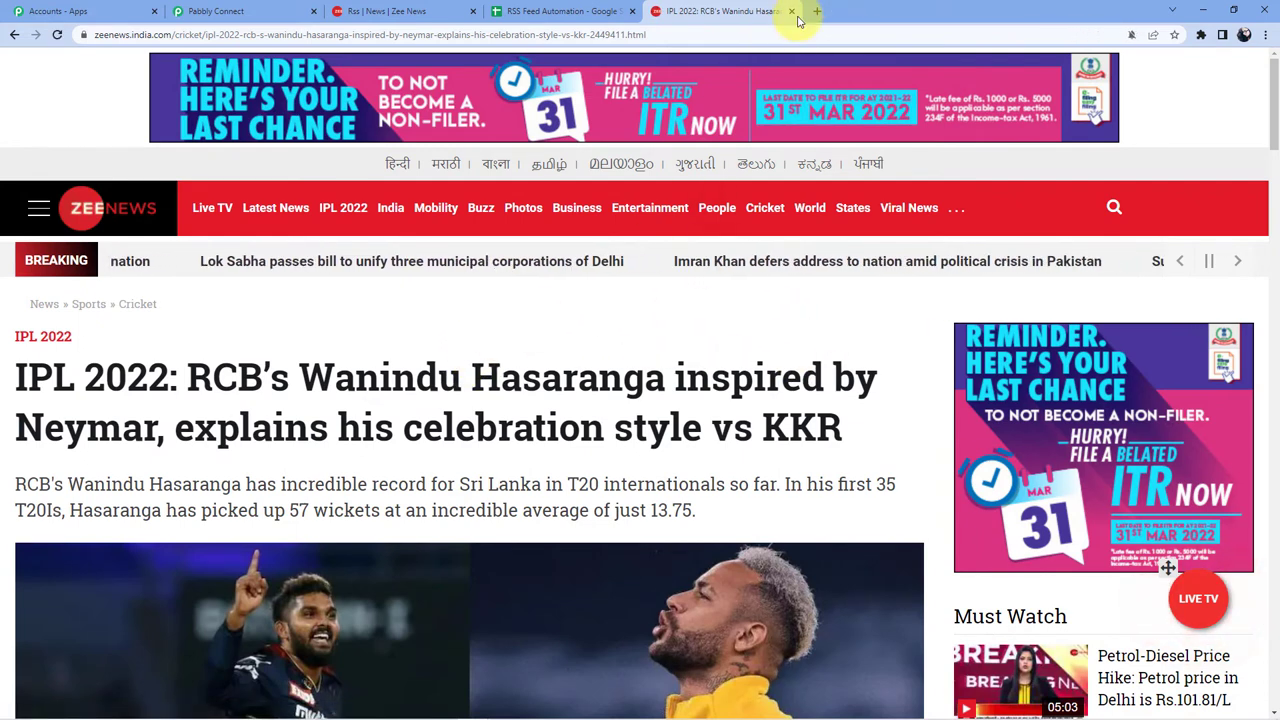
{"action": "left_click", "coordinate": [791, 11]}
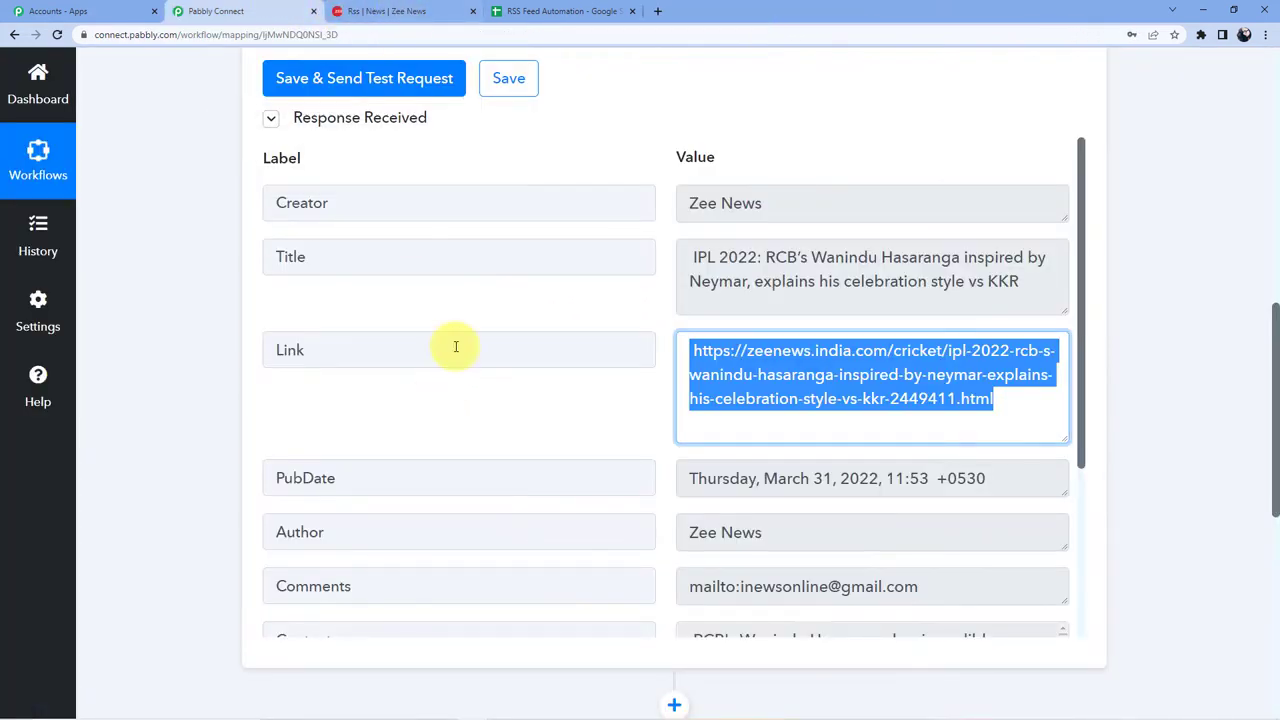
{"action": "left_click", "coordinate": [613, 305]}
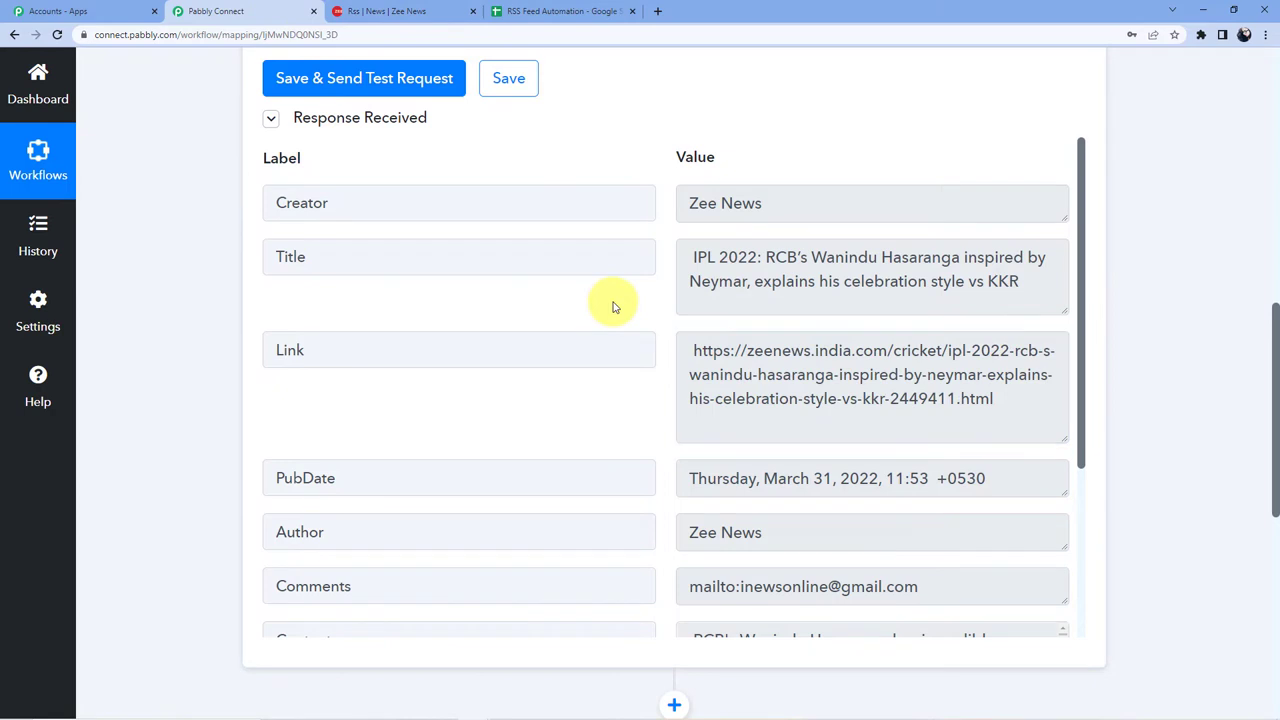
{"action": "mouse_move", "coordinate": [748, 433]}
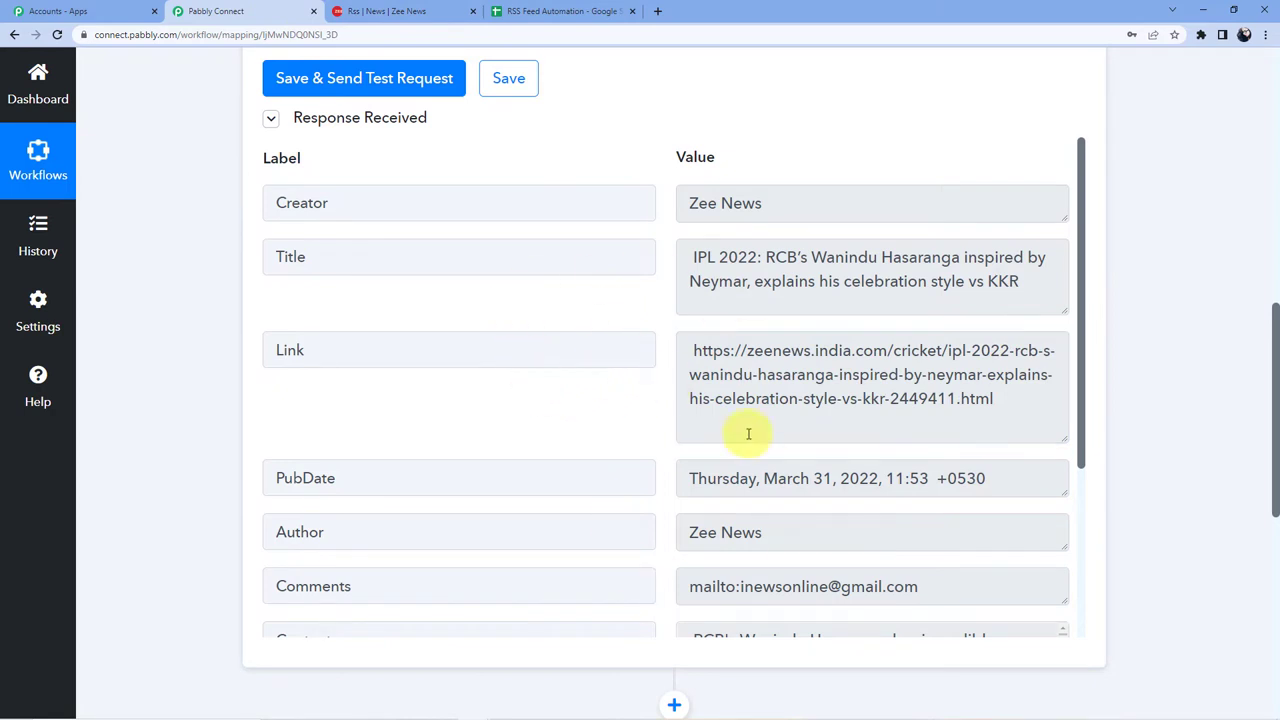
{"action": "mouse_move", "coordinate": [728, 453]}
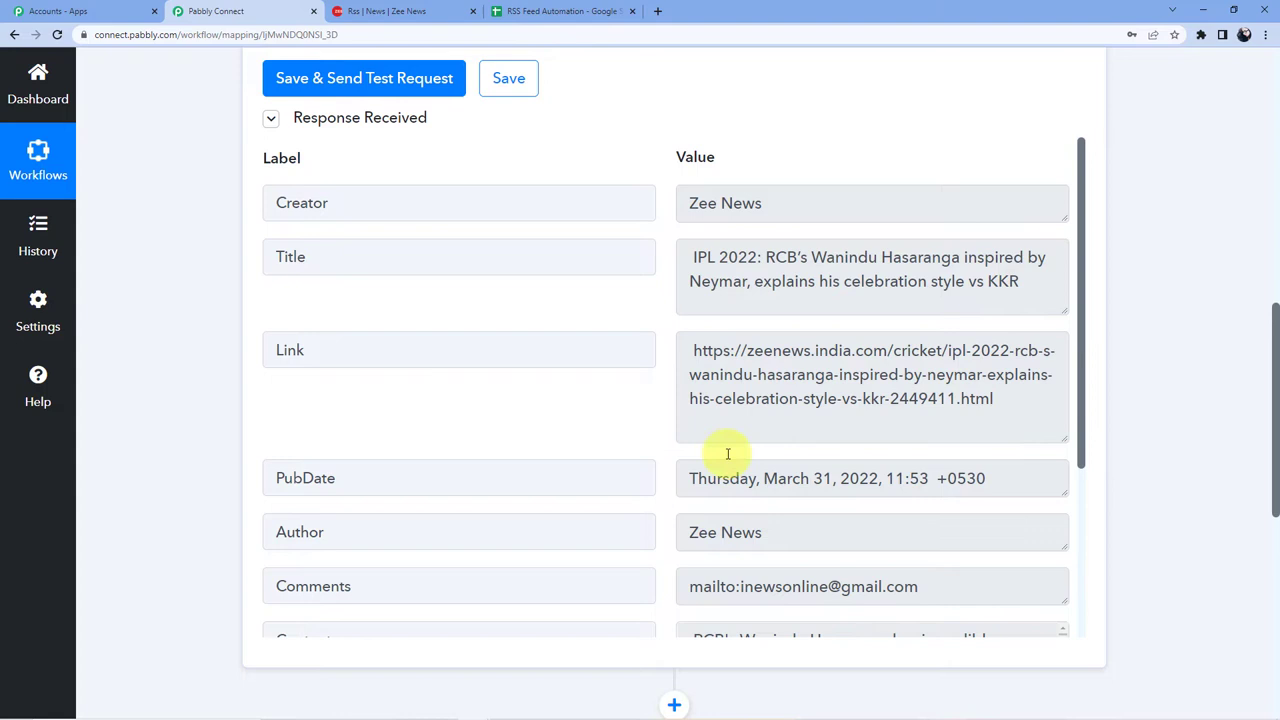
{"action": "mouse_move", "coordinate": [858, 314]}
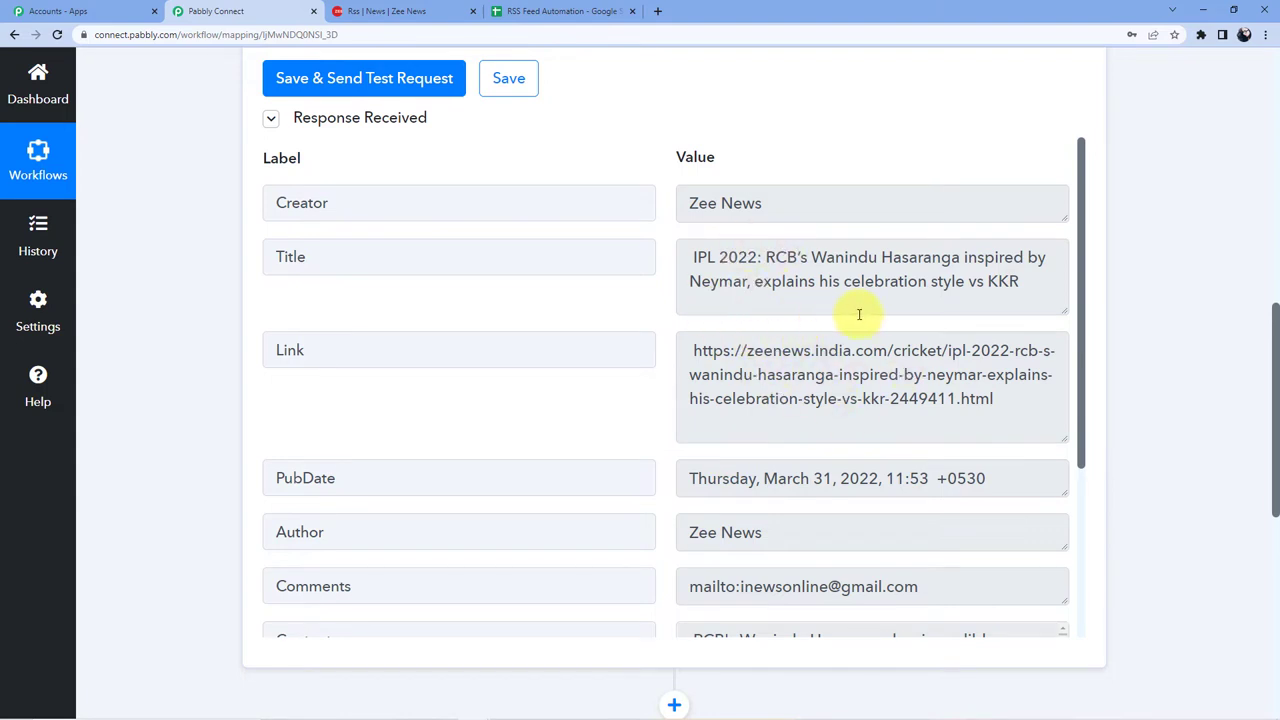
{"action": "scroll", "scroll_direction": "up", "scroll_amount": 3}
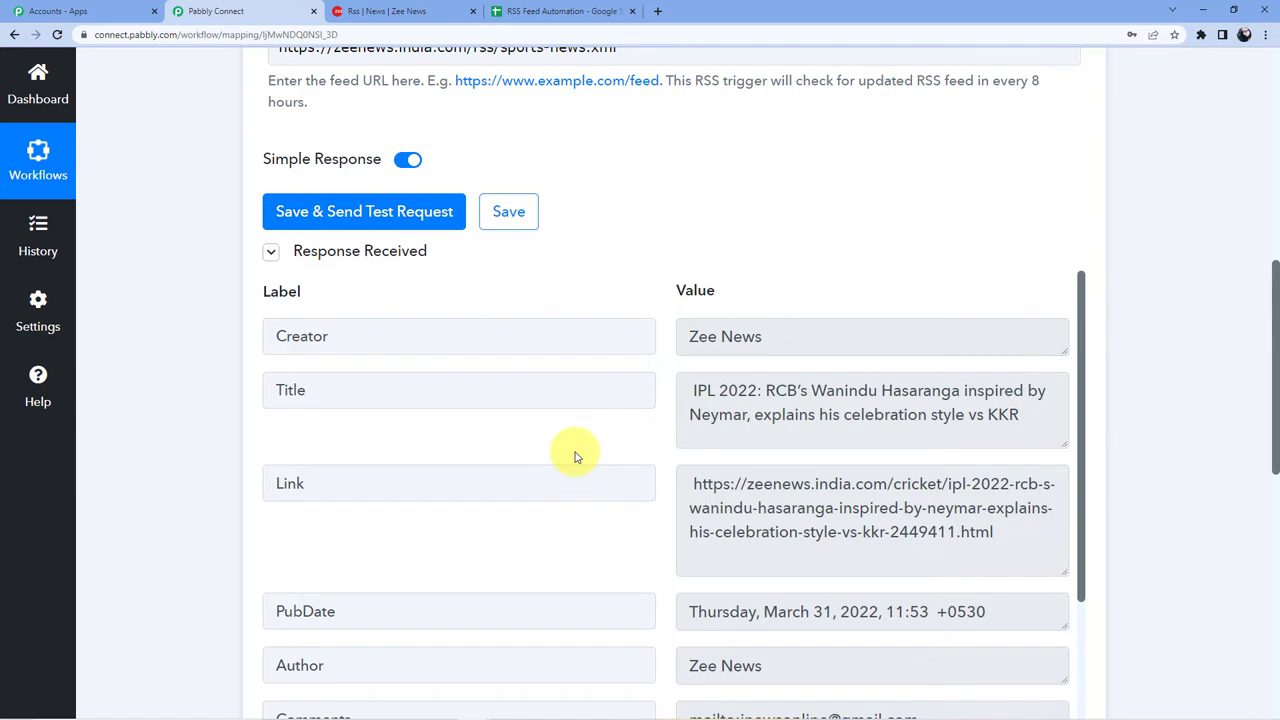
{"action": "scroll", "scroll_direction": "up", "scroll_amount": 3}
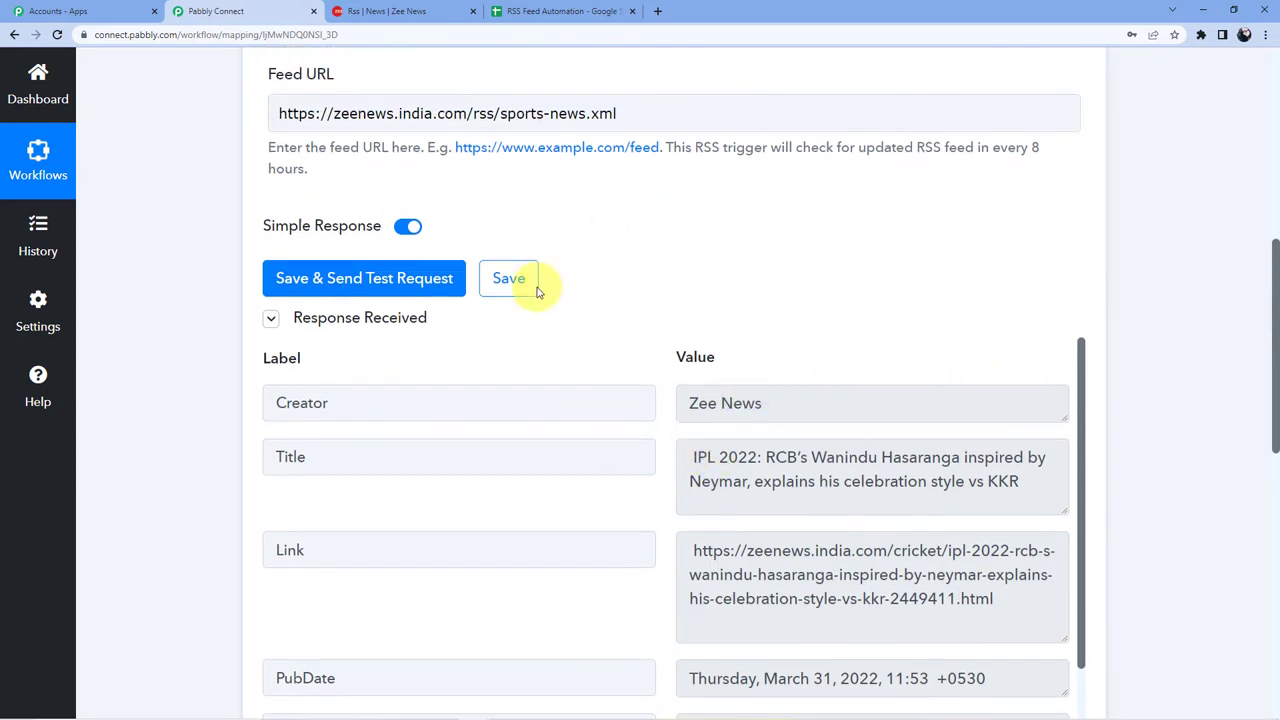
{"action": "mouse_move", "coordinate": [583, 248]}
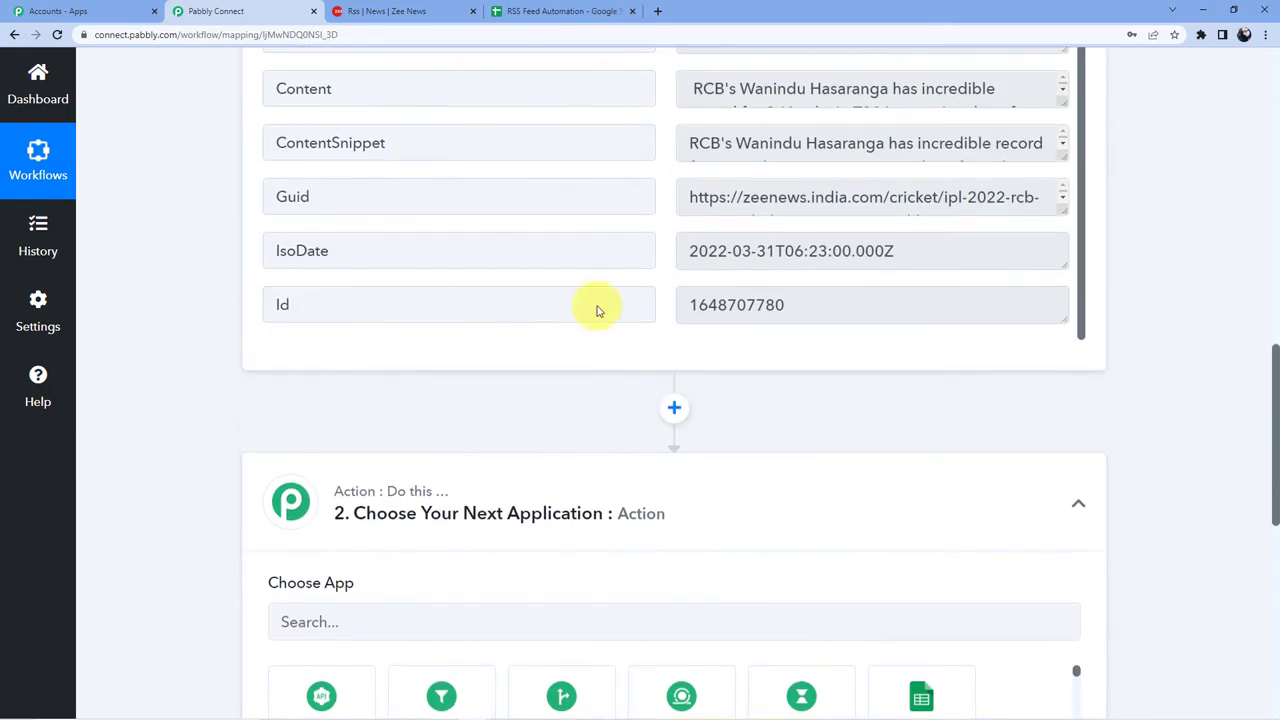
Step: Set the second step's app to Google Sheets with the Add New Row action event
{"action": "scroll", "scroll_direction": "down", "scroll_amount": 3}
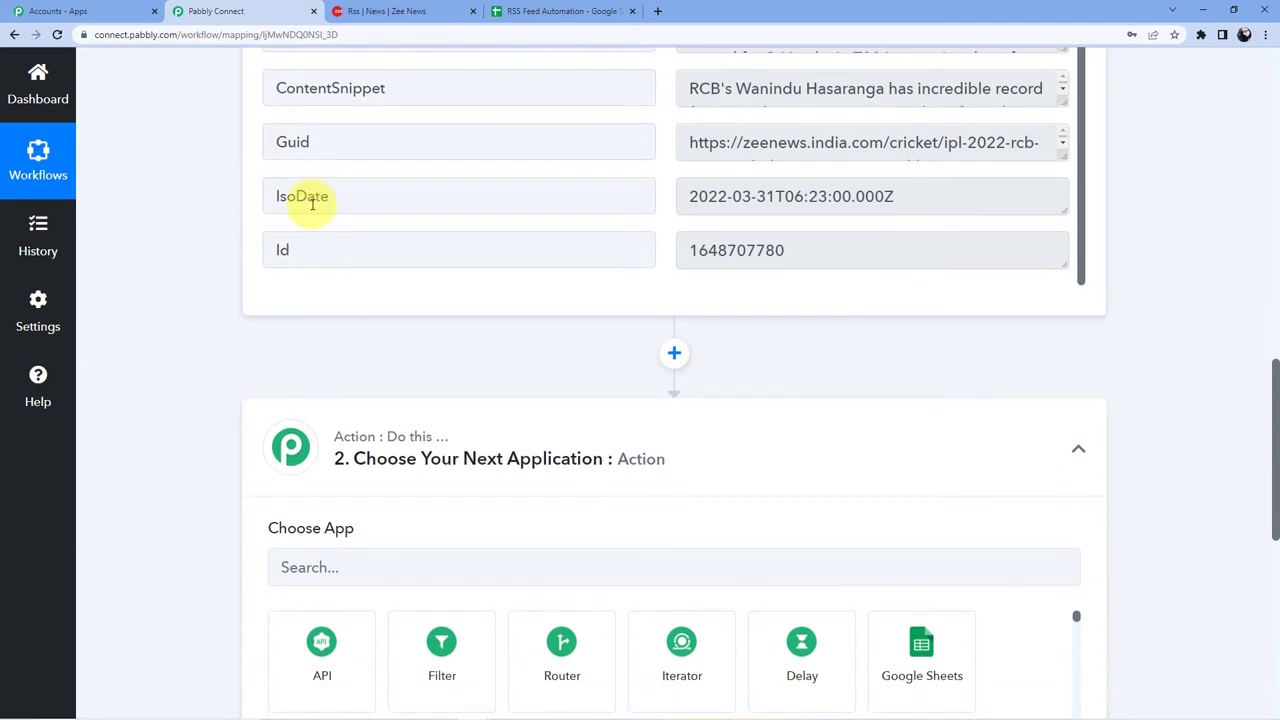
{"action": "scroll", "scroll_direction": "down", "scroll_amount": 3}
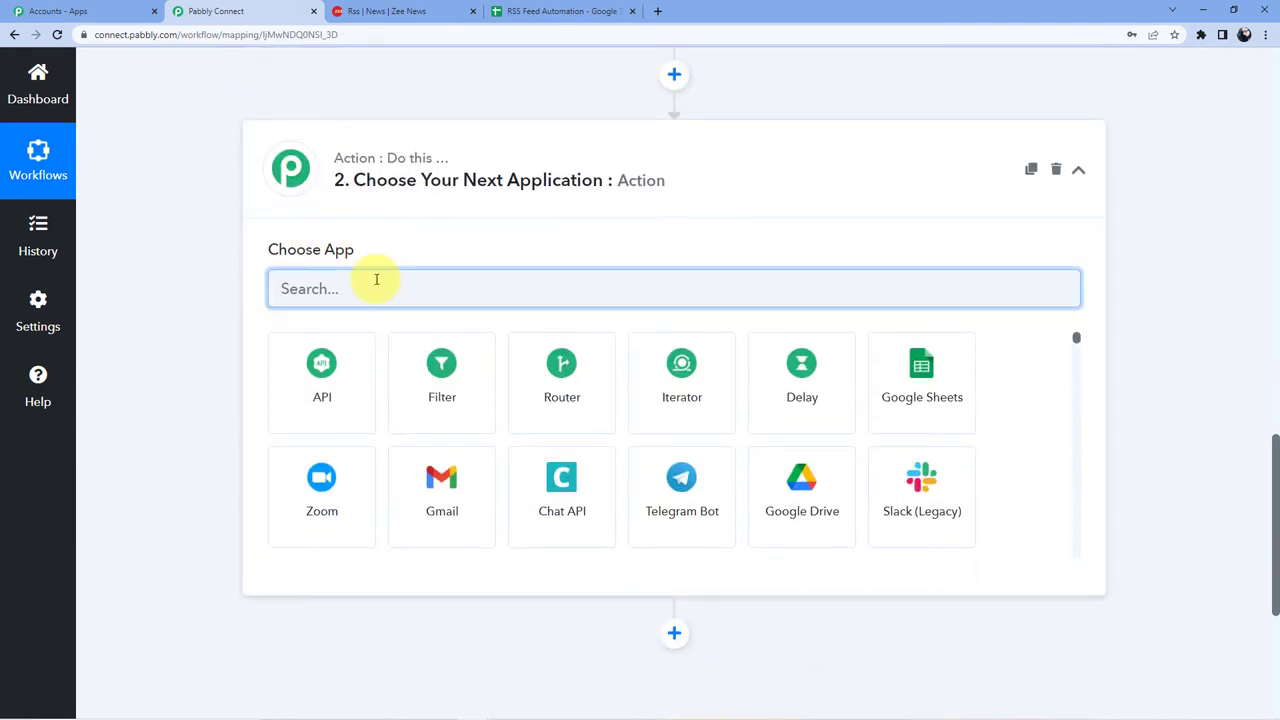
{"action": "type", "text": "Google"}
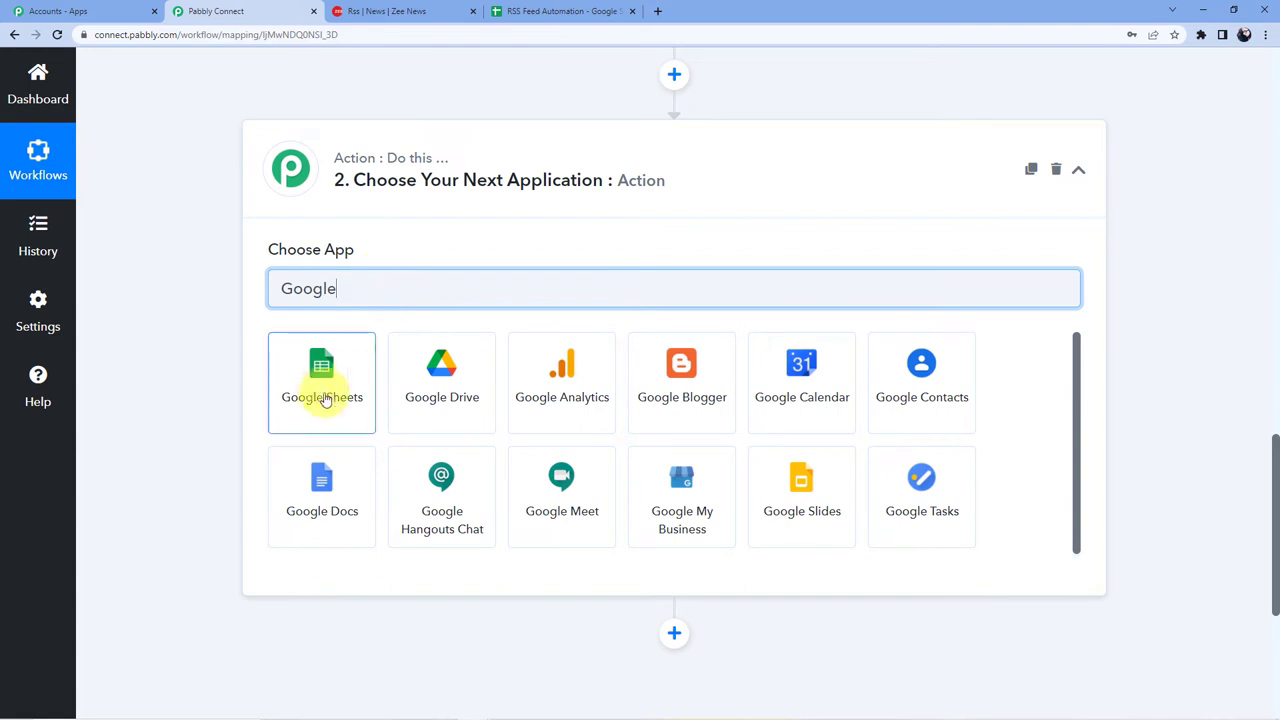
{"action": "left_click", "coordinate": [322, 382]}
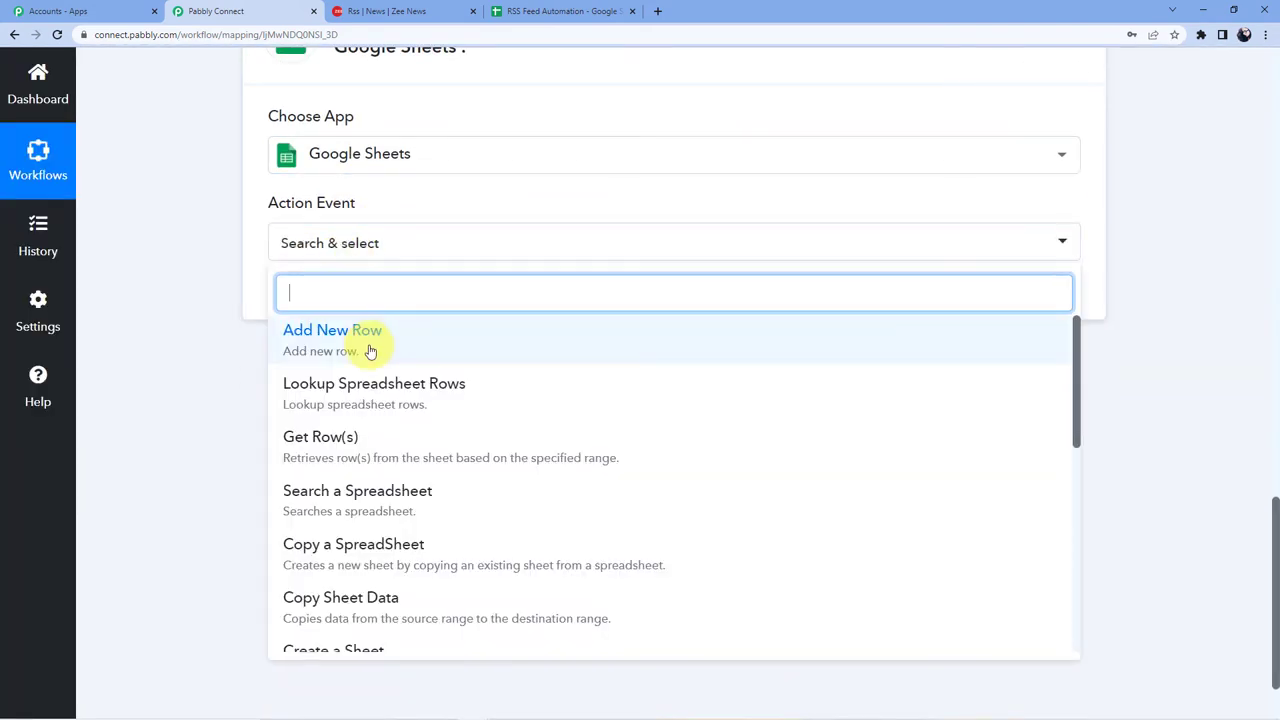
{"action": "left_click", "coordinate": [332, 330]}
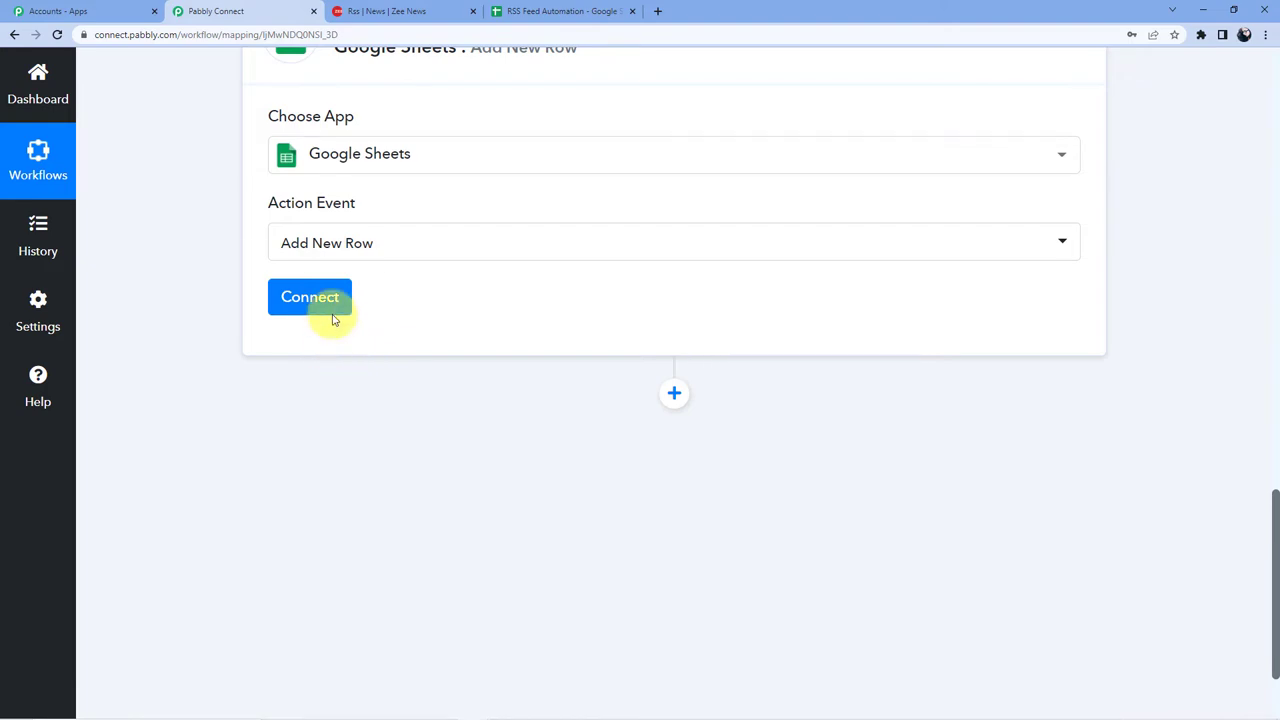
Step: Authorize a new Google Sheets connection and check the RSS Feed Automation Title/Link headers
{"action": "left_click", "coordinate": [310, 297]}
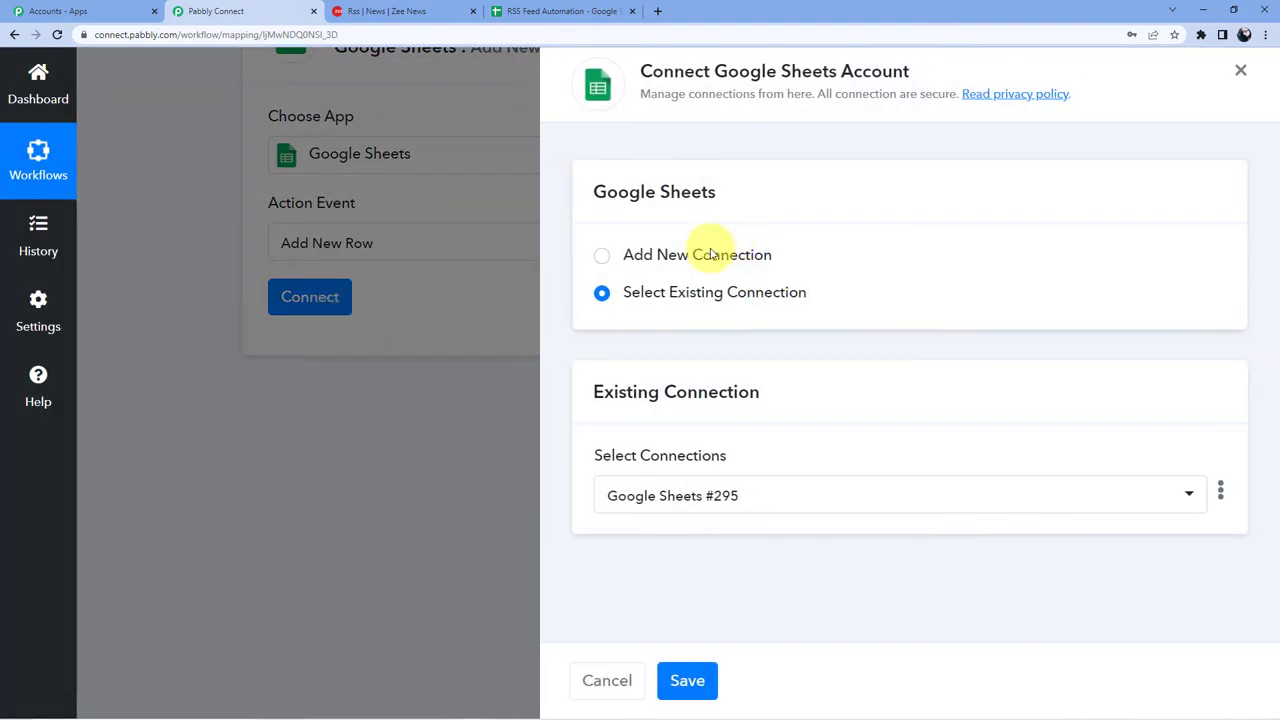
{"action": "left_click", "coordinate": [601, 255]}
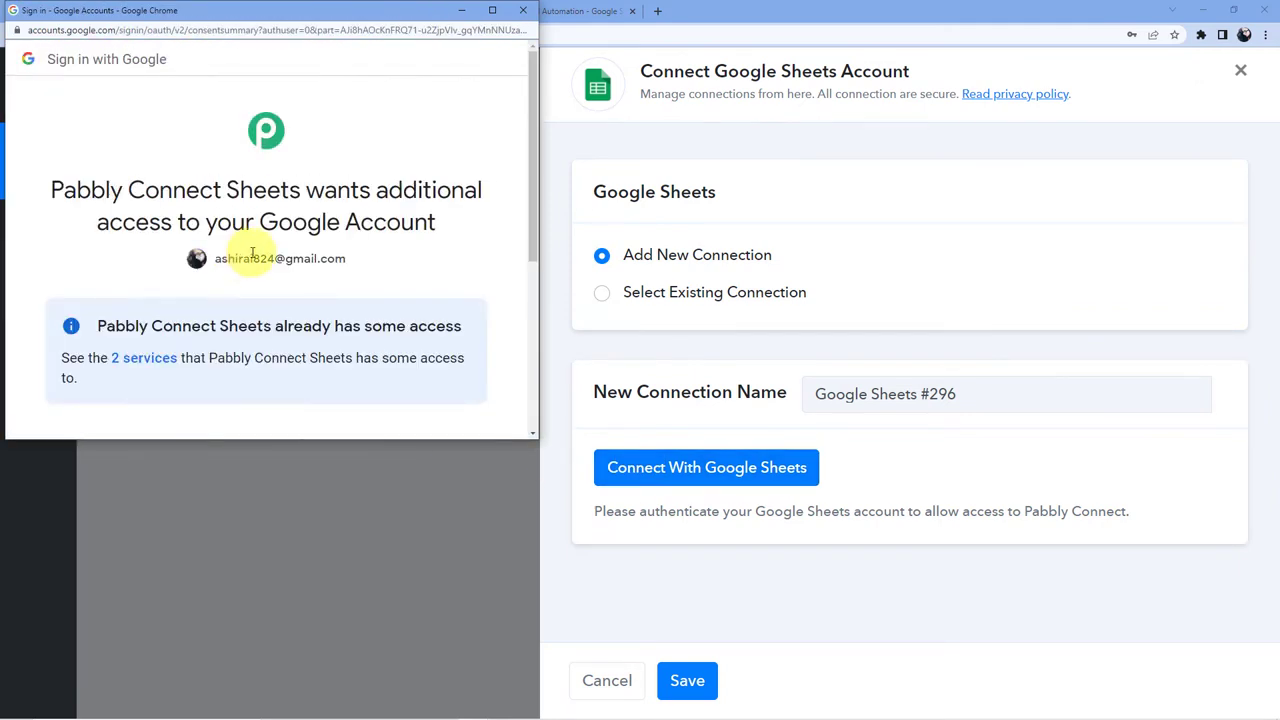
{"action": "scroll", "scroll_direction": "down", "scroll_amount": 3}
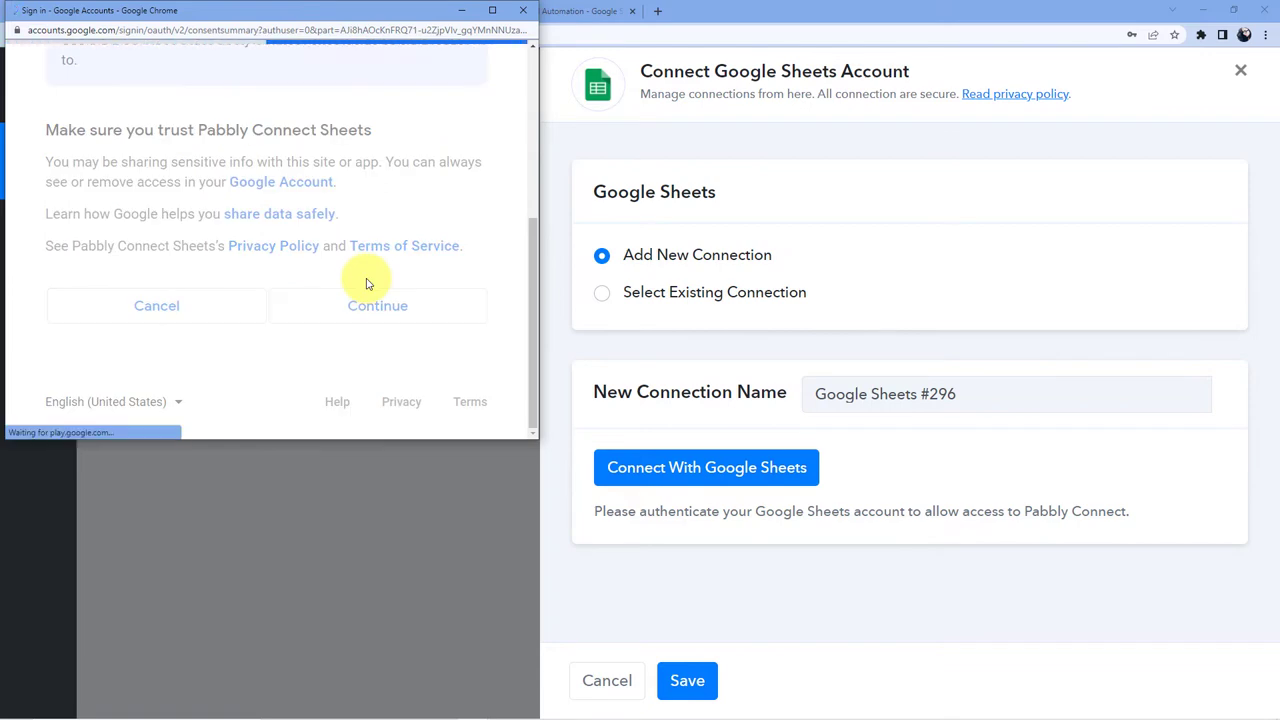
{"action": "left_click", "coordinate": [377, 305]}
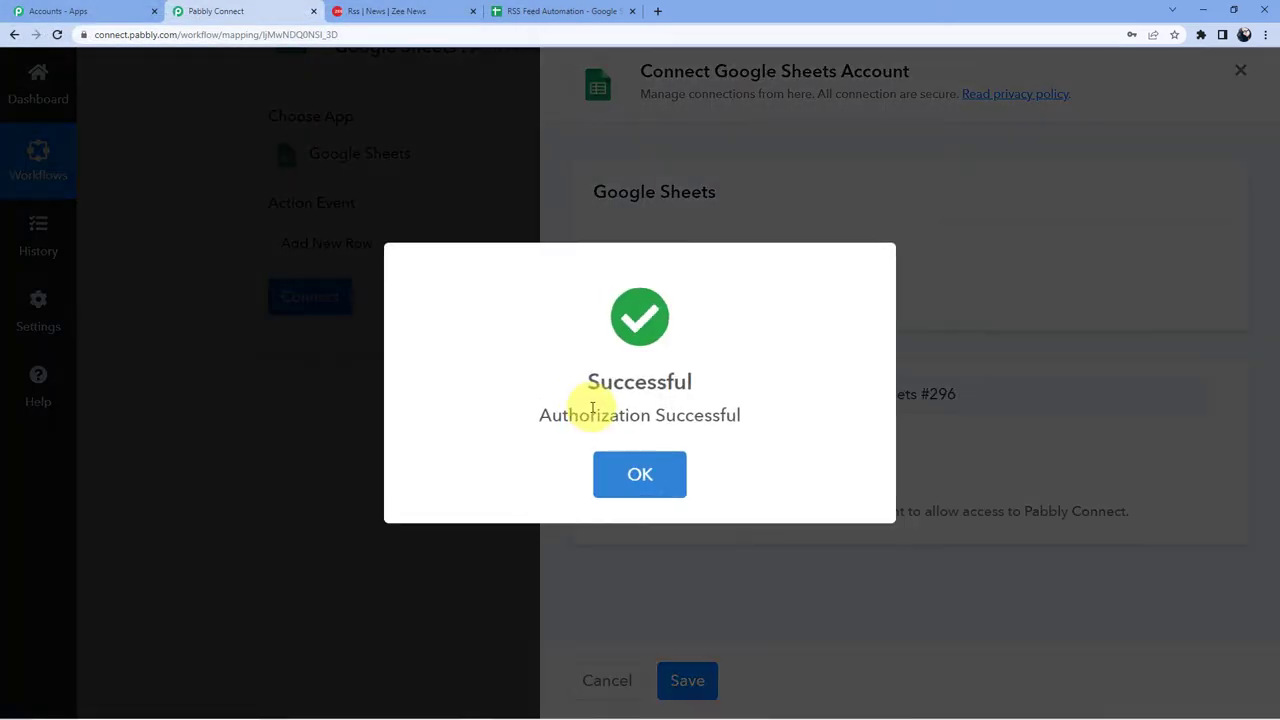
{"action": "left_click", "coordinate": [639, 474]}
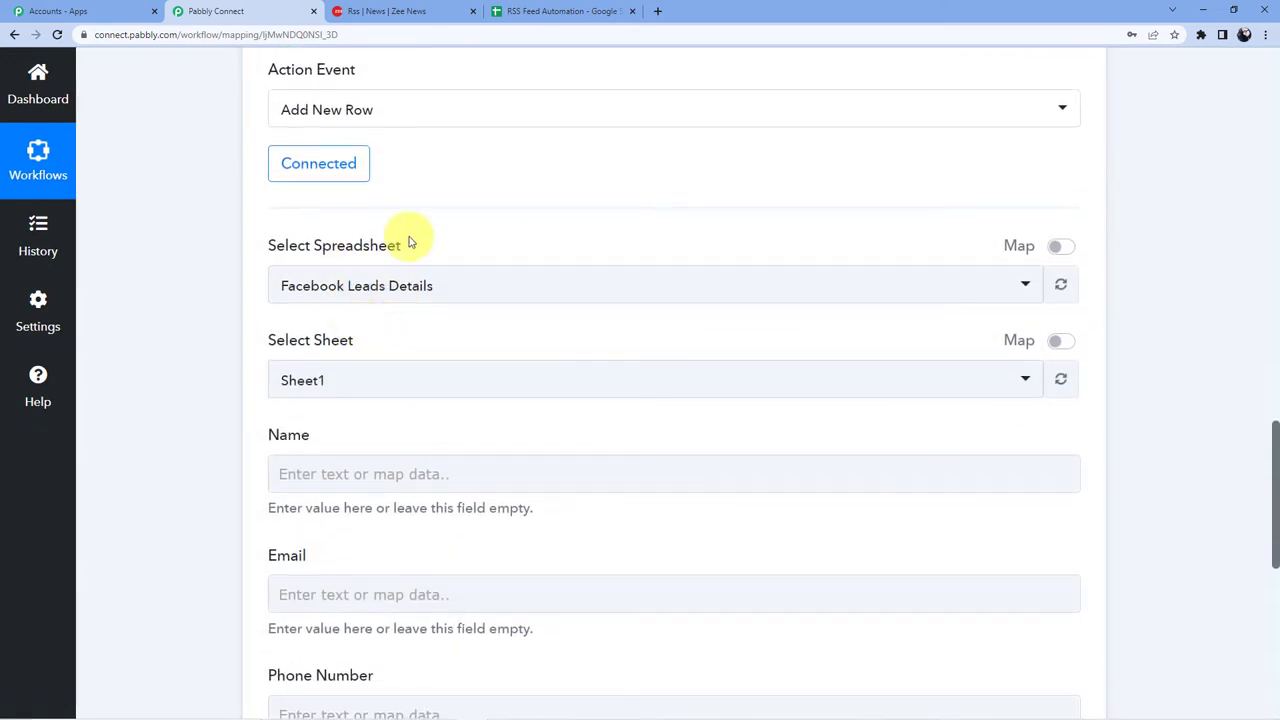
{"action": "left_click", "coordinate": [562, 11]}
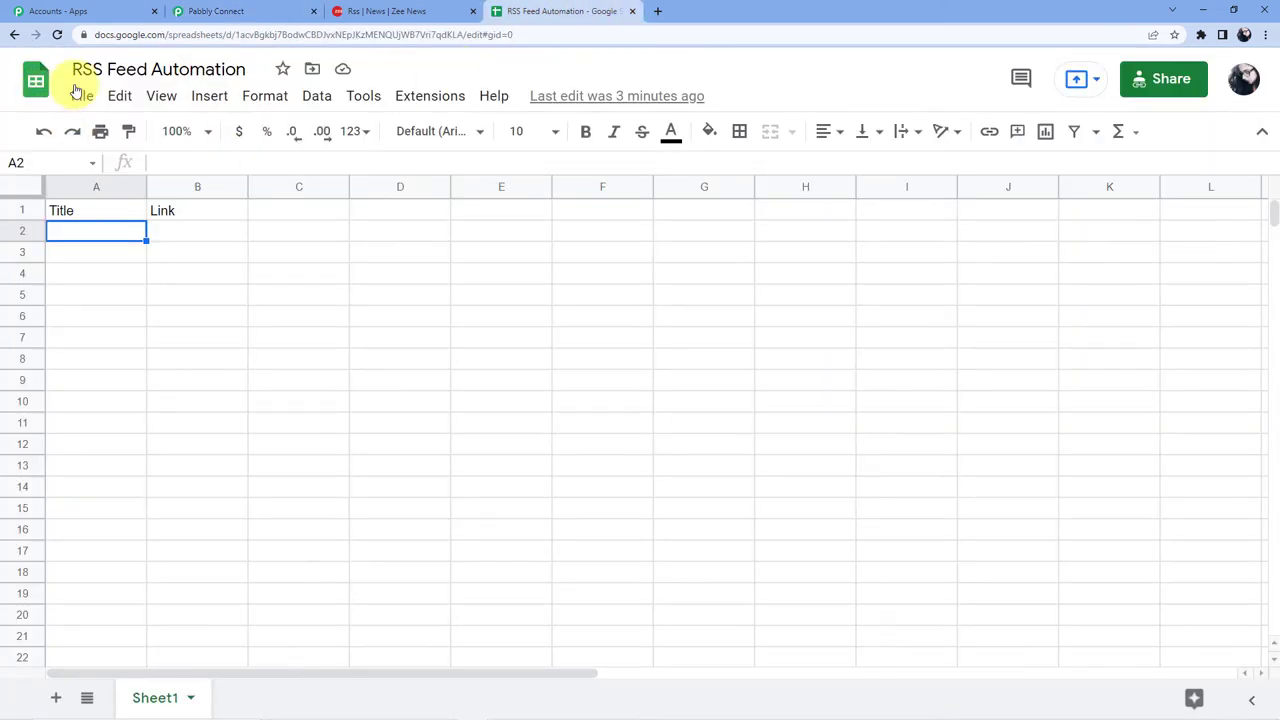
{"action": "left_click", "coordinate": [244, 11]}
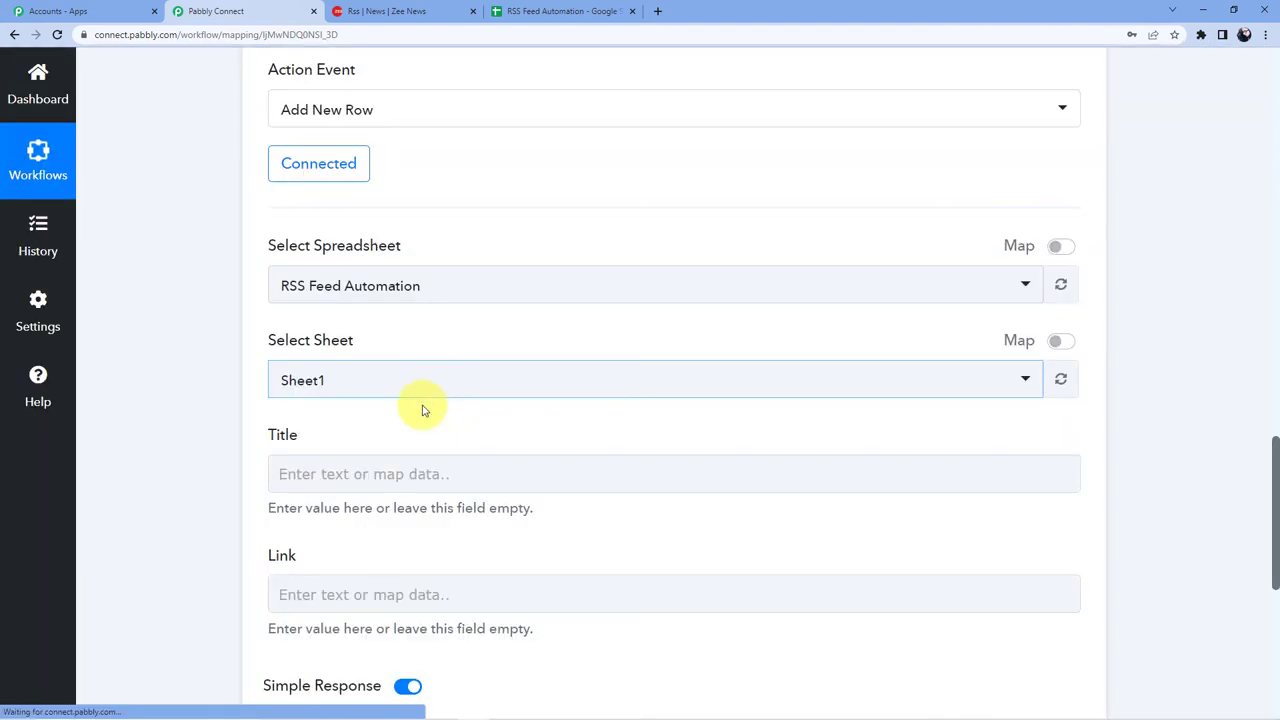
Step: Map the RSS trigger's item data into the Title and Link fields
{"action": "scroll", "scroll_direction": "up", "scroll_amount": 3}
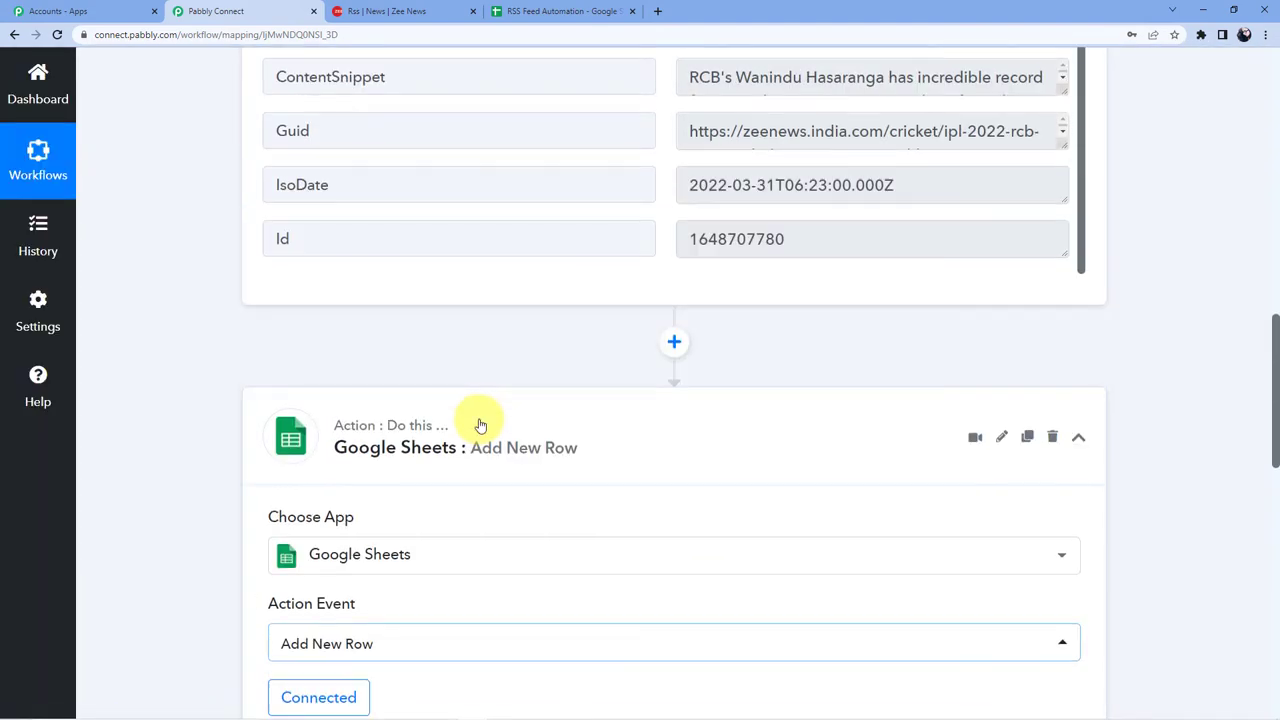
{"action": "scroll", "scroll_direction": "up", "scroll_amount": 3}
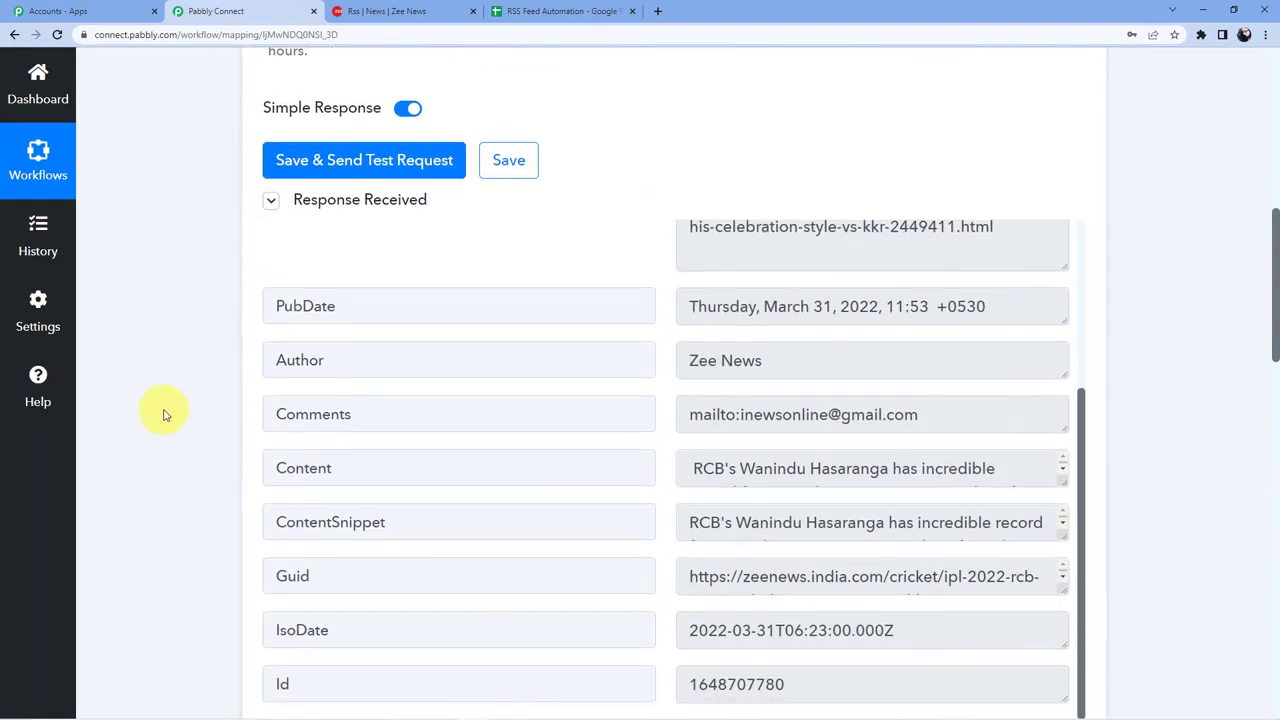
{"action": "scroll", "scroll_direction": "up", "scroll_amount": 3}
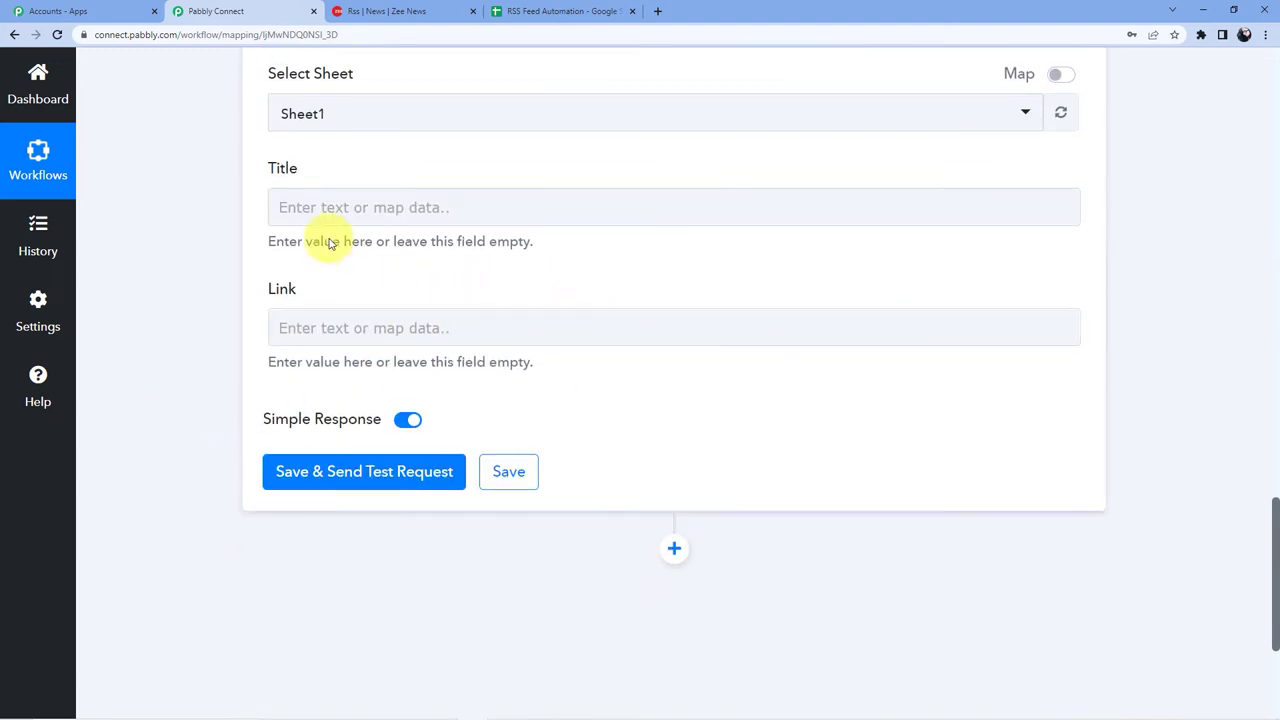
{"action": "left_click", "coordinate": [673, 207]}
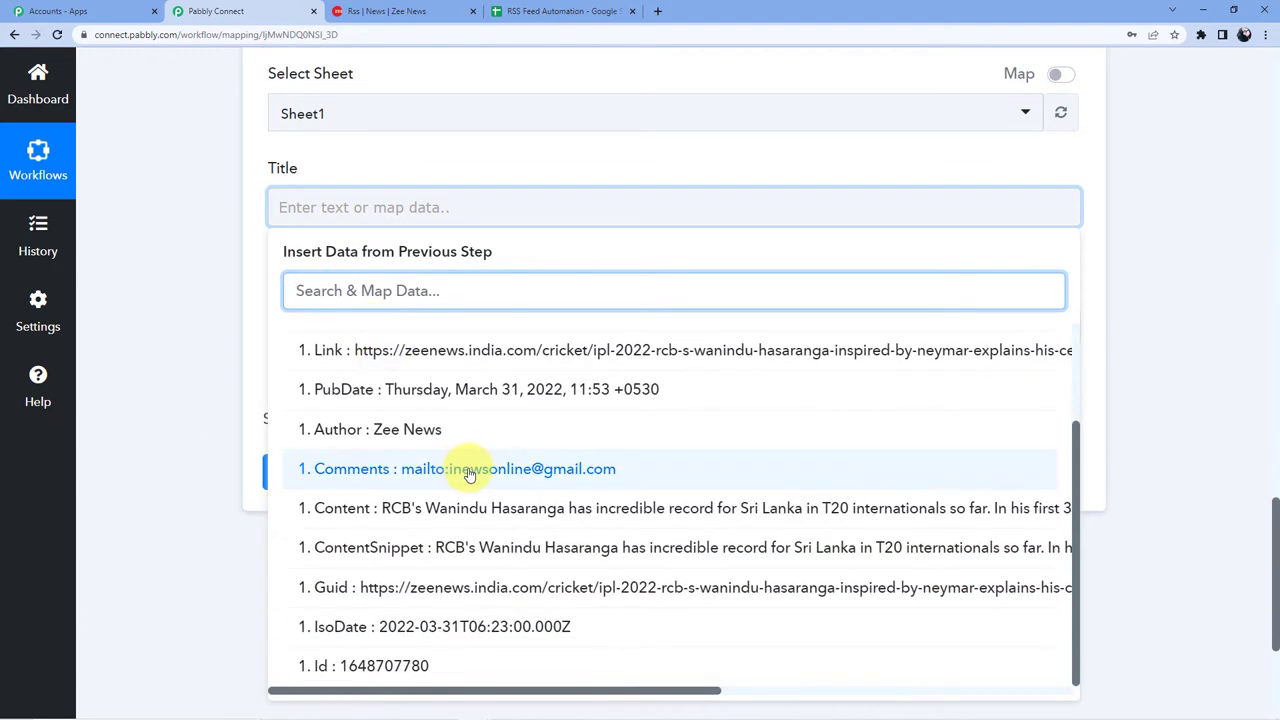
{"action": "scroll", "scroll_direction": "up", "scroll_amount": 3}
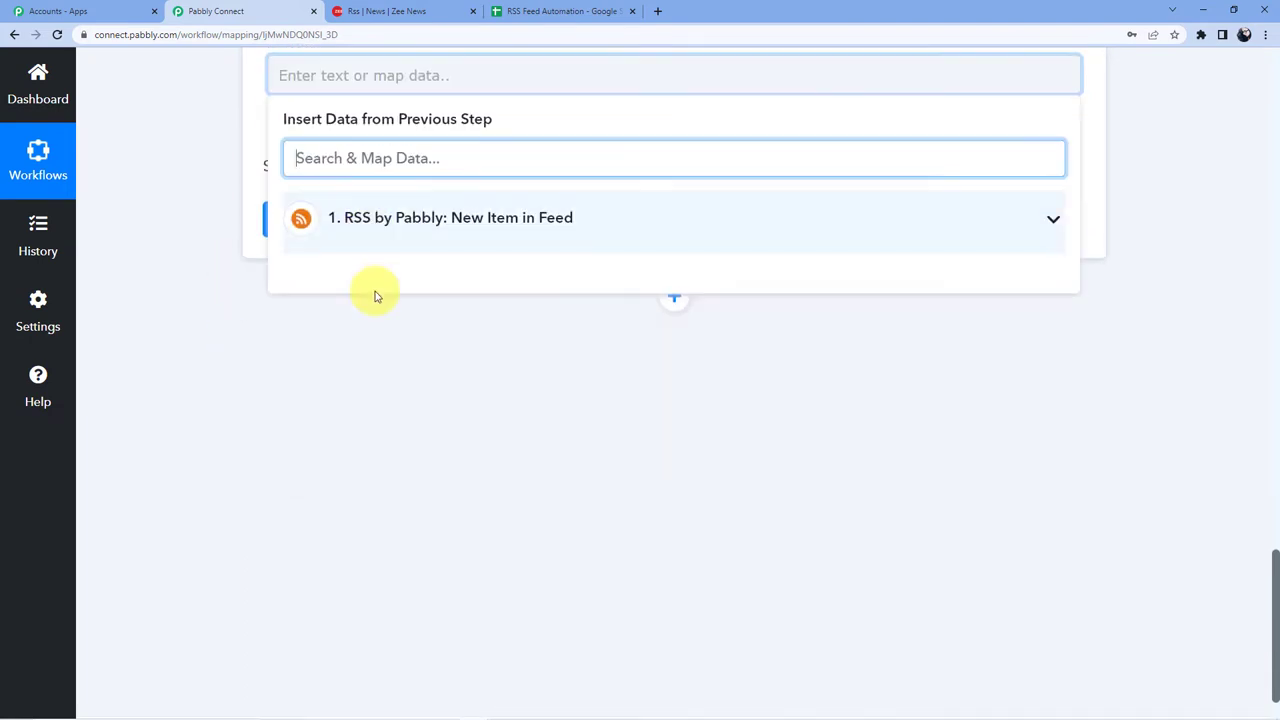
{"action": "left_click", "coordinate": [450, 217]}
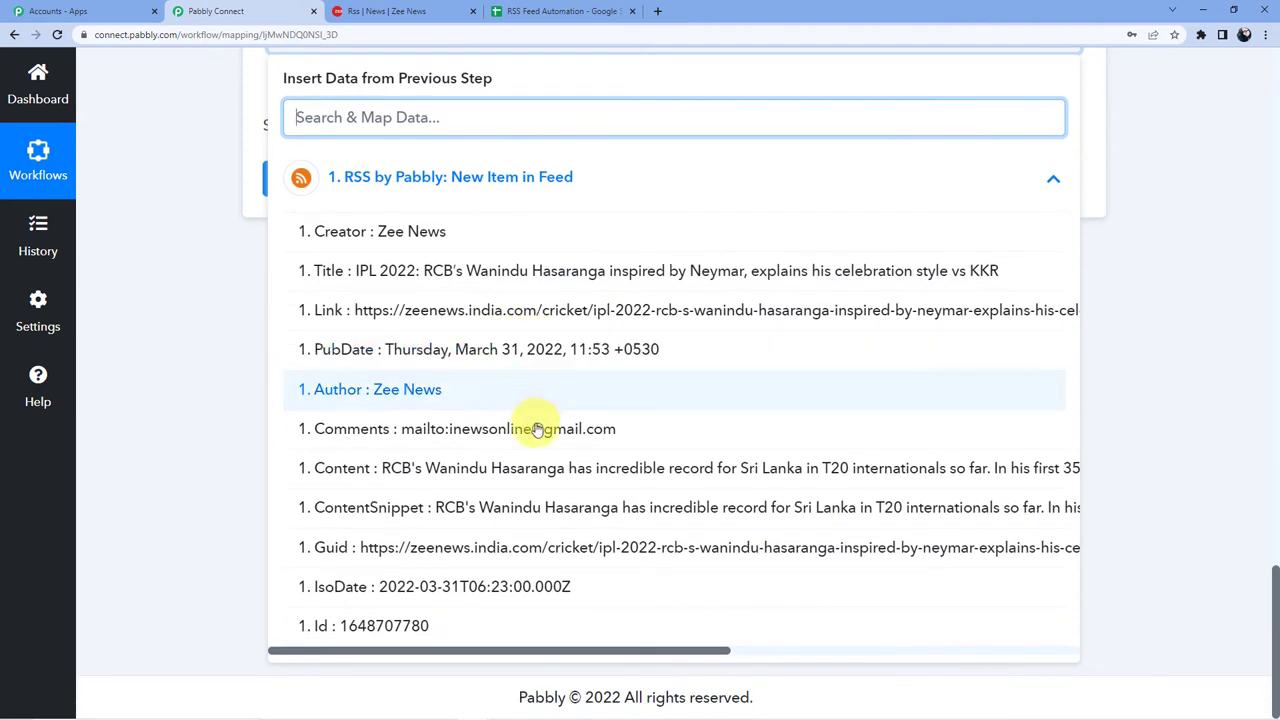
{"action": "mouse_move", "coordinate": [443, 382]}
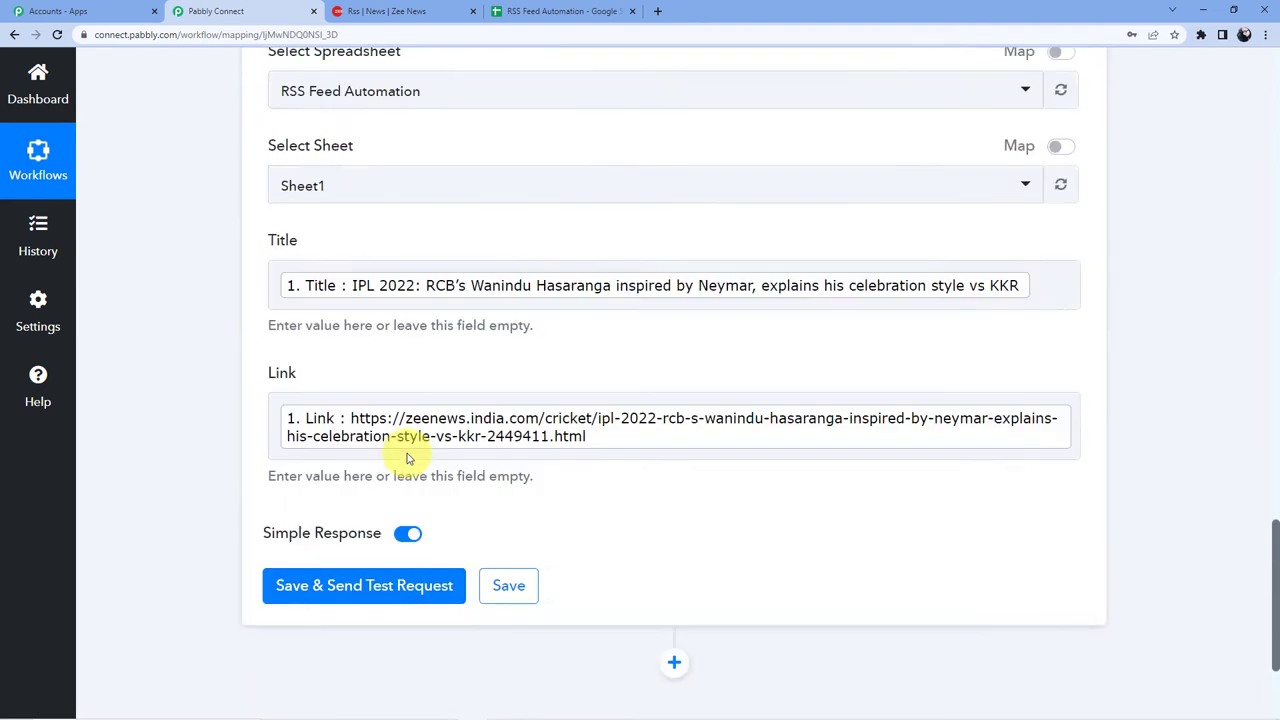
Step: Save the Google Sheets step and send a test row to Sheet1!A2:B2
{"action": "scroll", "scroll_direction": "up", "scroll_amount": 3}
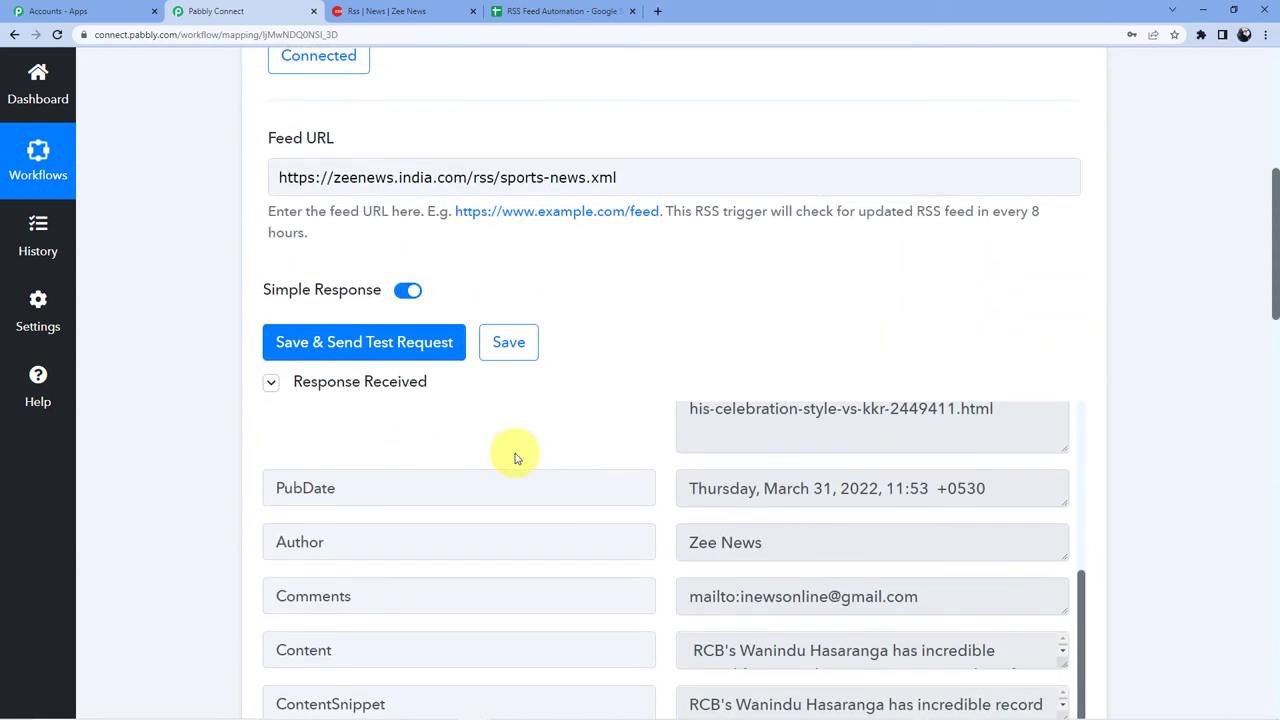
{"action": "scroll", "scroll_direction": "up", "scroll_amount": 3}
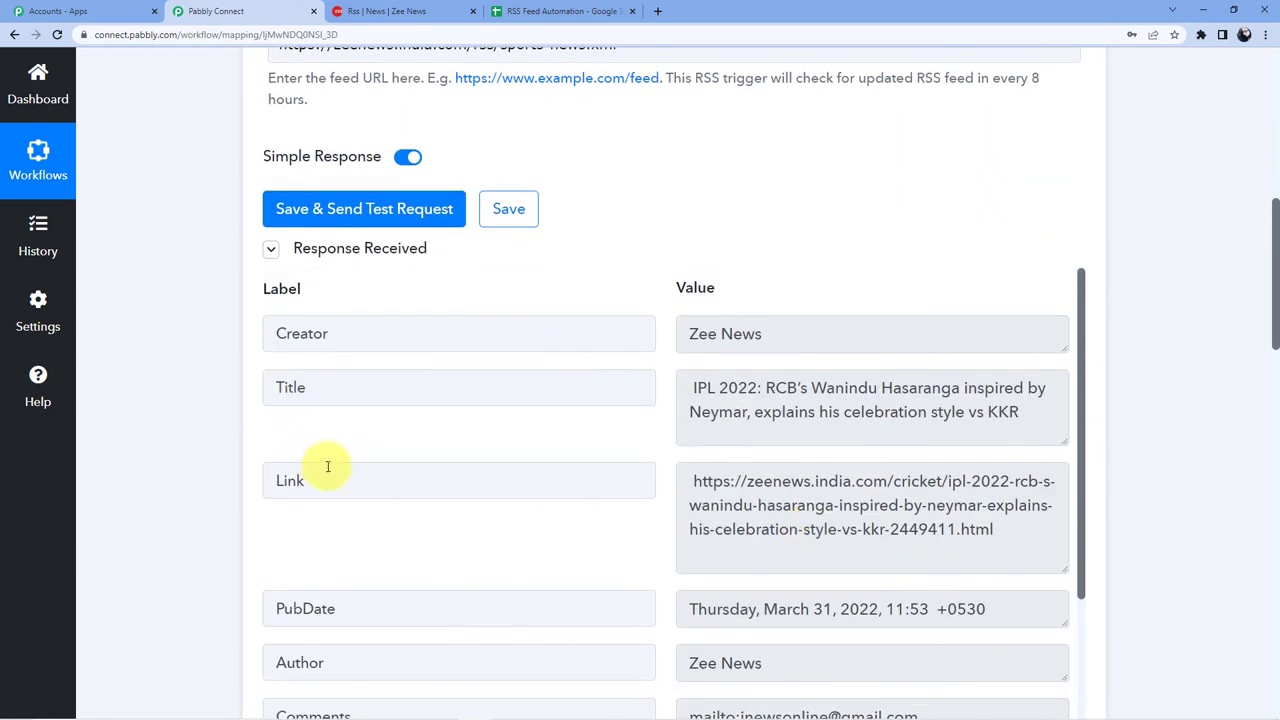
{"action": "scroll", "scroll_direction": "down", "scroll_amount": 3}
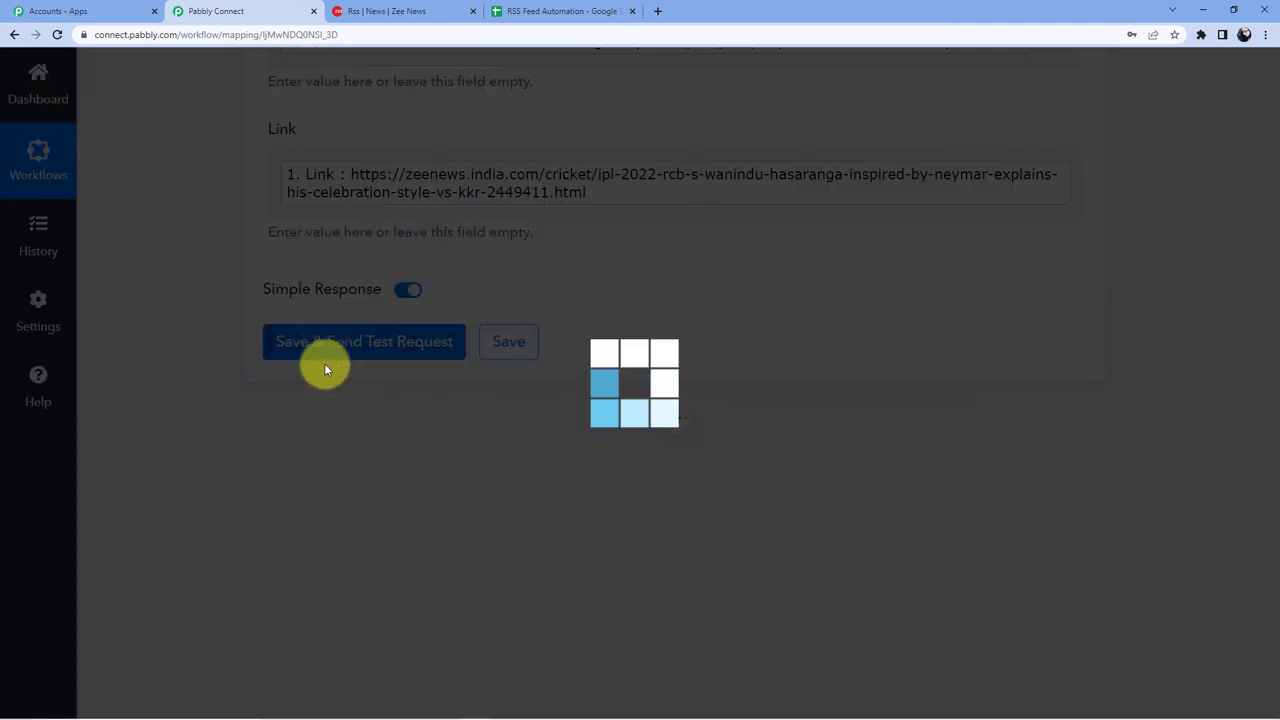
{"action": "left_click", "coordinate": [364, 341]}
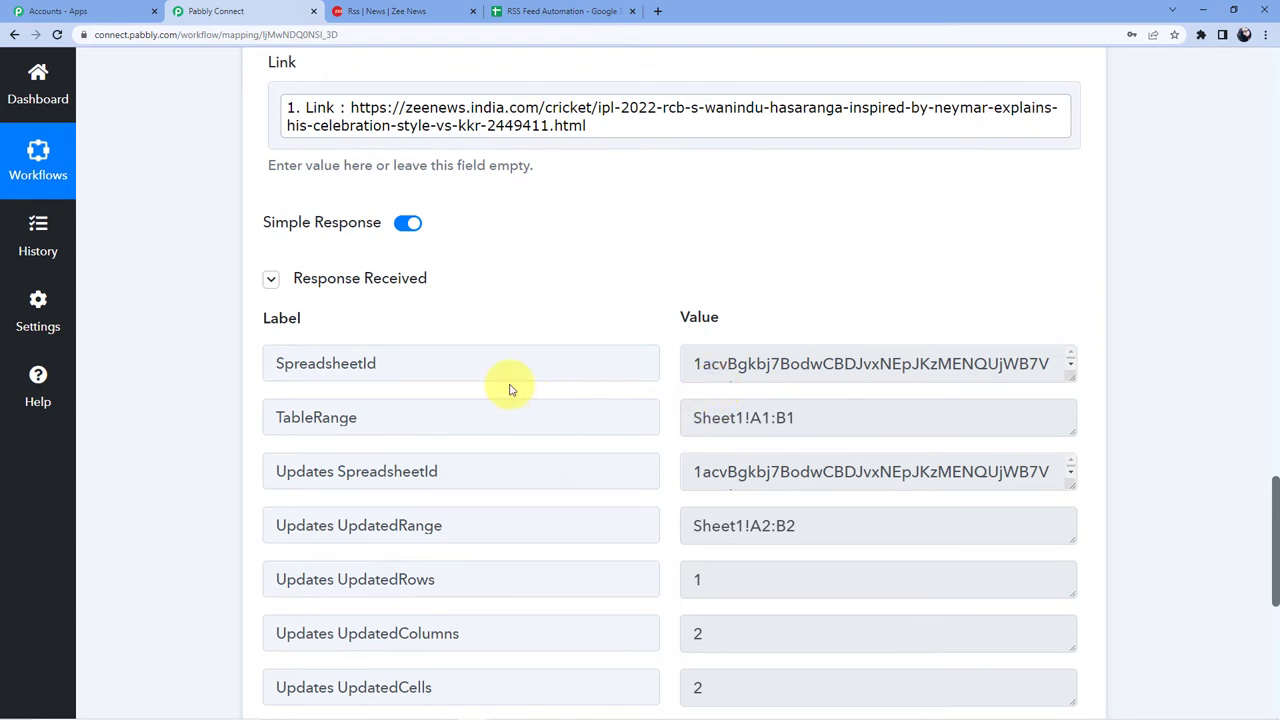
Step: Inspect row 2 in RSS Feed Automation and open B2's Hasaranga article link
{"action": "left_click", "coordinate": [560, 11]}
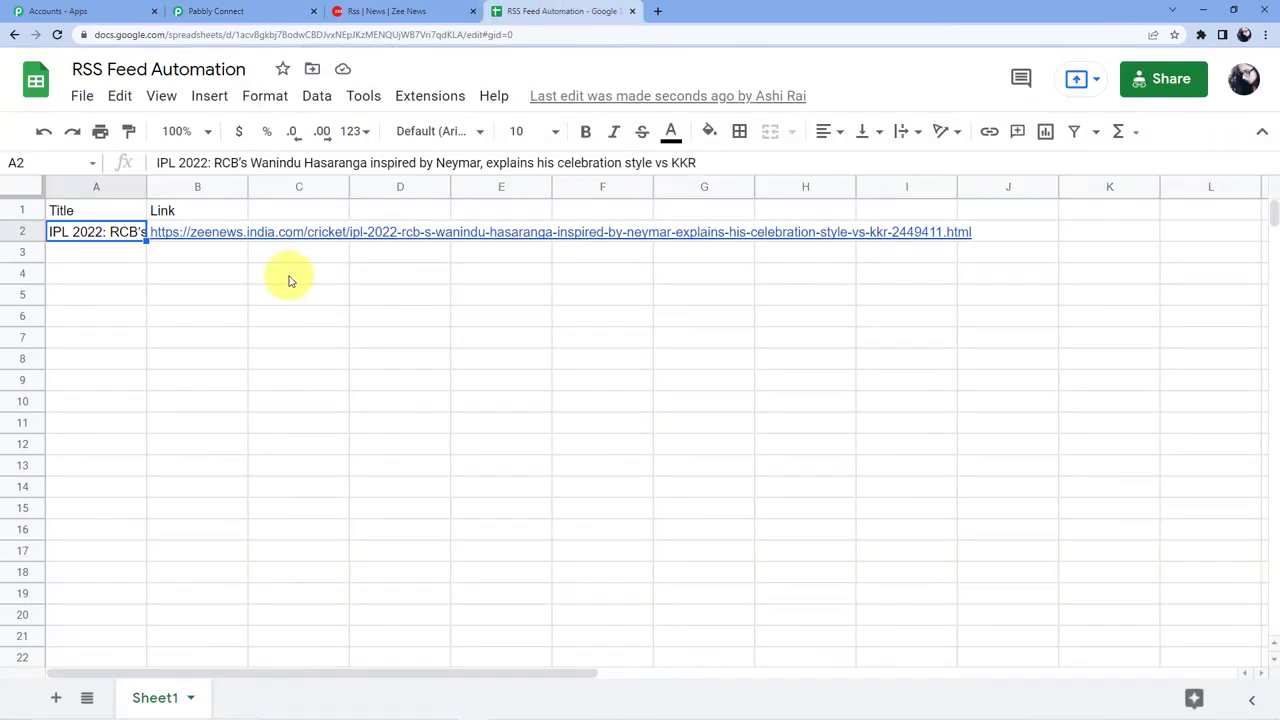
{"action": "left_click", "coordinate": [400, 231]}
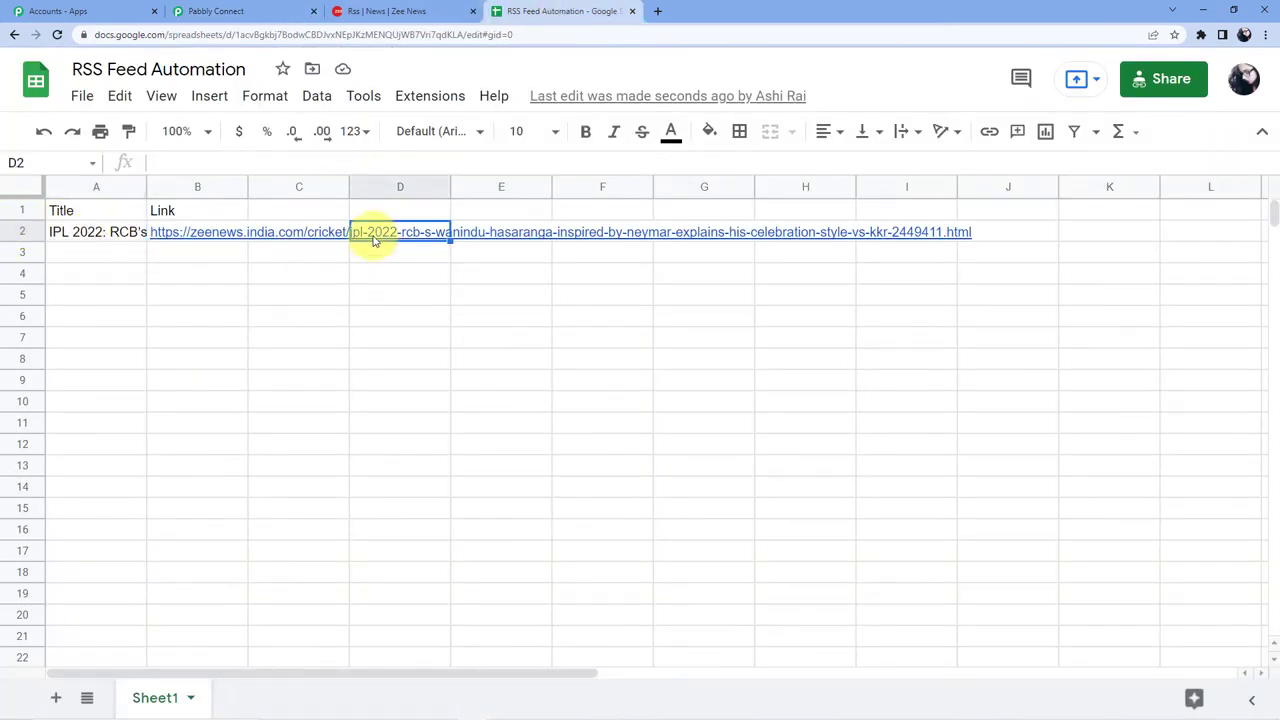
{"action": "left_click", "coordinate": [197, 231]}
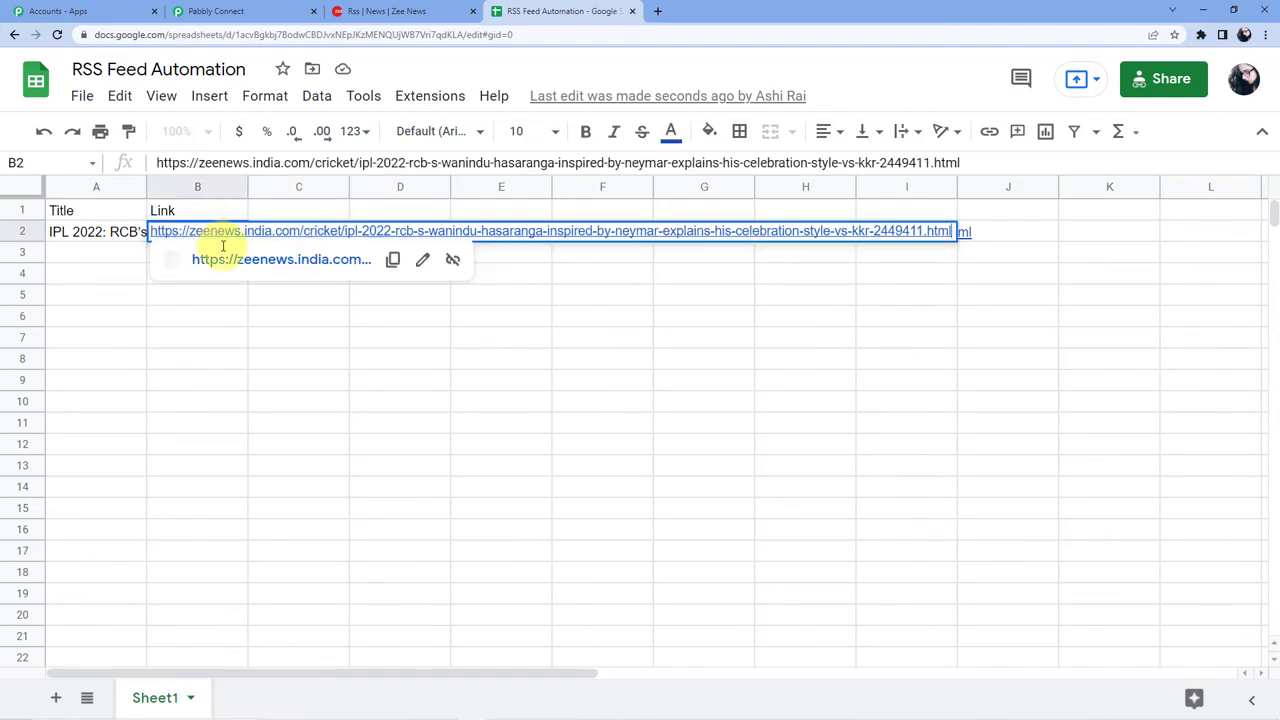
{"action": "left_click", "coordinate": [281, 259]}
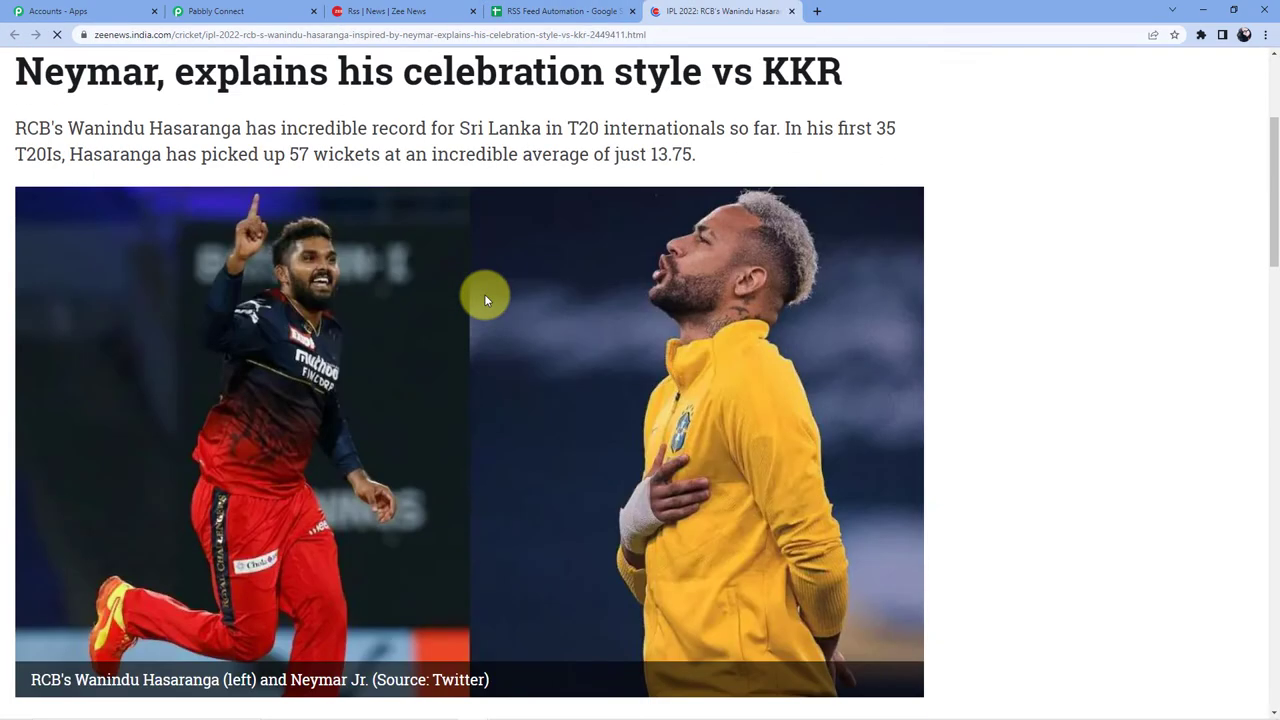
{"action": "scroll", "scroll_direction": "down", "scroll_amount": 3}
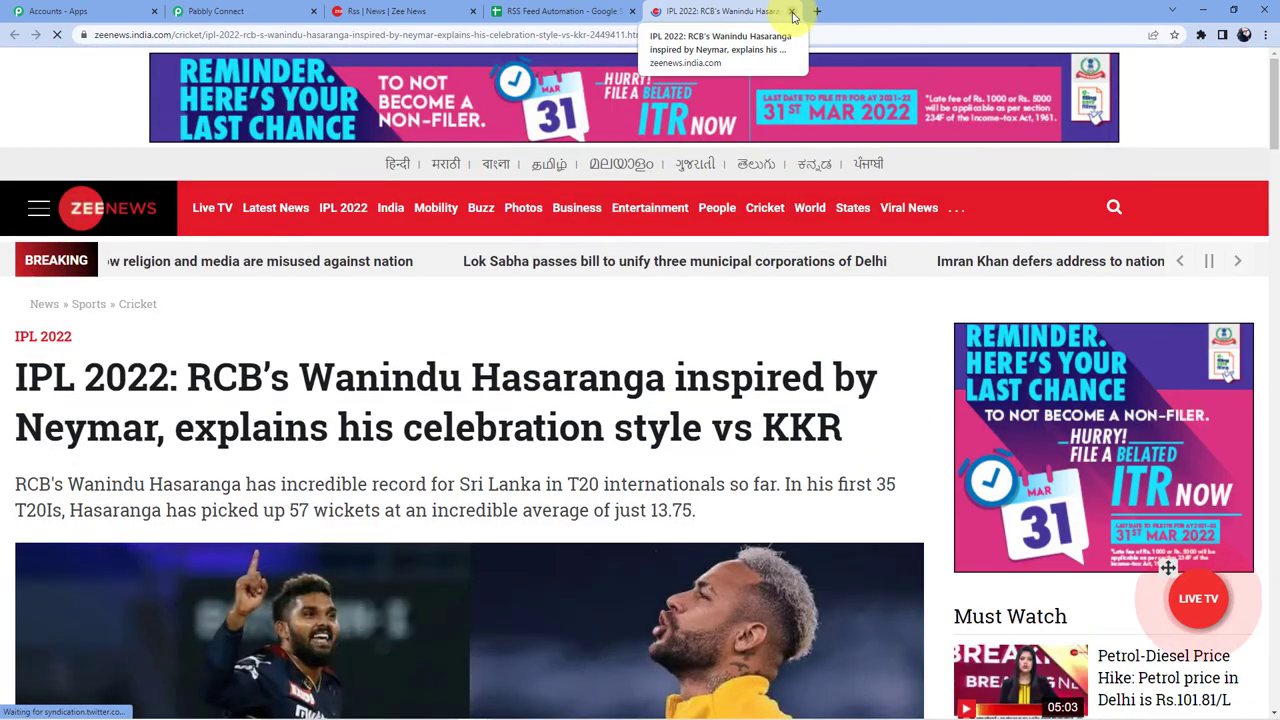
{"action": "left_click", "coordinate": [793, 11]}
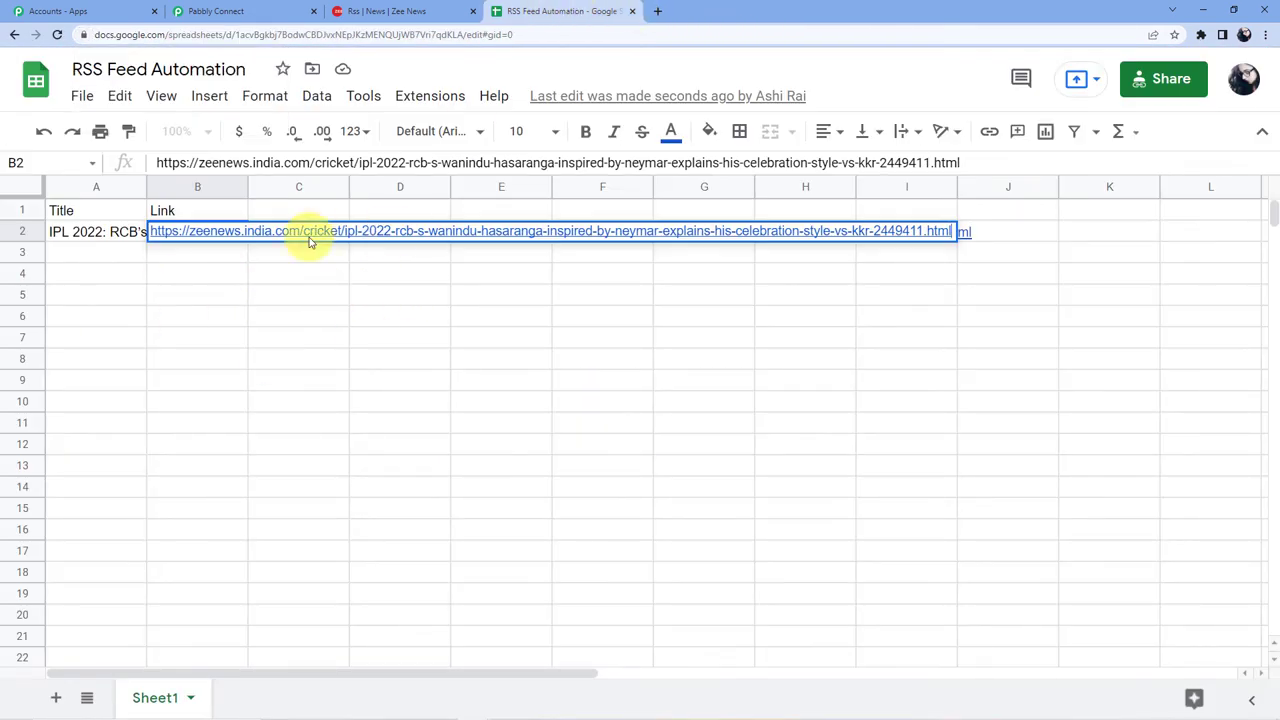
{"action": "mouse_move", "coordinate": [360, 260]}
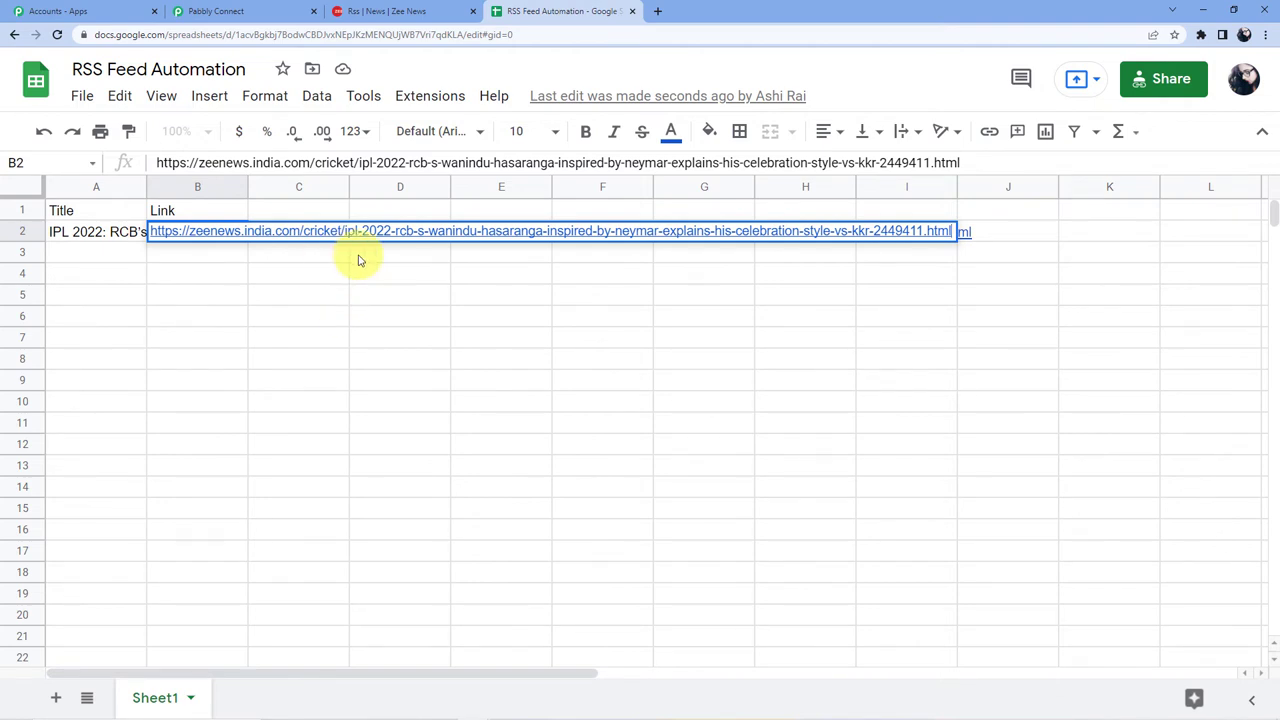
{"action": "mouse_move", "coordinate": [148, 281]}
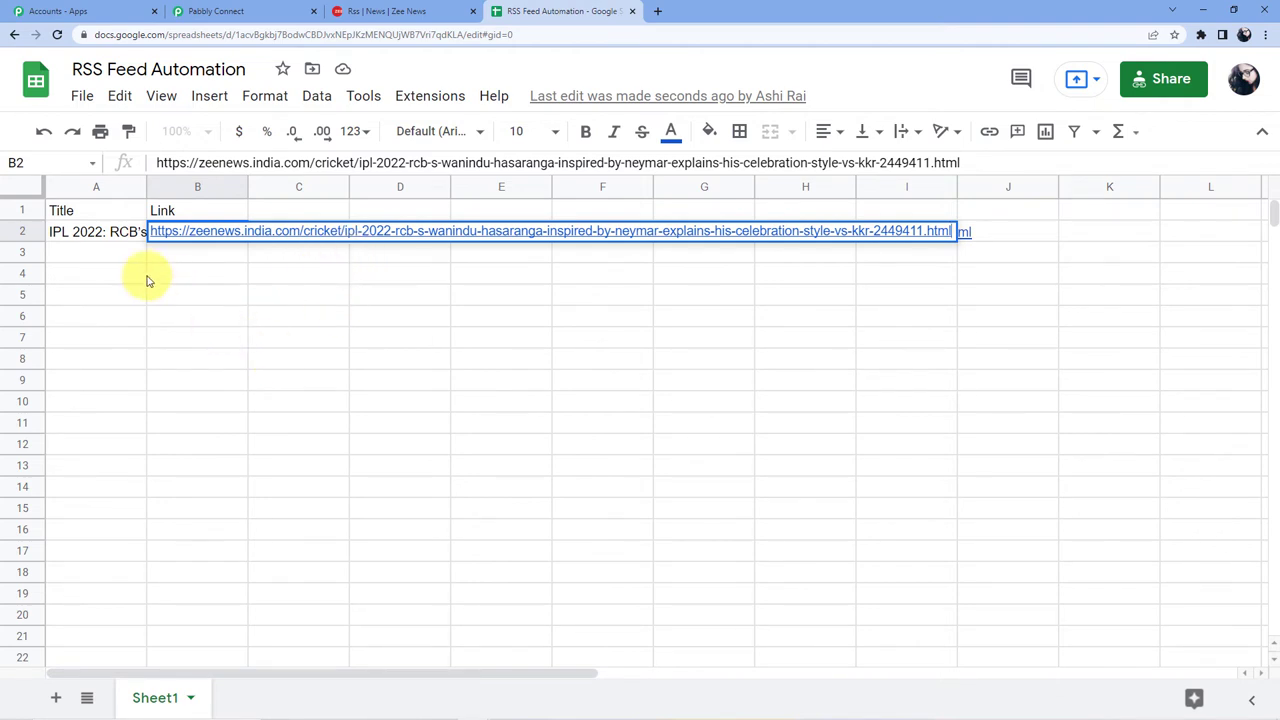
{"action": "mouse_move", "coordinate": [158, 267]}
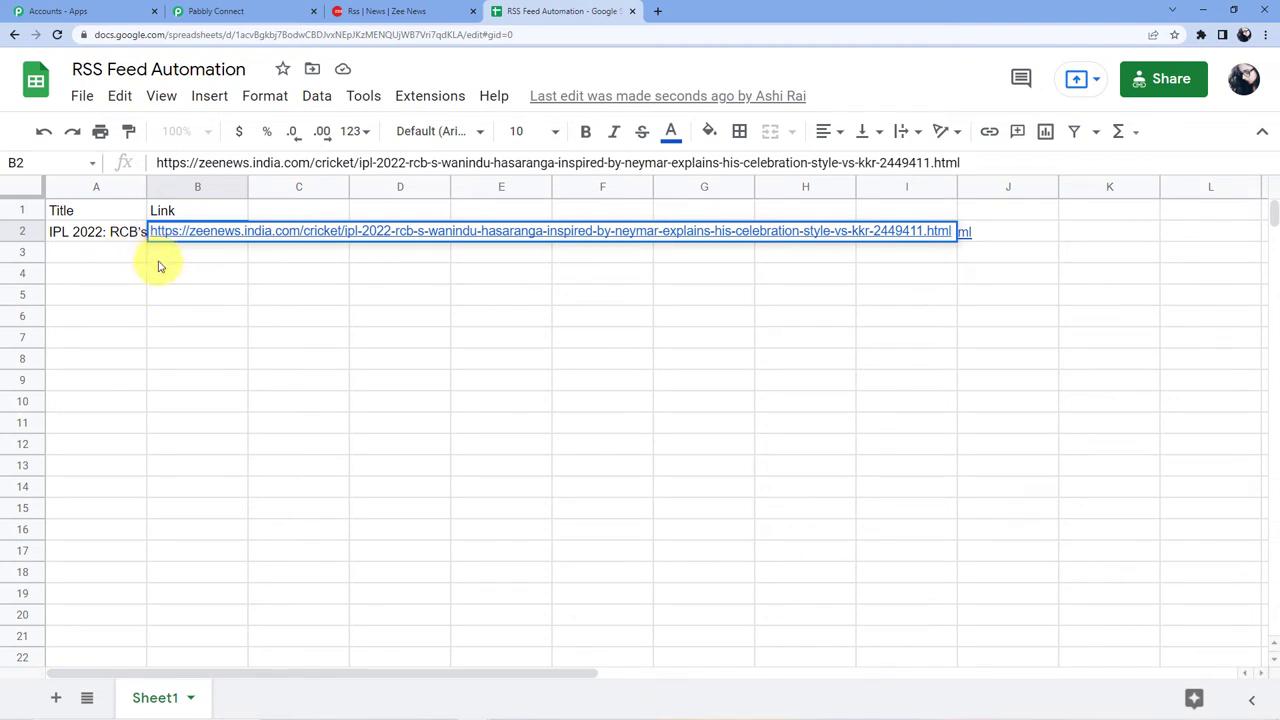
{"action": "mouse_move", "coordinate": [235, 322]}
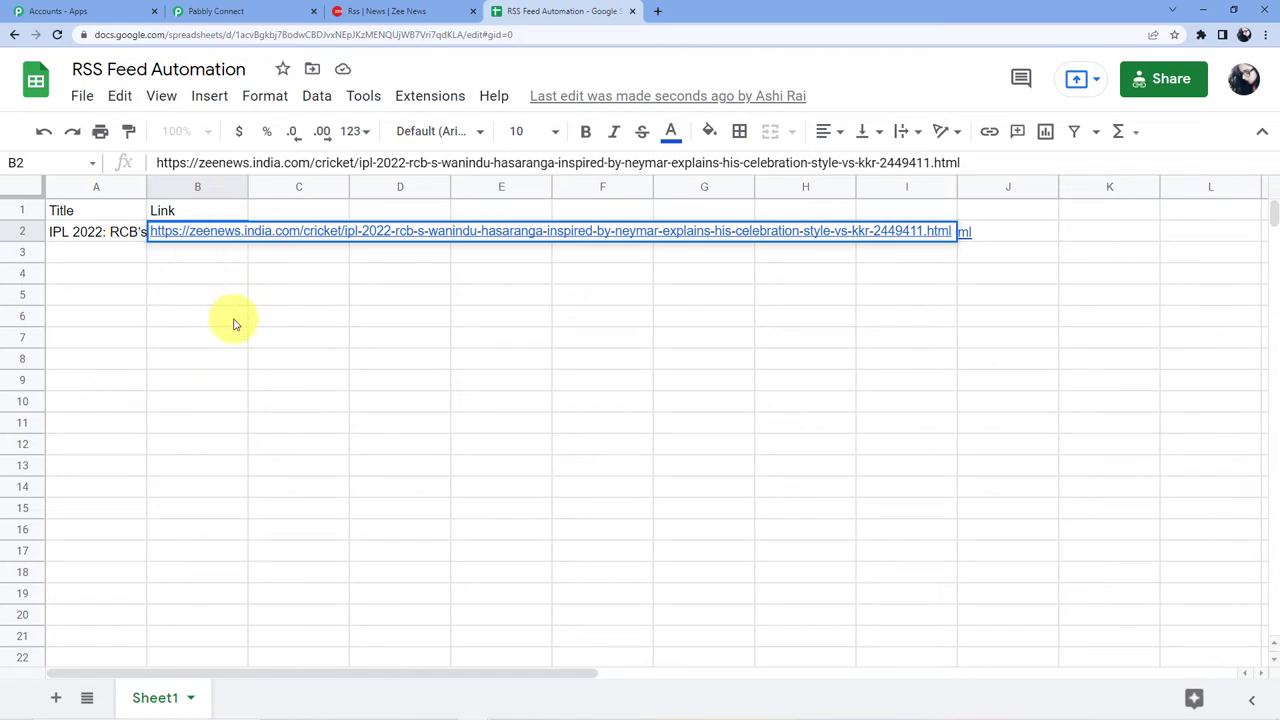
{"action": "mouse_move", "coordinate": [390, 96]}
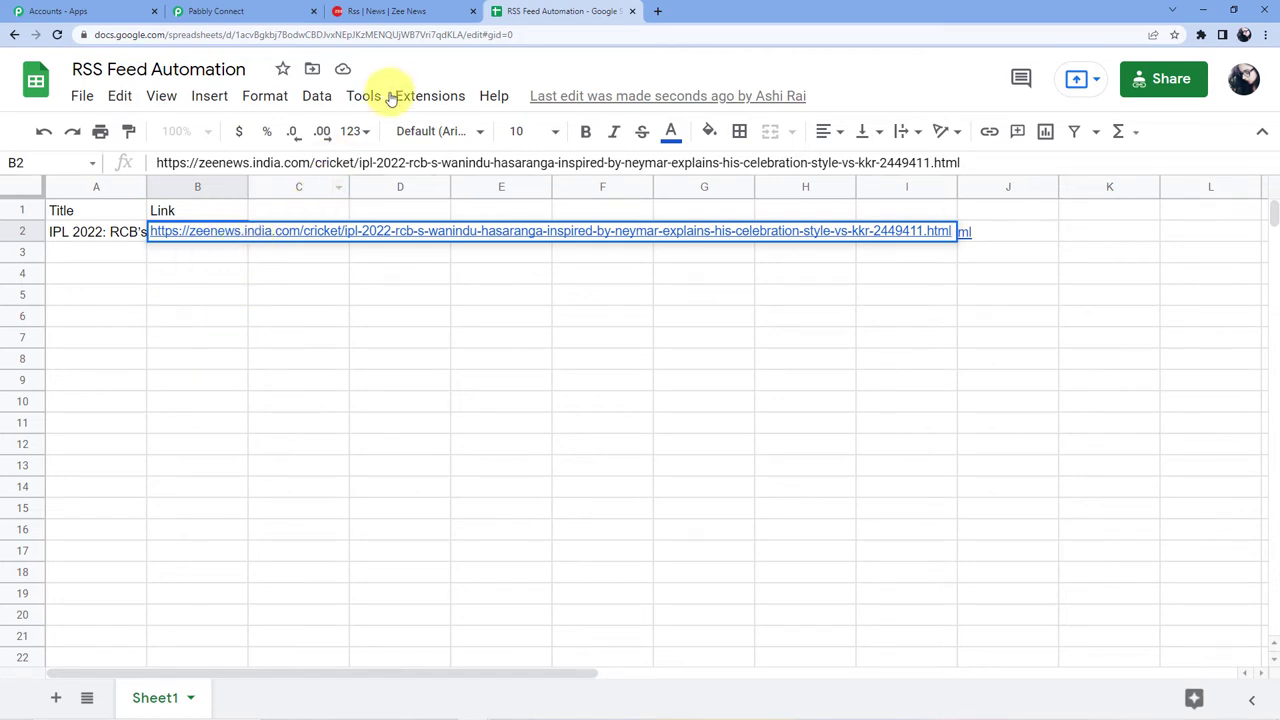
Step: Scroll the Pabbly Connect workflow up to the RSS by Pabbly trigger
{"action": "left_click", "coordinate": [245, 11]}
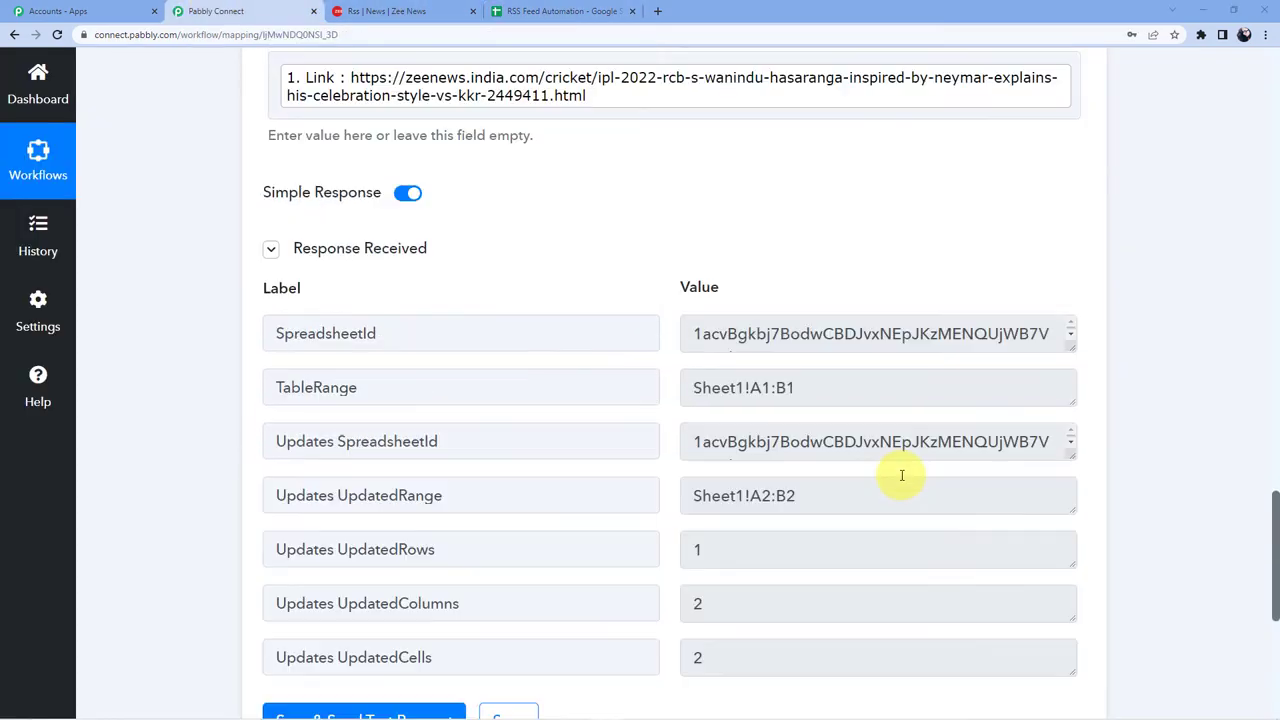
{"action": "scroll", "scroll_direction": "up", "scroll_amount": 3}
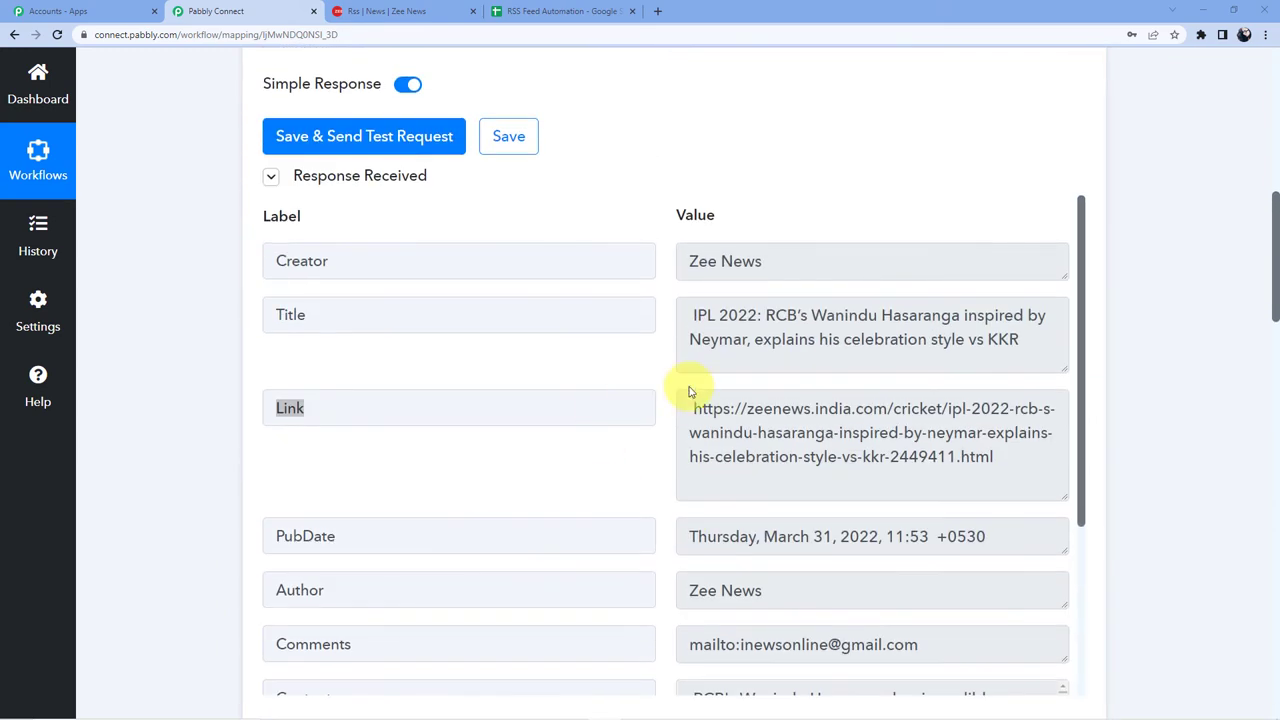
{"action": "scroll", "scroll_direction": "up", "scroll_amount": 3}
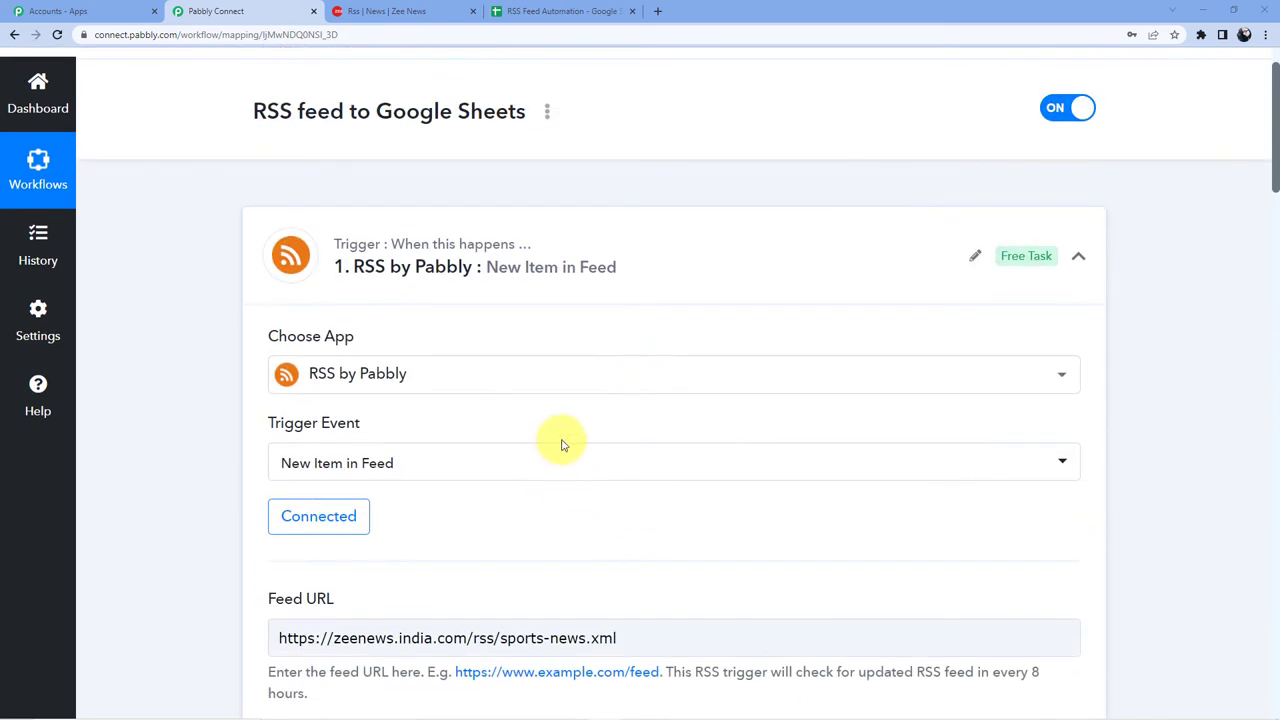
{"action": "scroll", "scroll_direction": "down", "scroll_amount": 3}
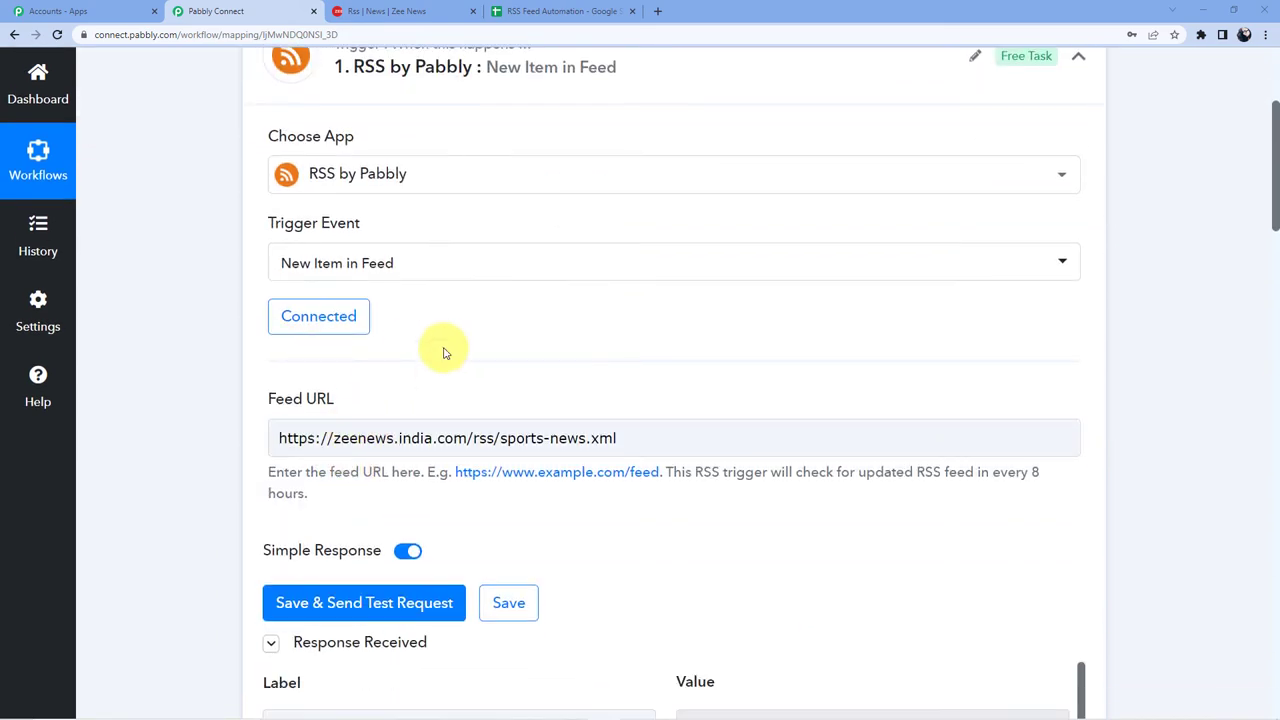
Step: Compare the trigger's Feed URL against the Zee News RSS feeds page
{"action": "left_click", "coordinate": [400, 11]}
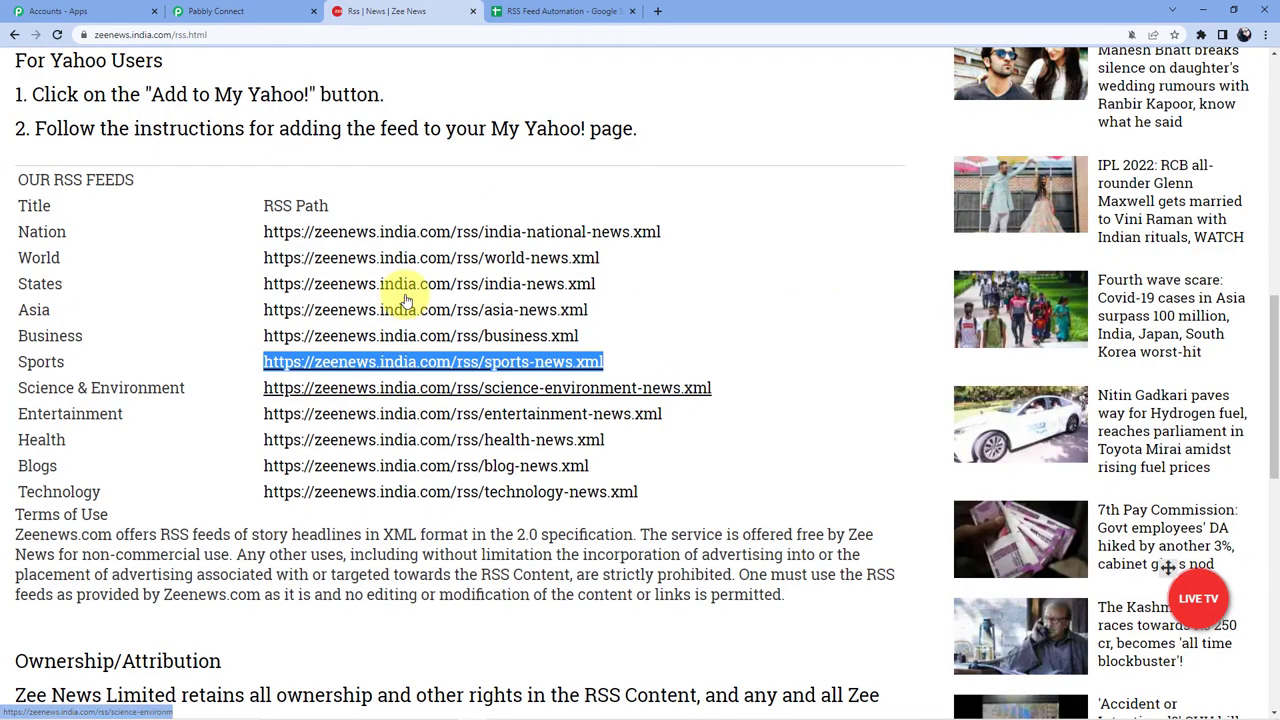
{"action": "scroll", "scroll_direction": "up", "scroll_amount": 3}
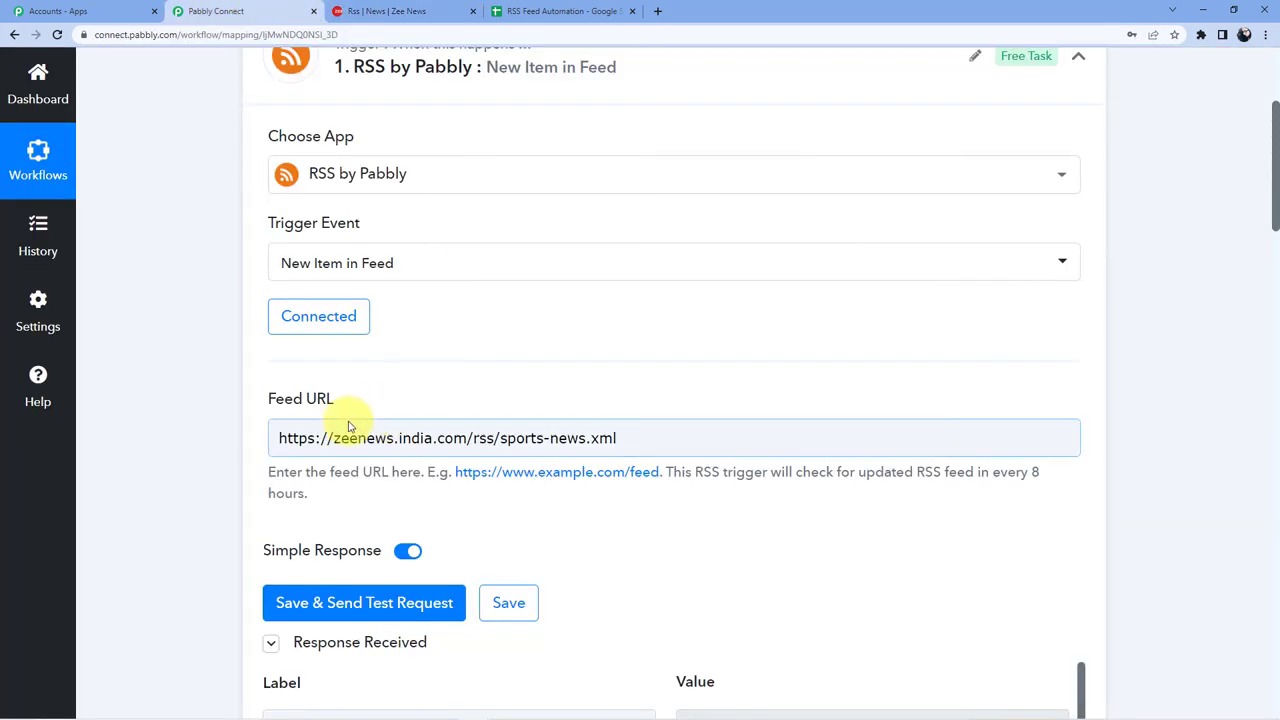
{"action": "mouse_move", "coordinate": [593, 360]}
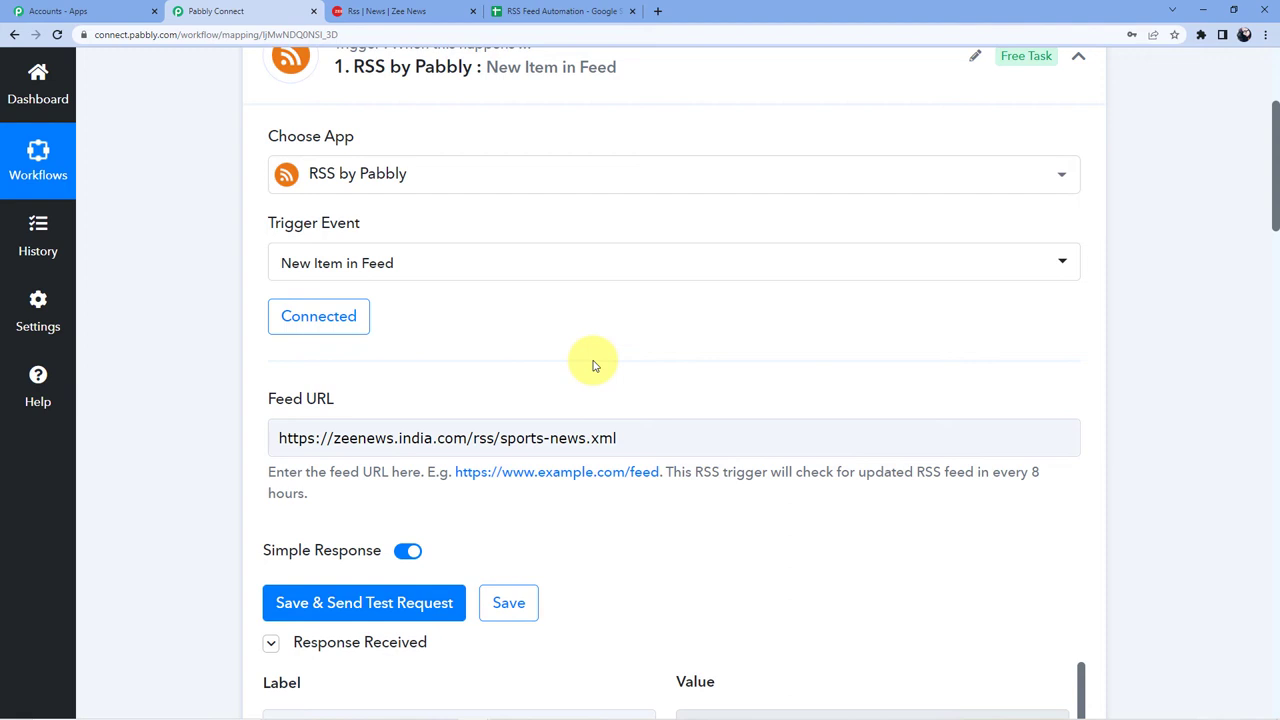
{"action": "mouse_move", "coordinate": [655, 204]}
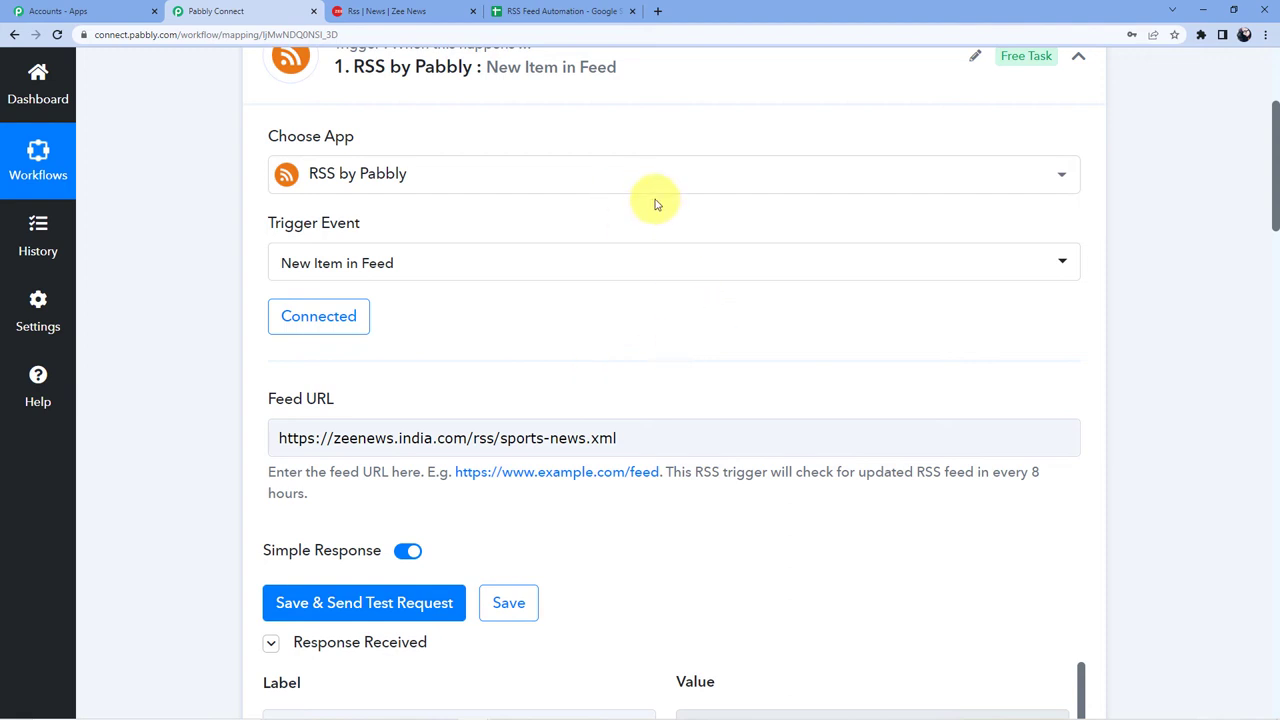
{"action": "left_click", "coordinate": [565, 11]}
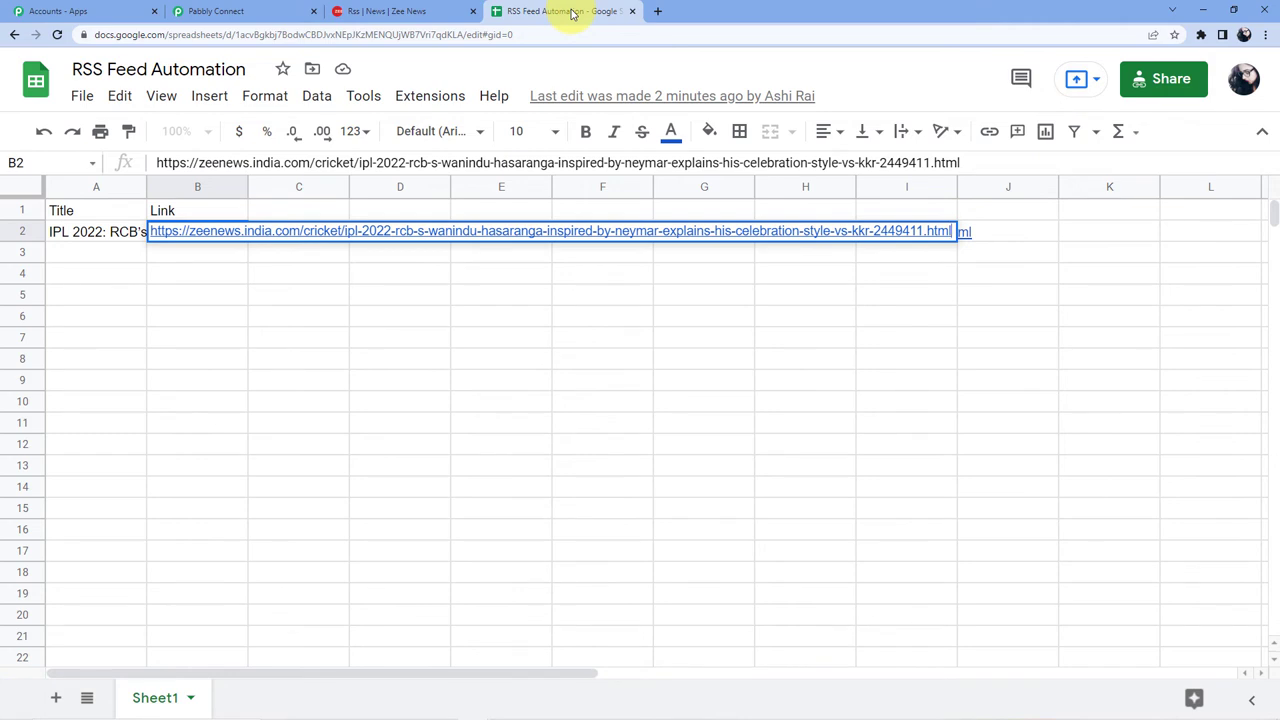
{"action": "left_click", "coordinate": [240, 11]}
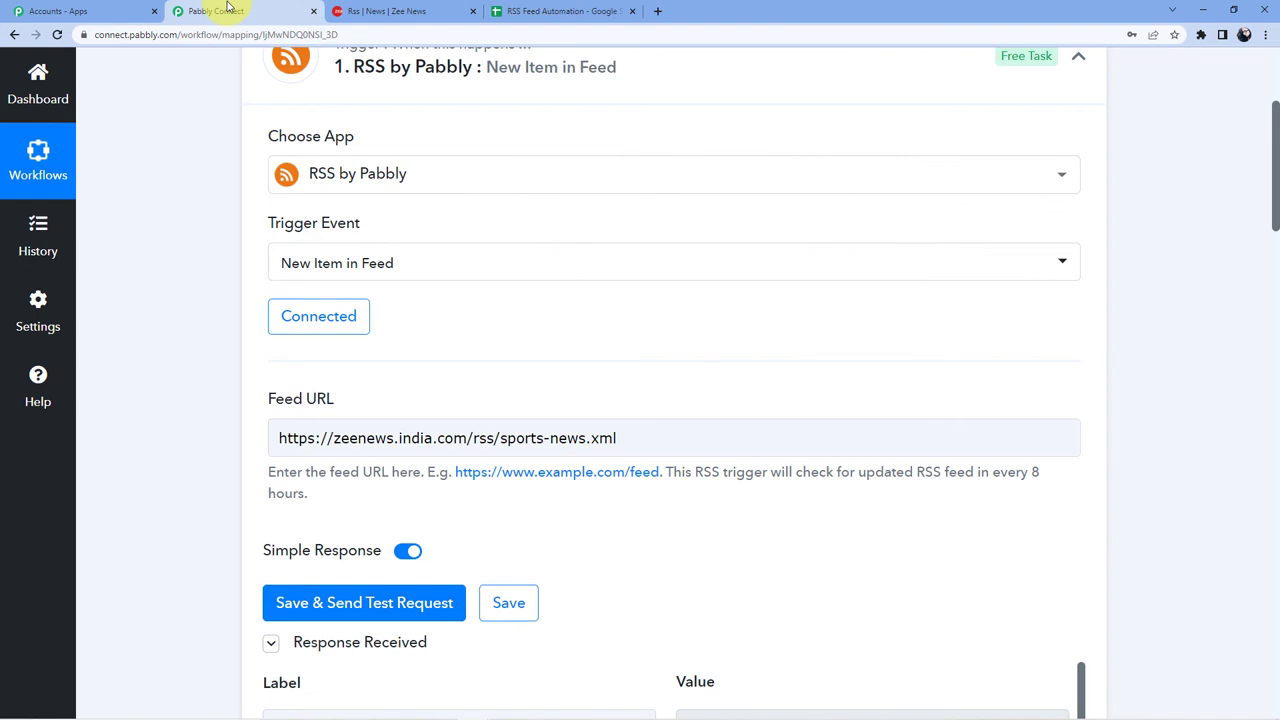
{"action": "scroll", "scroll_direction": "up", "scroll_amount": 3}
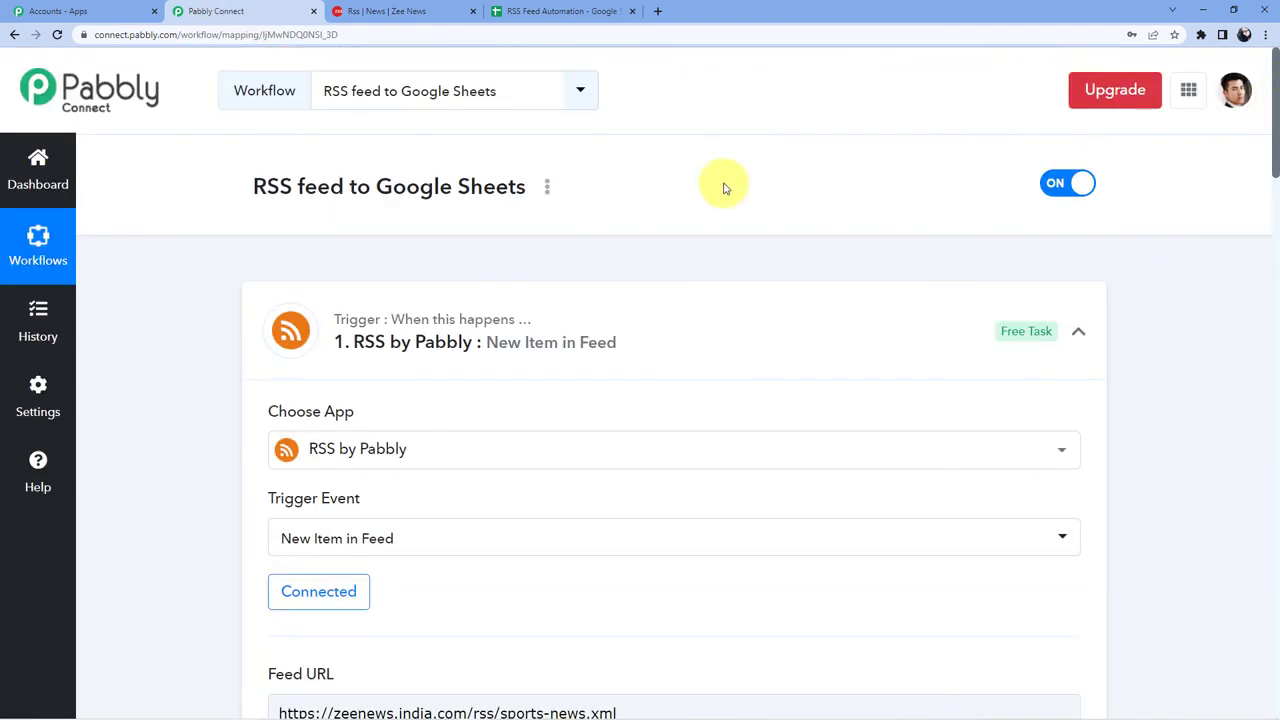
{"action": "mouse_move", "coordinate": [157, 277]}
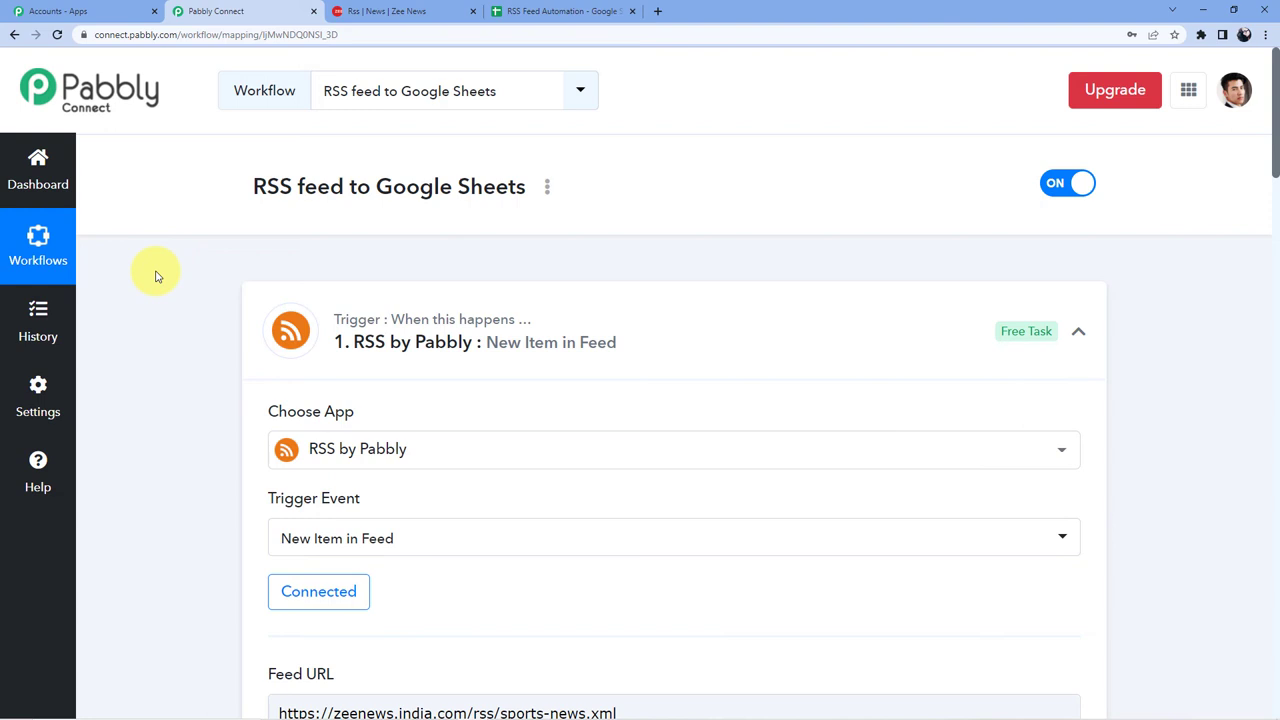
{"action": "mouse_move", "coordinate": [210, 280]}
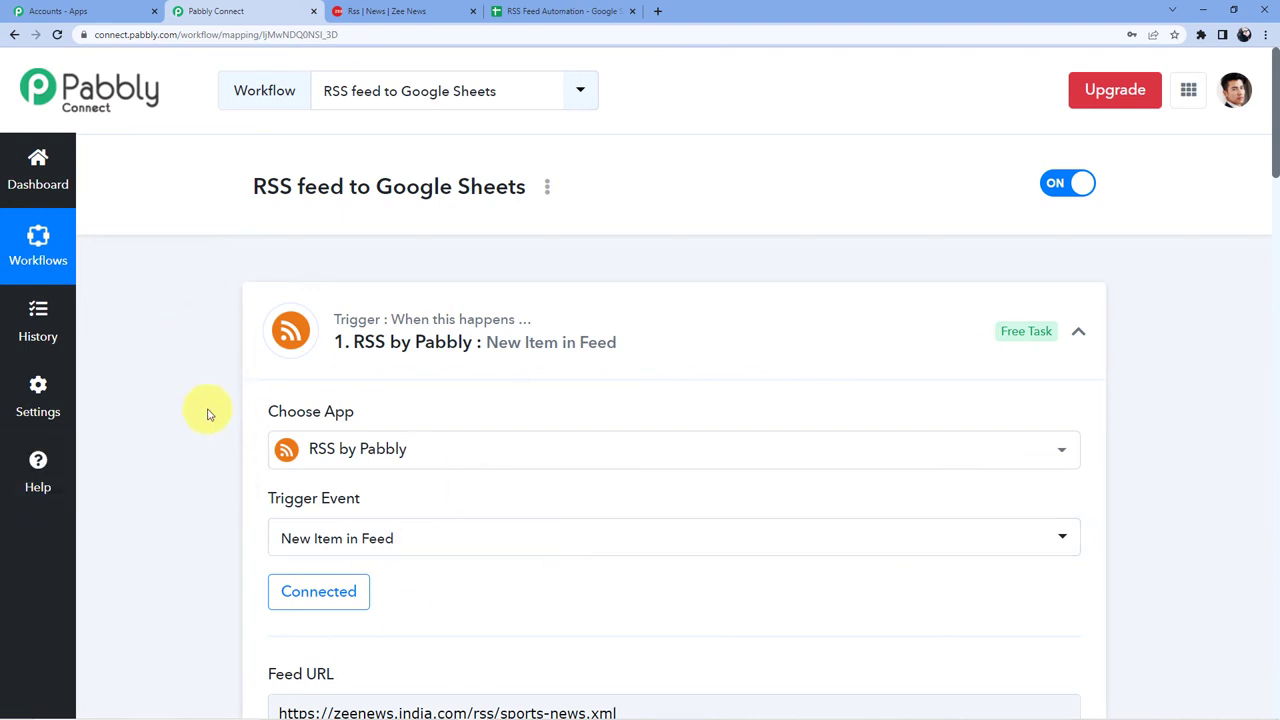
{"action": "mouse_move", "coordinate": [185, 340]}
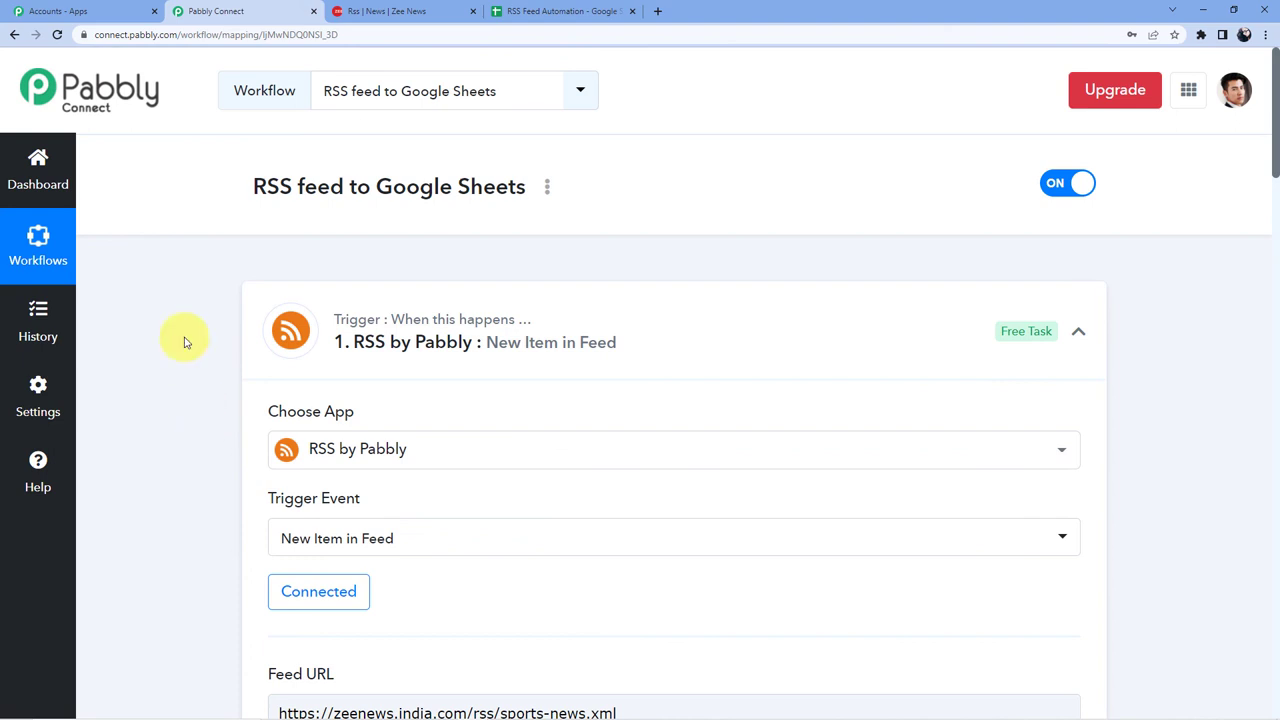
{"action": "scroll", "scroll_direction": "down", "scroll_amount": 3}
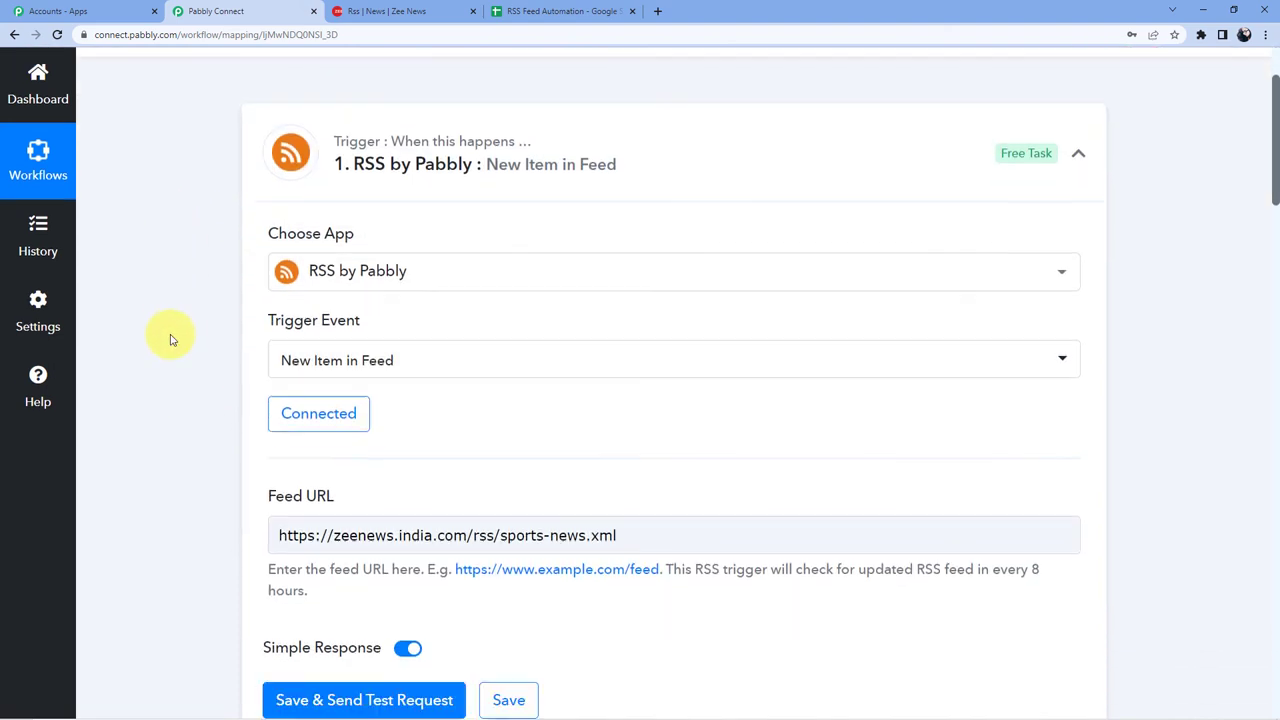
{"action": "scroll", "scroll_direction": "down", "scroll_amount": 3}
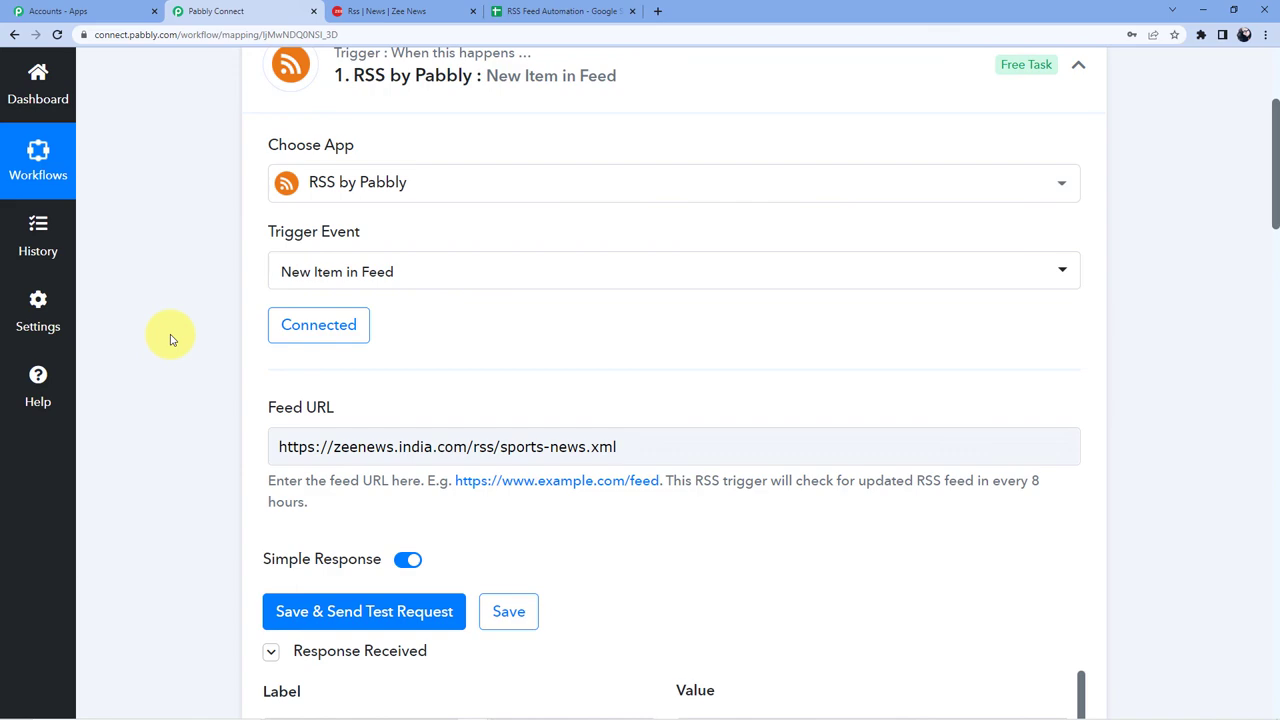